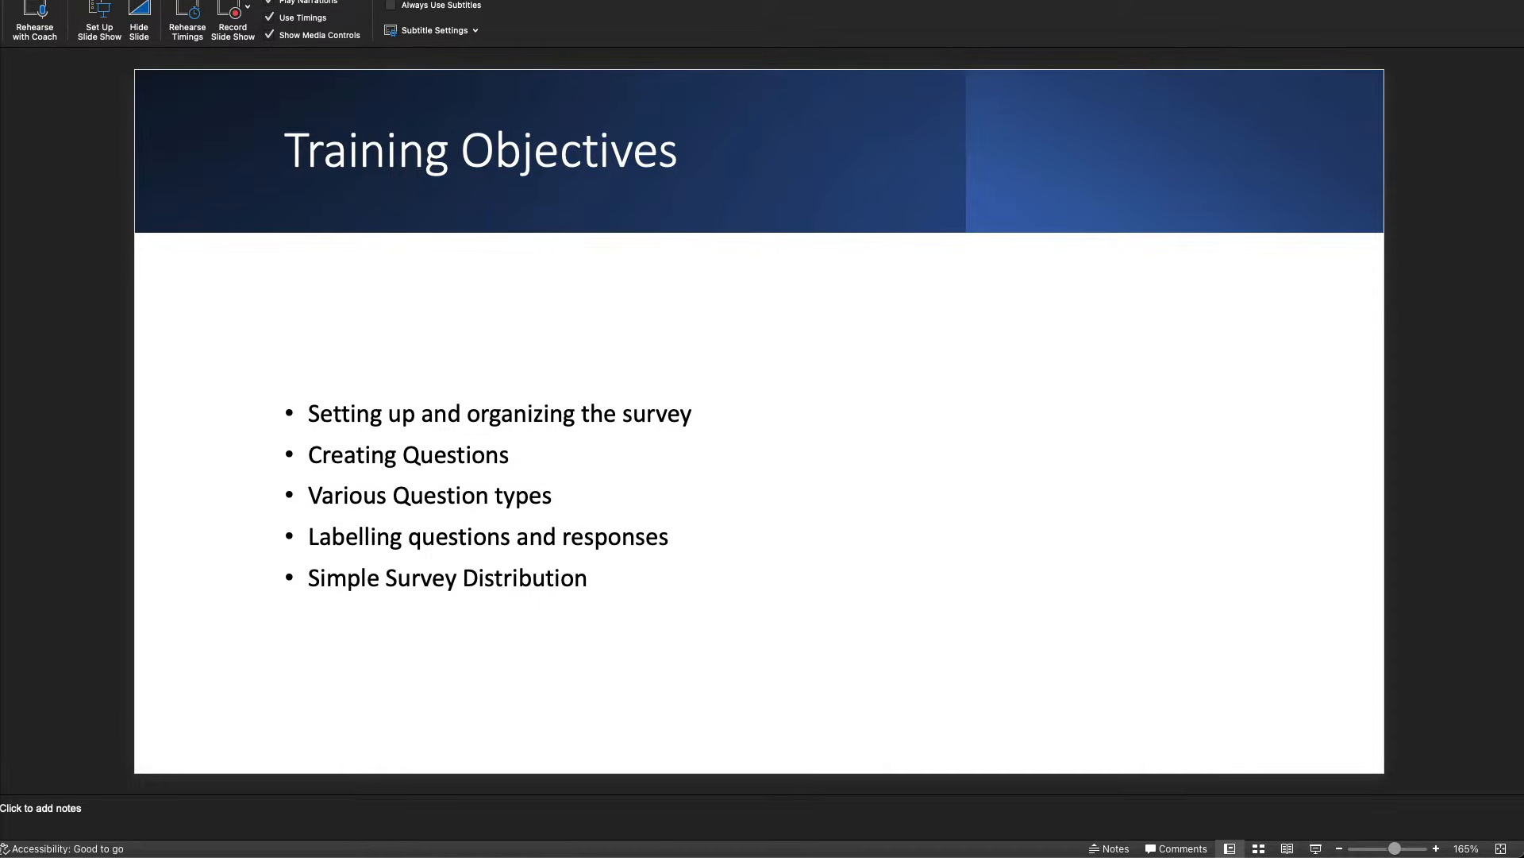
Step: Leave the Training Objectives slide and sign in to Qualtrics in the browser
left_click(763, 208)
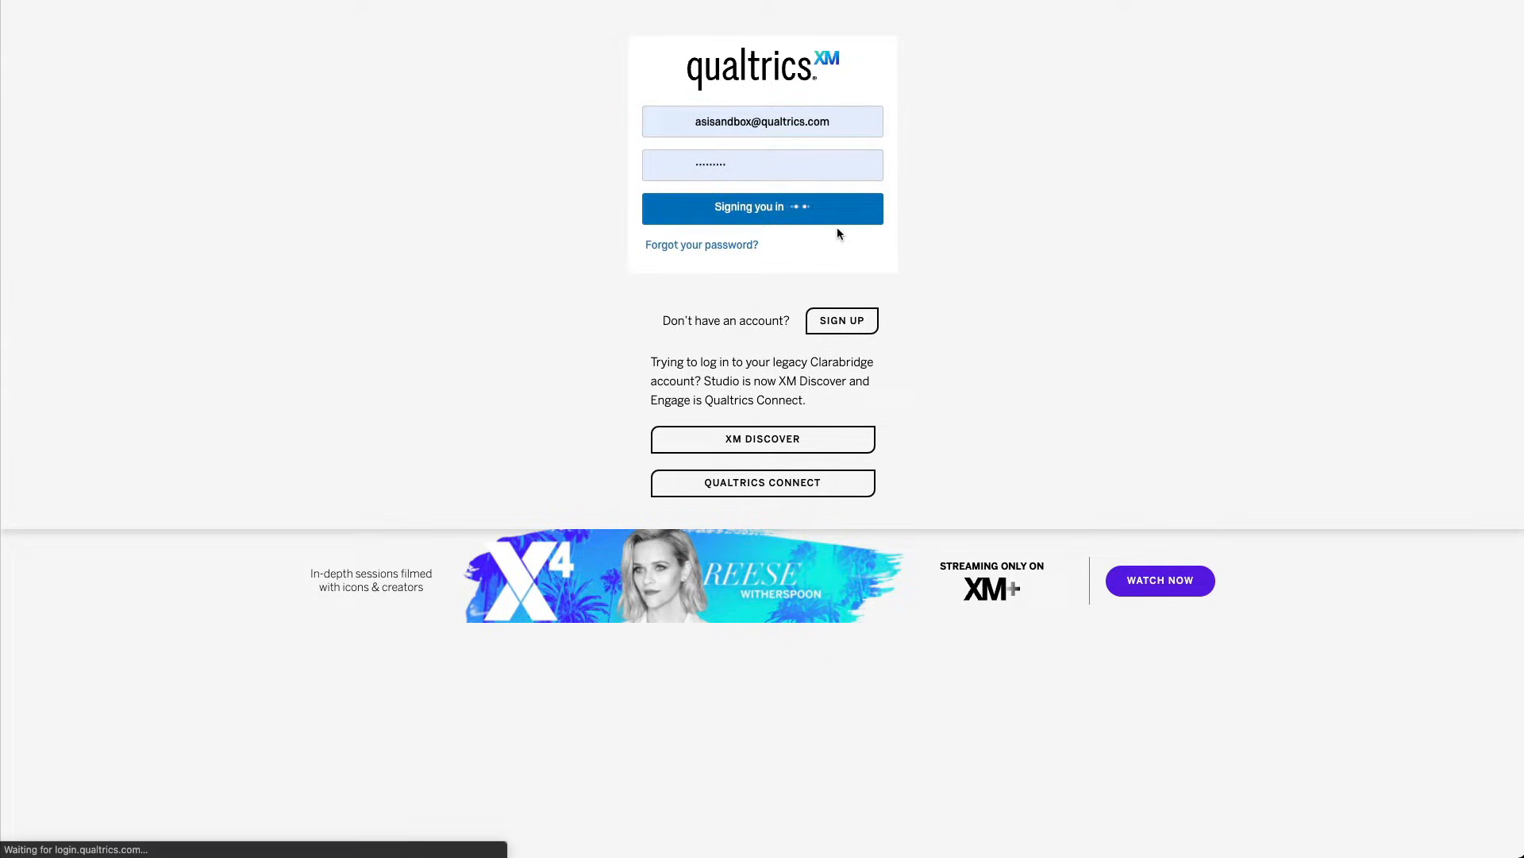
Step: Start a new project from the XM home page and browse the catalog for the from-scratch Survey type
left_click(762, 208)
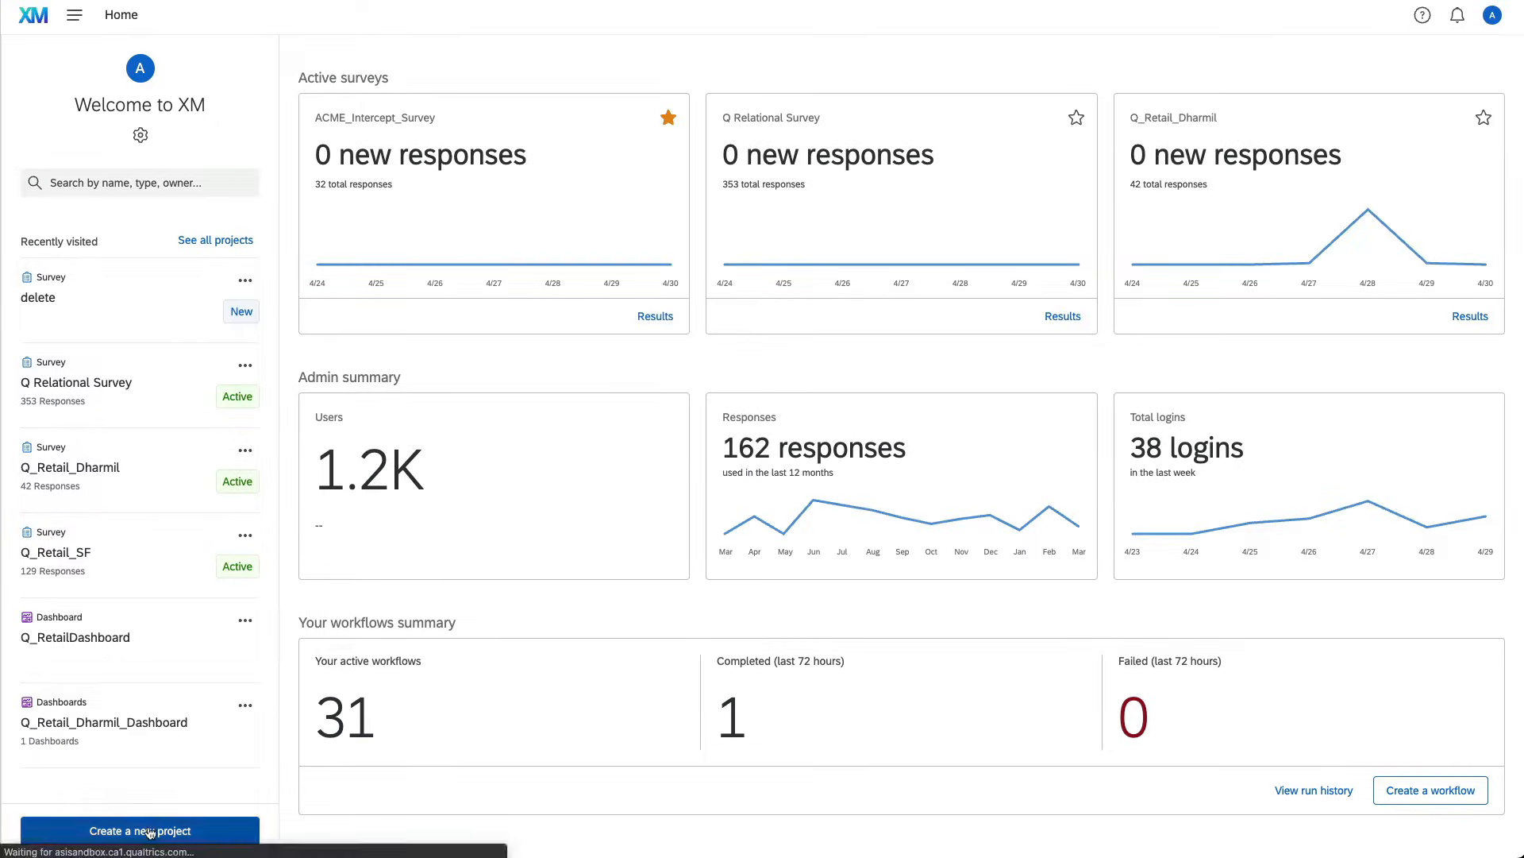
left_click(139, 831)
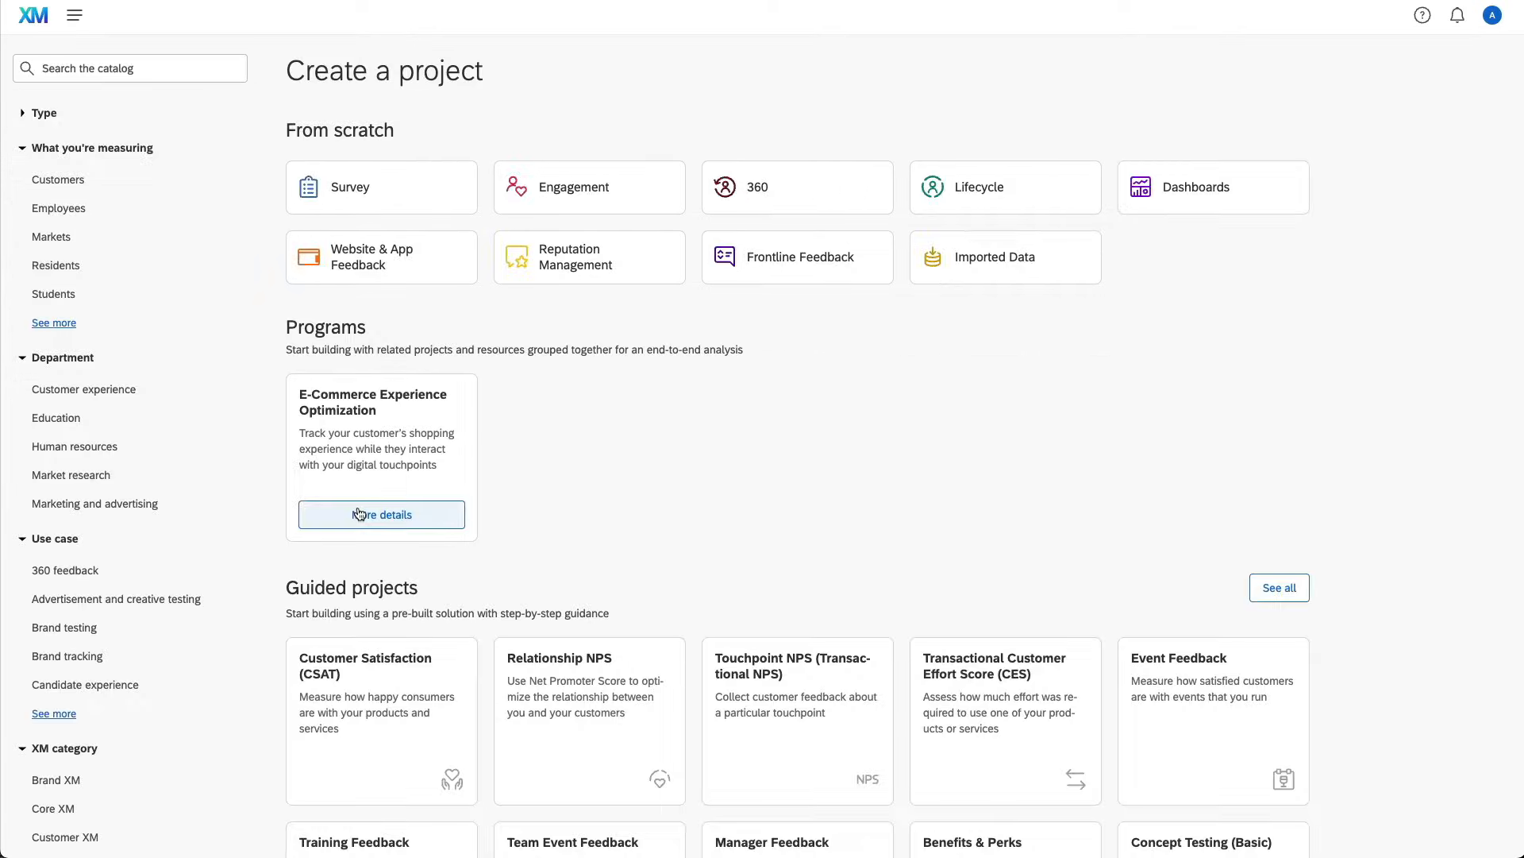
mouse_move(540, 237)
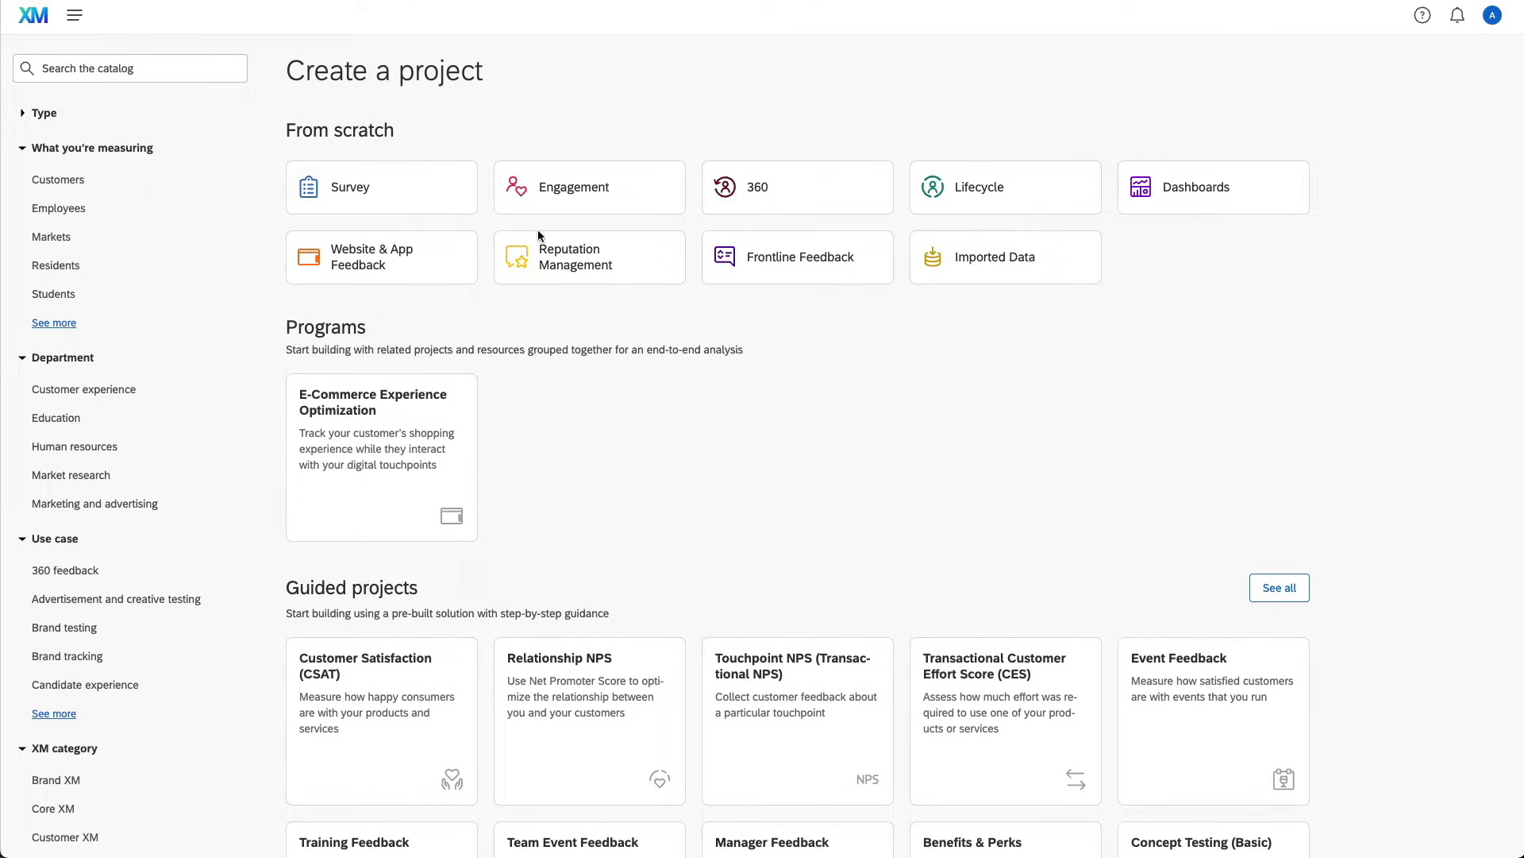
scroll("down", 3)
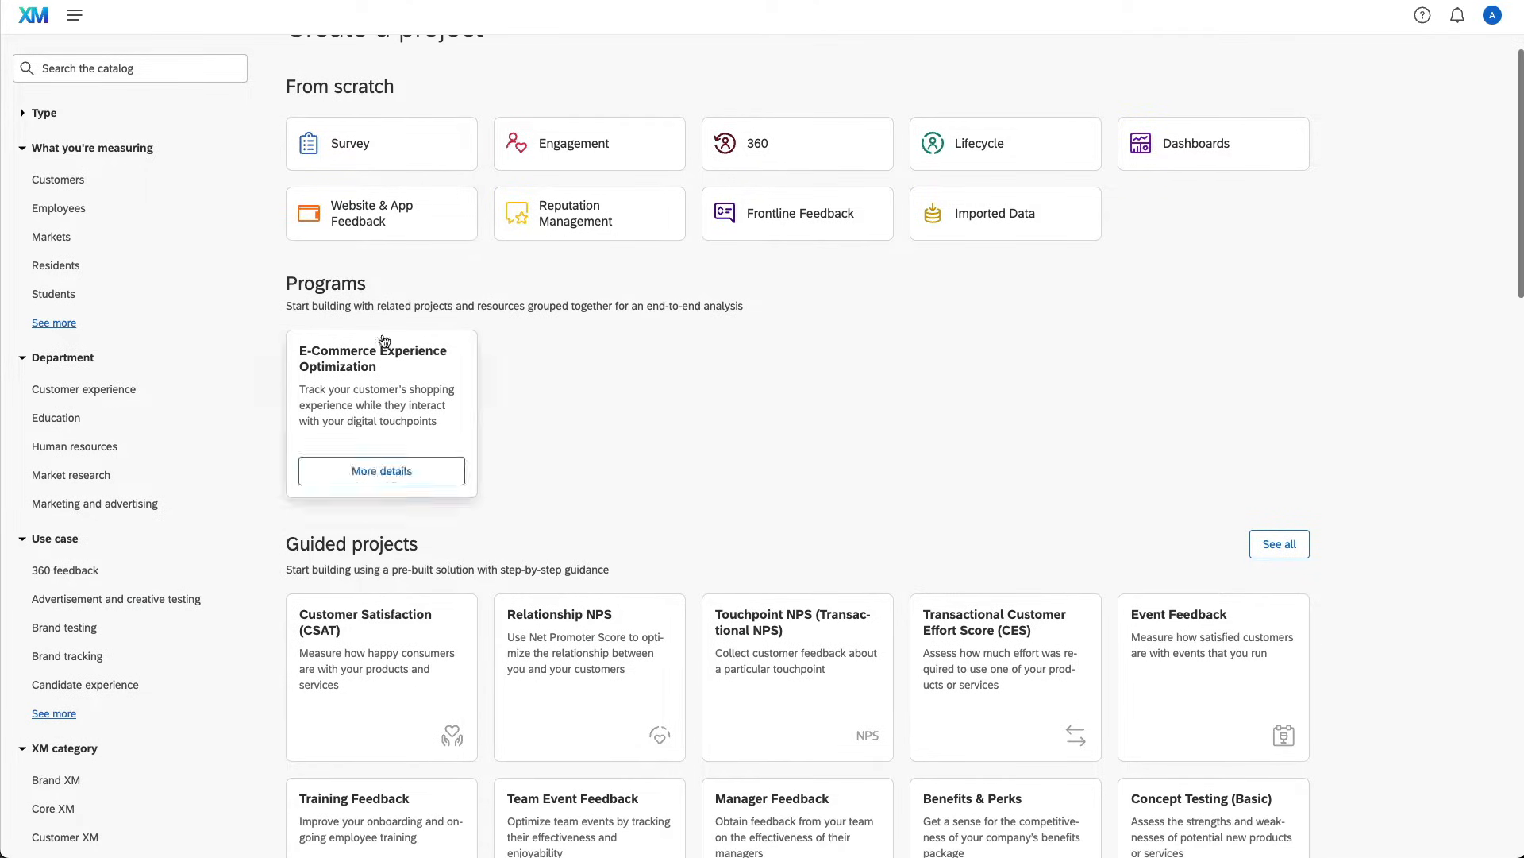
scroll("down", 3)
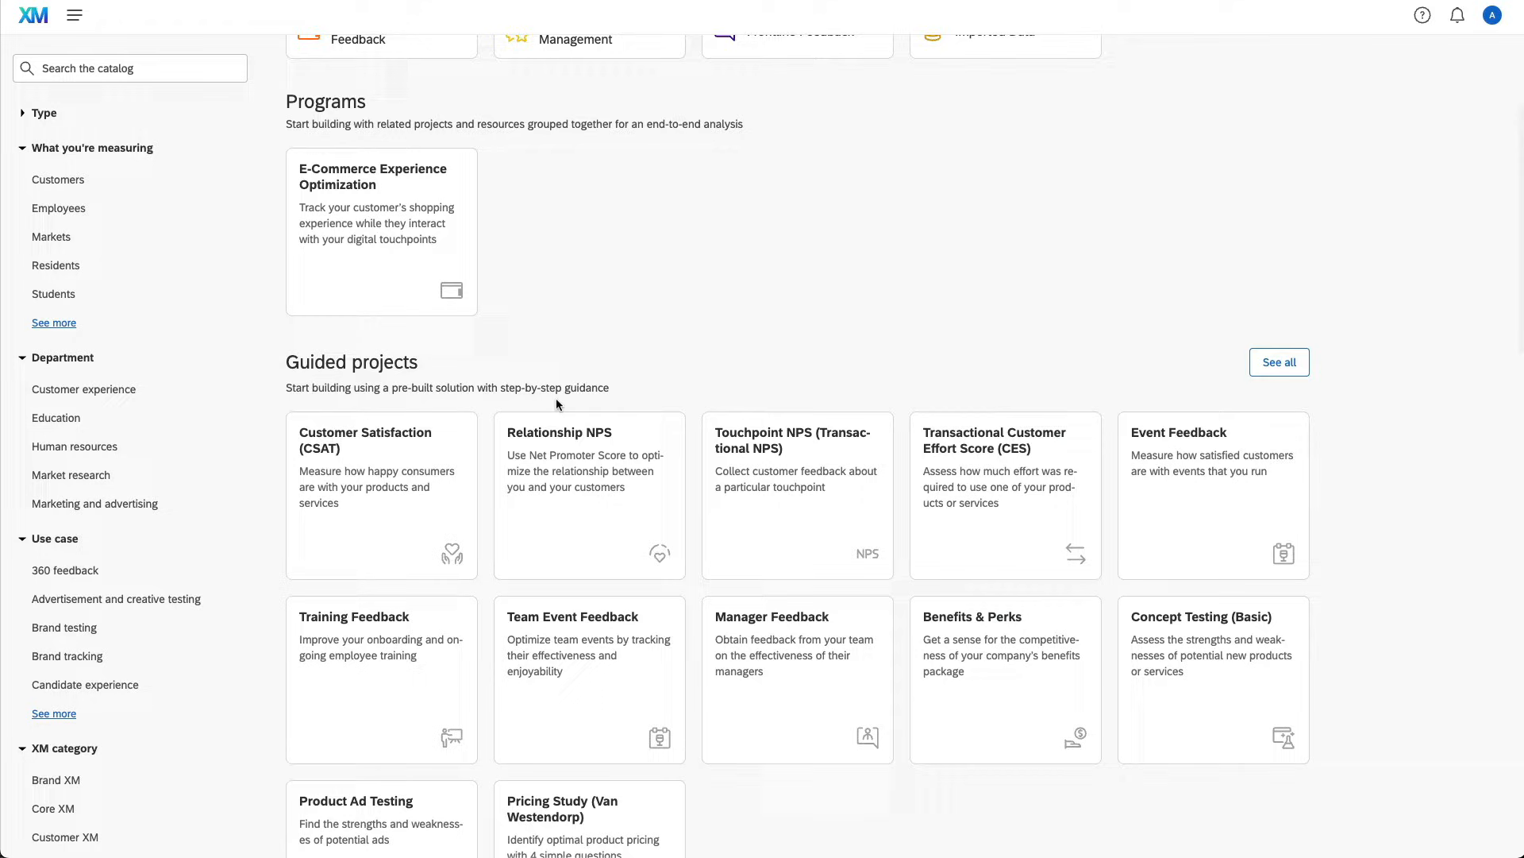
scroll("up", 3)
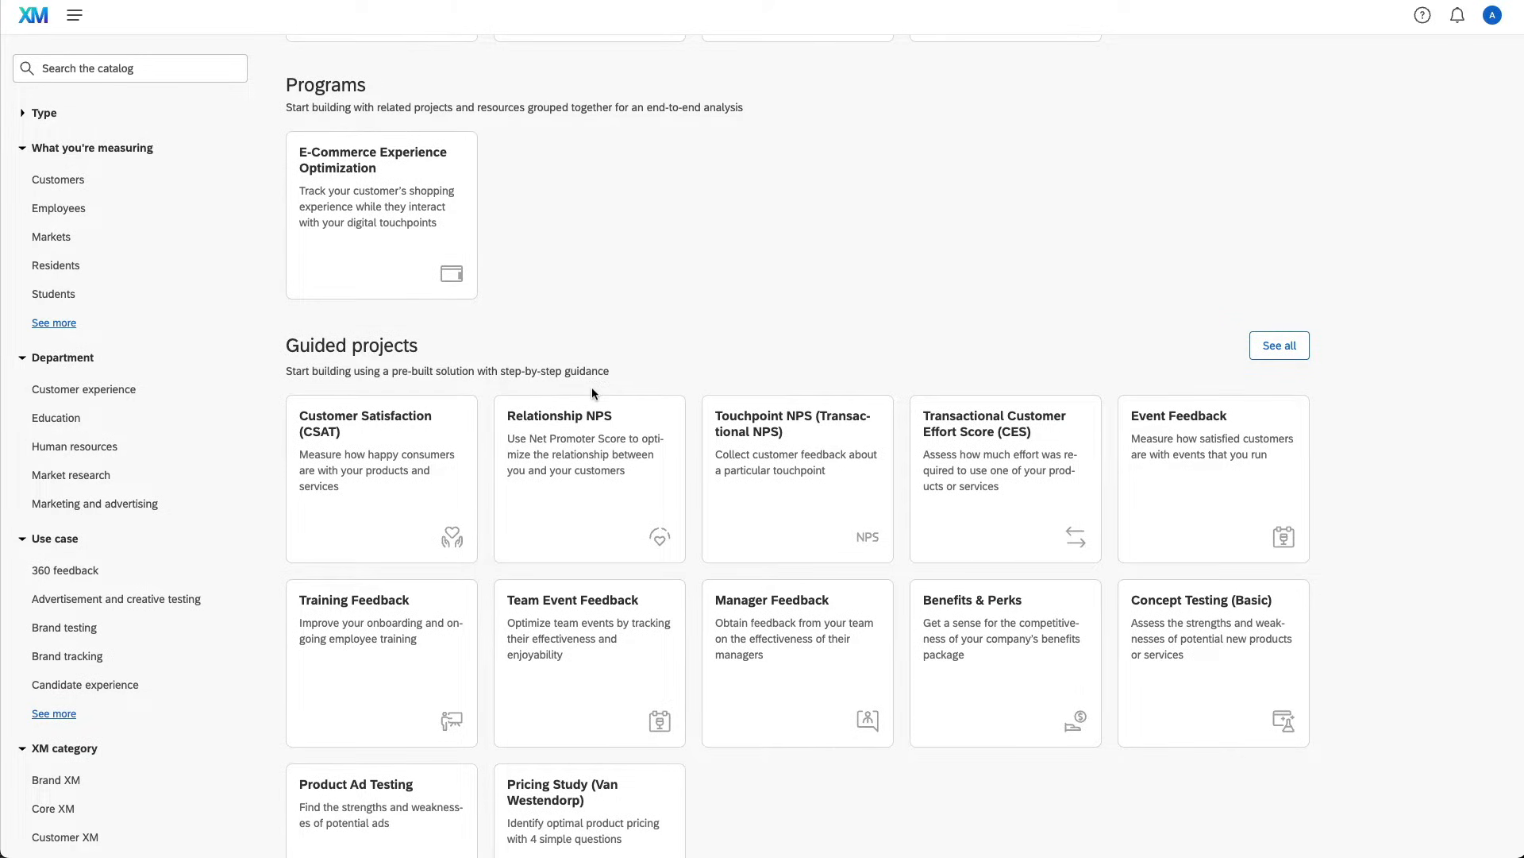
scroll("down", 3)
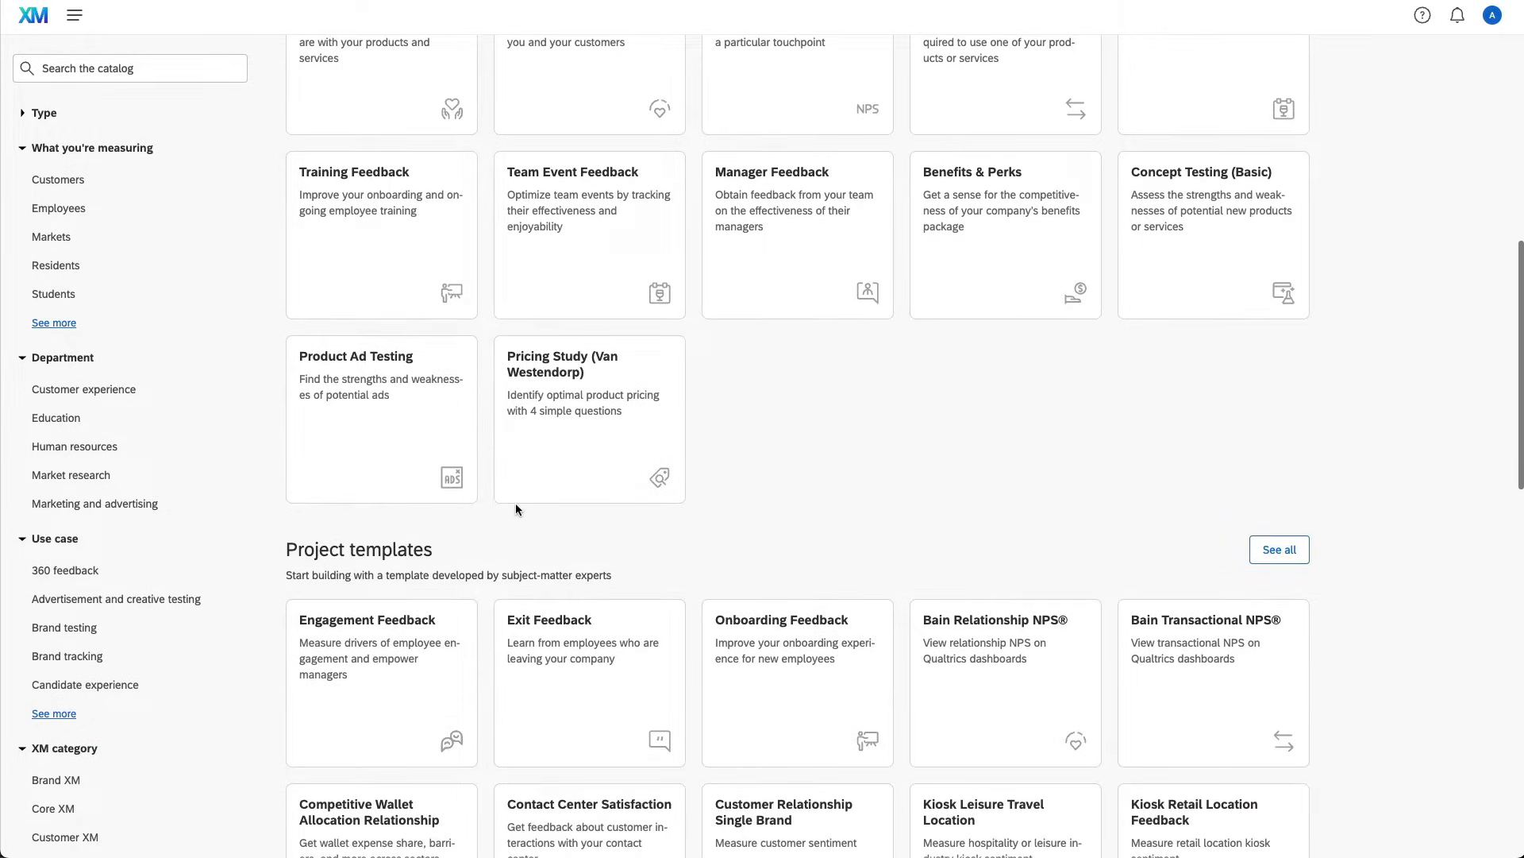
scroll("down", 3)
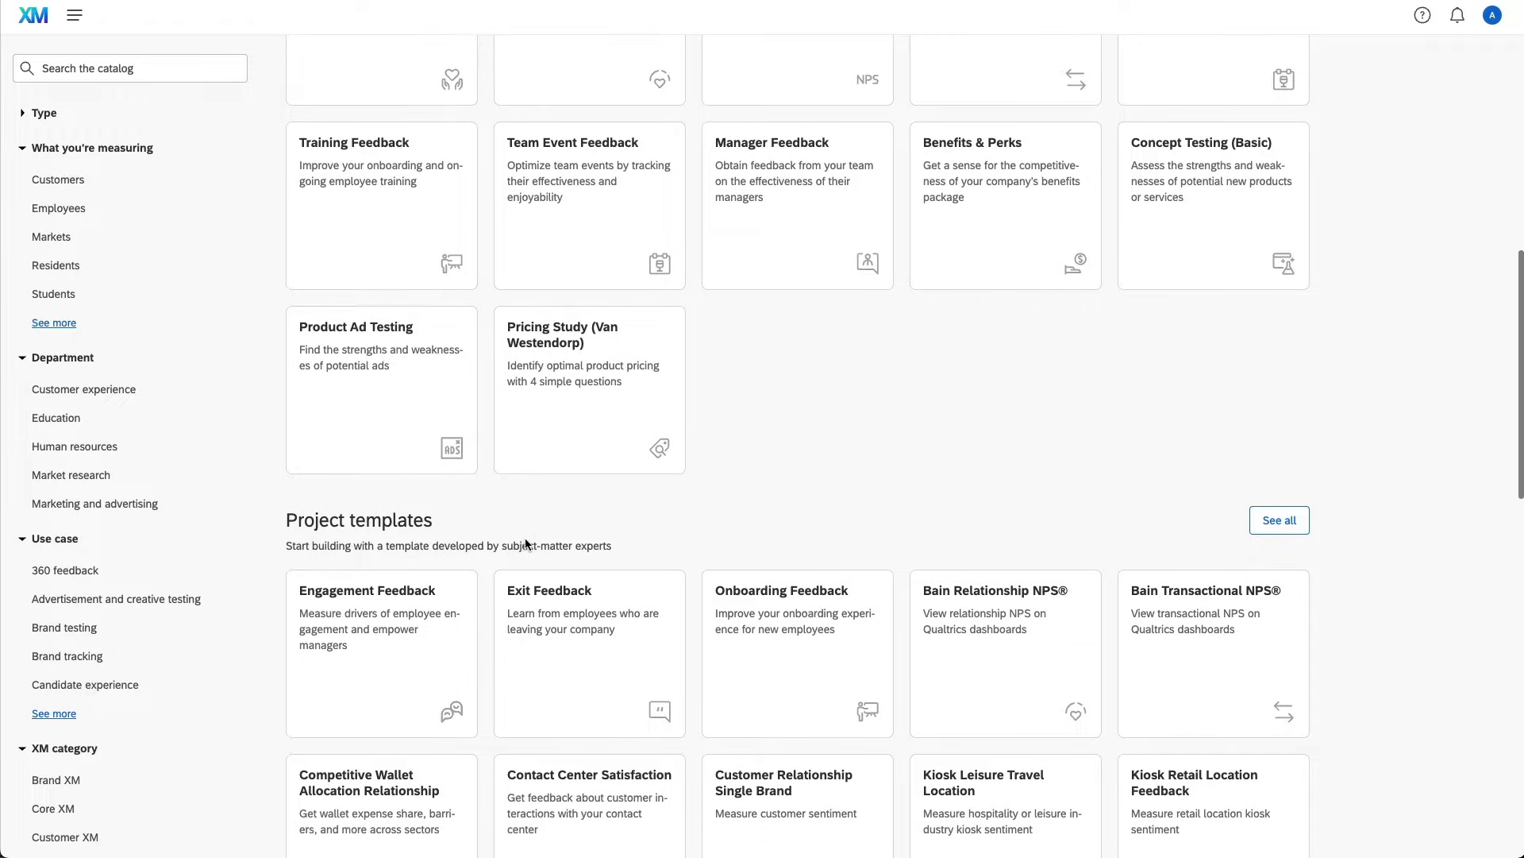
scroll("down", 3)
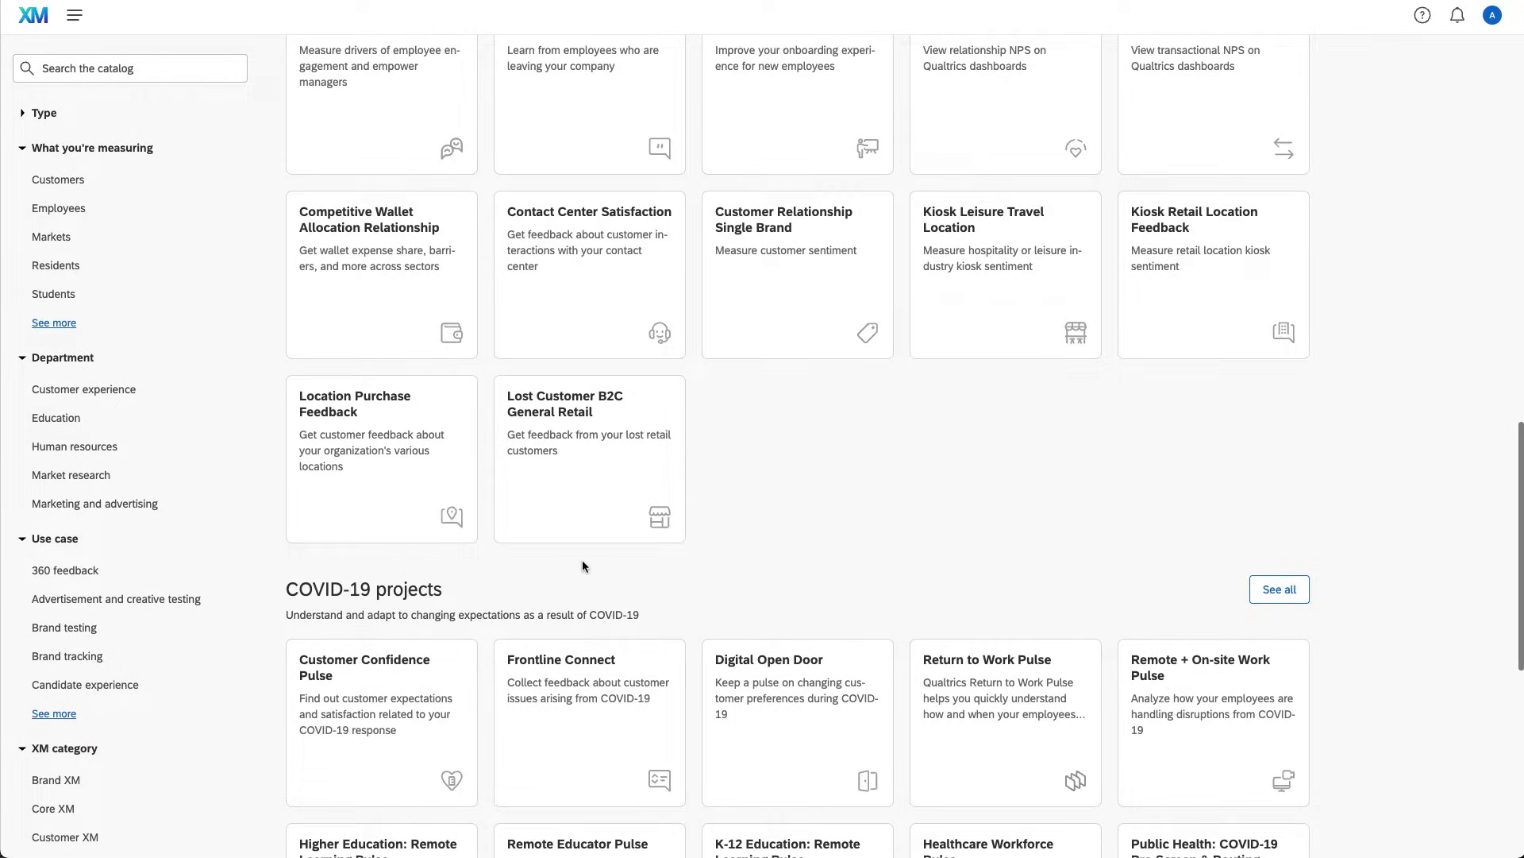
scroll("down", 3)
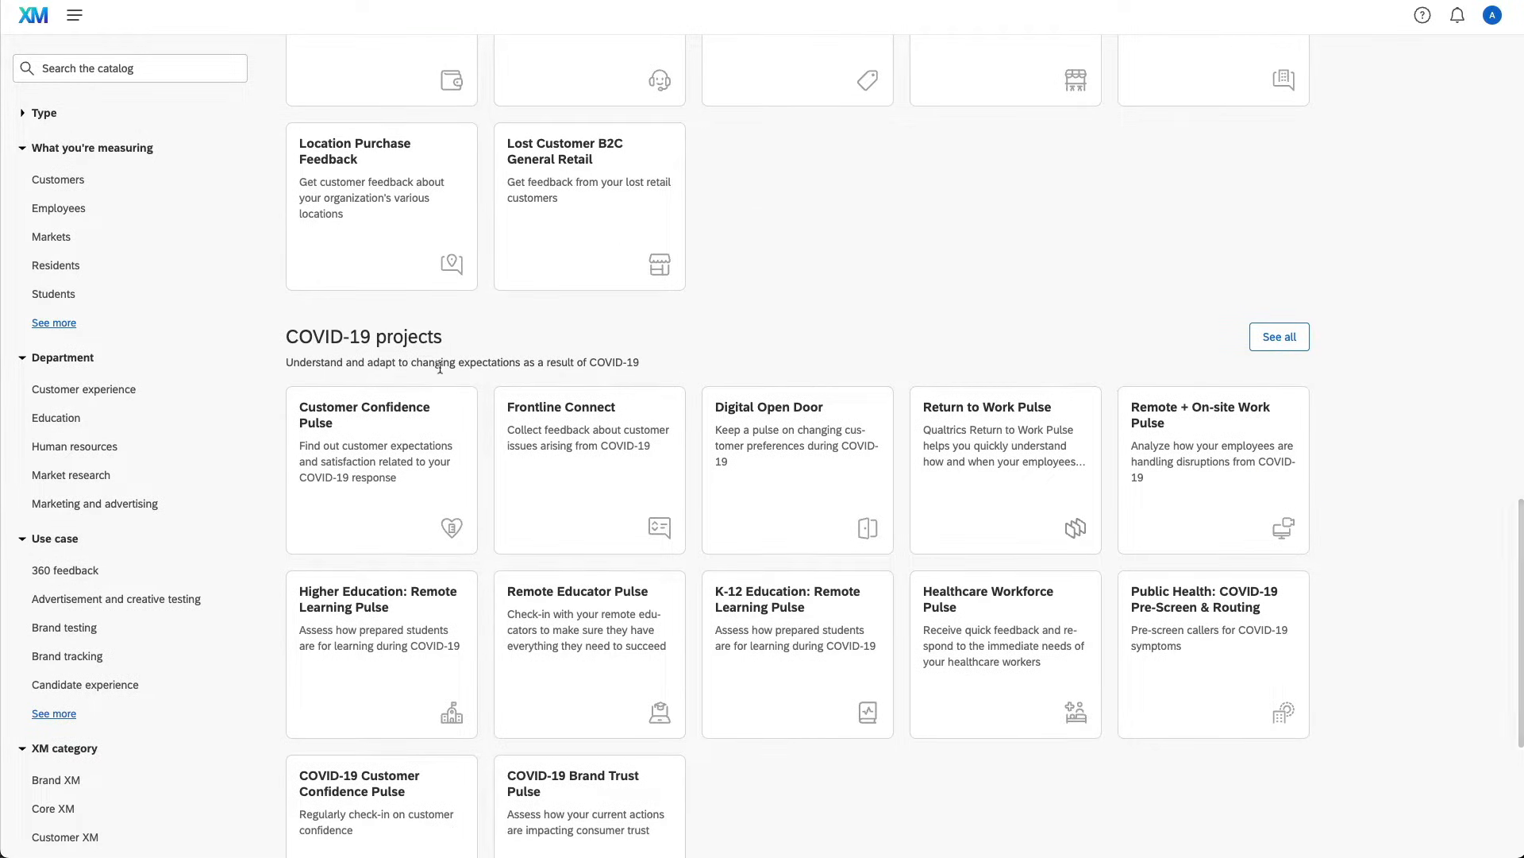
scroll("down", 3)
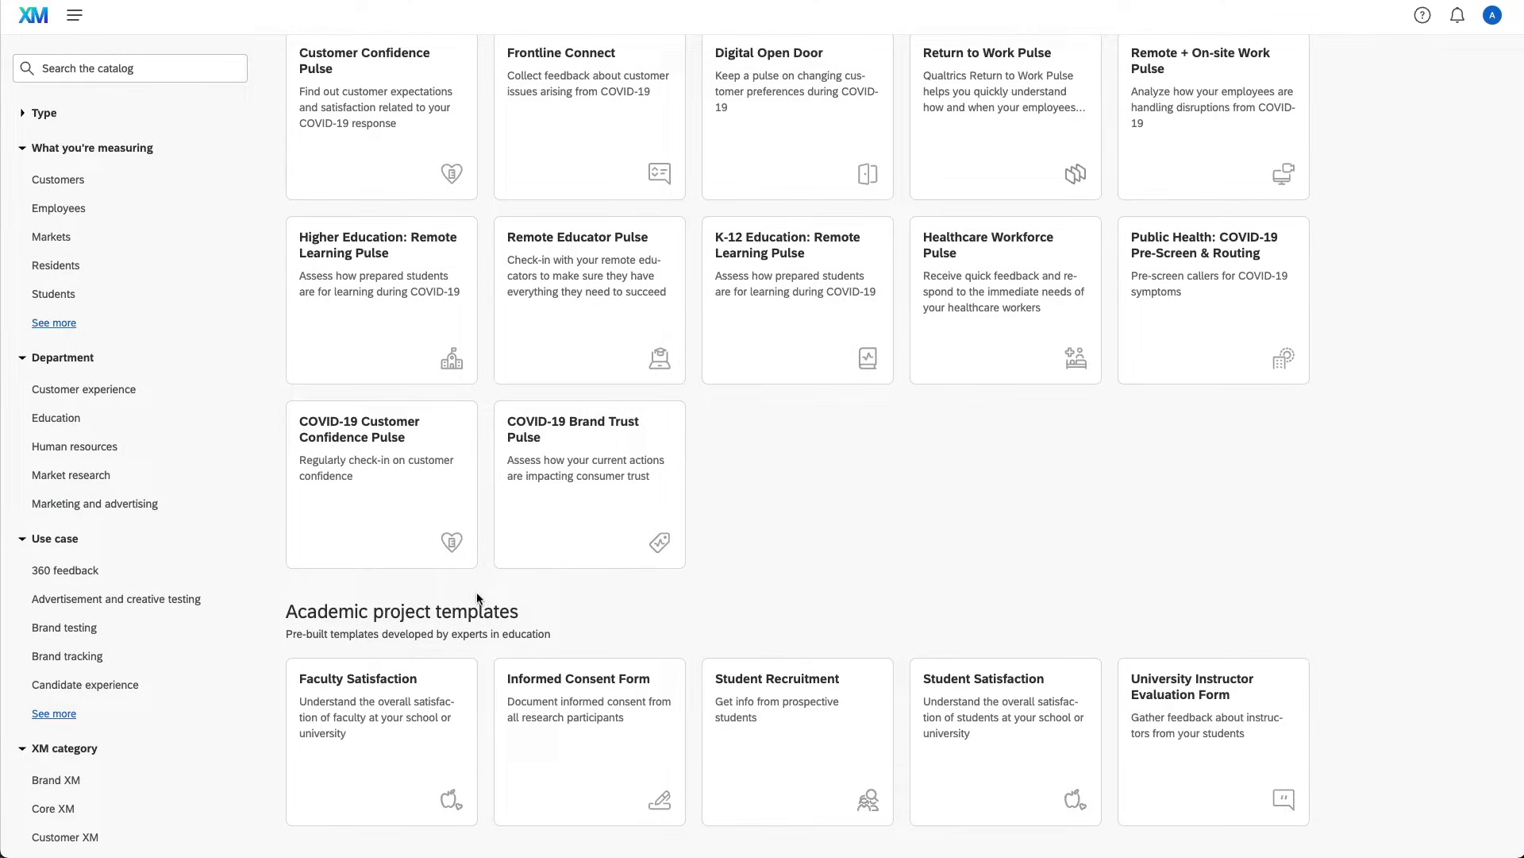
mouse_move(470, 648)
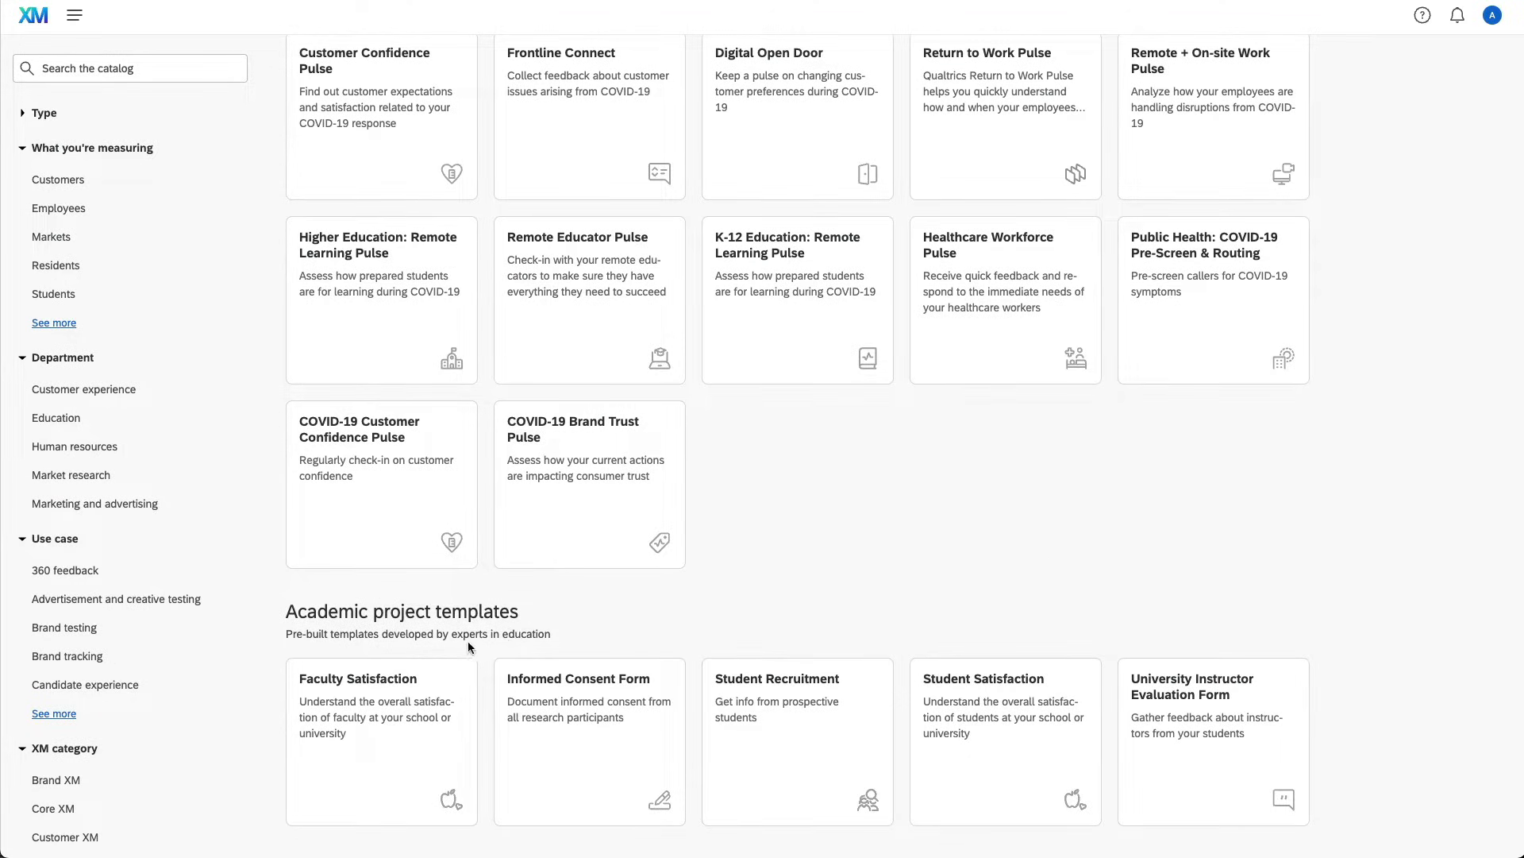
mouse_move(543, 599)
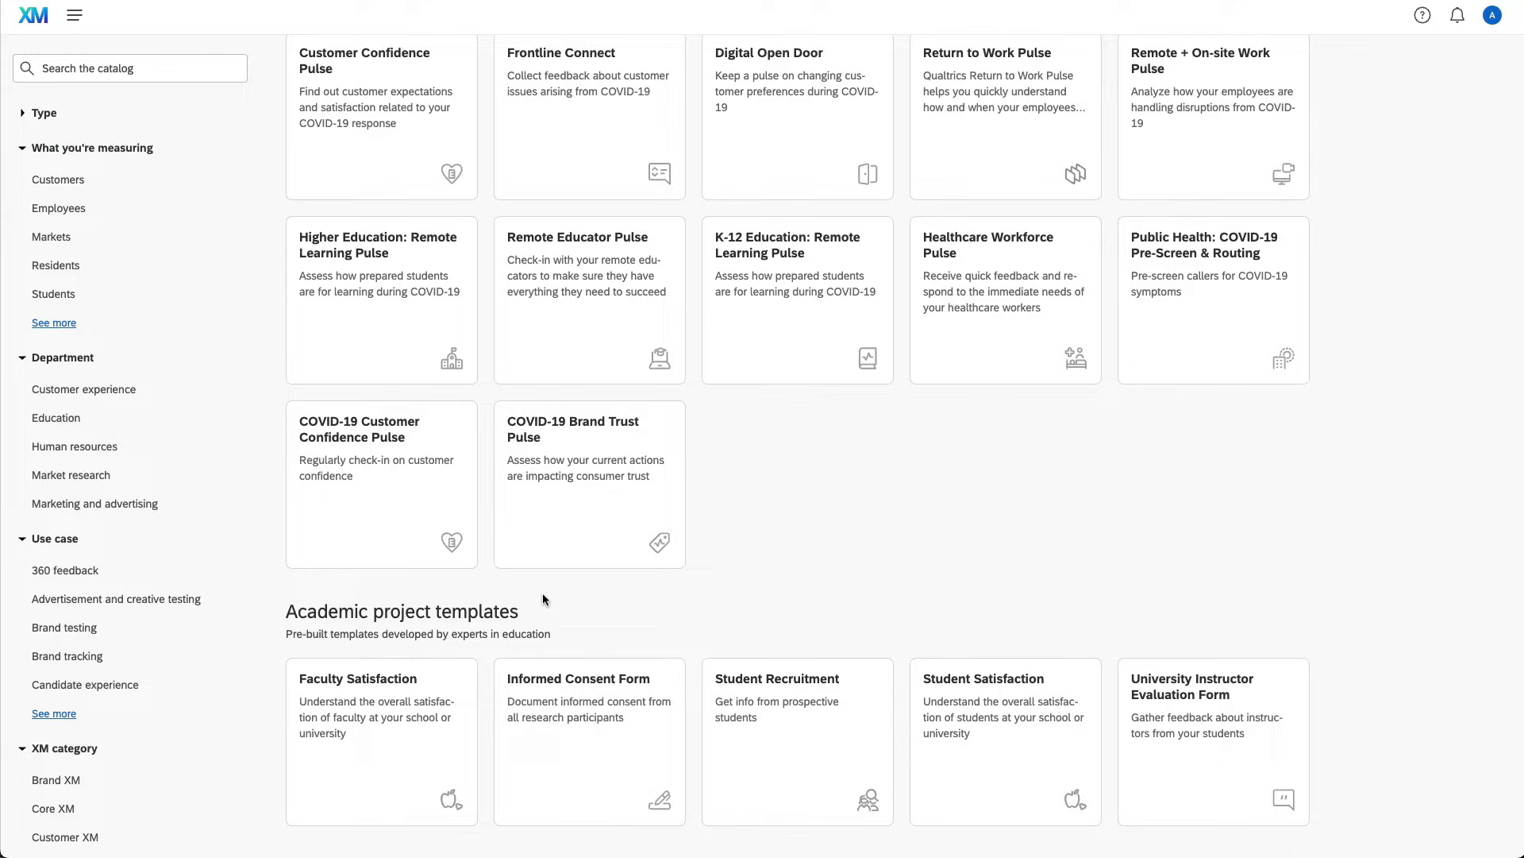
scroll("up", 3)
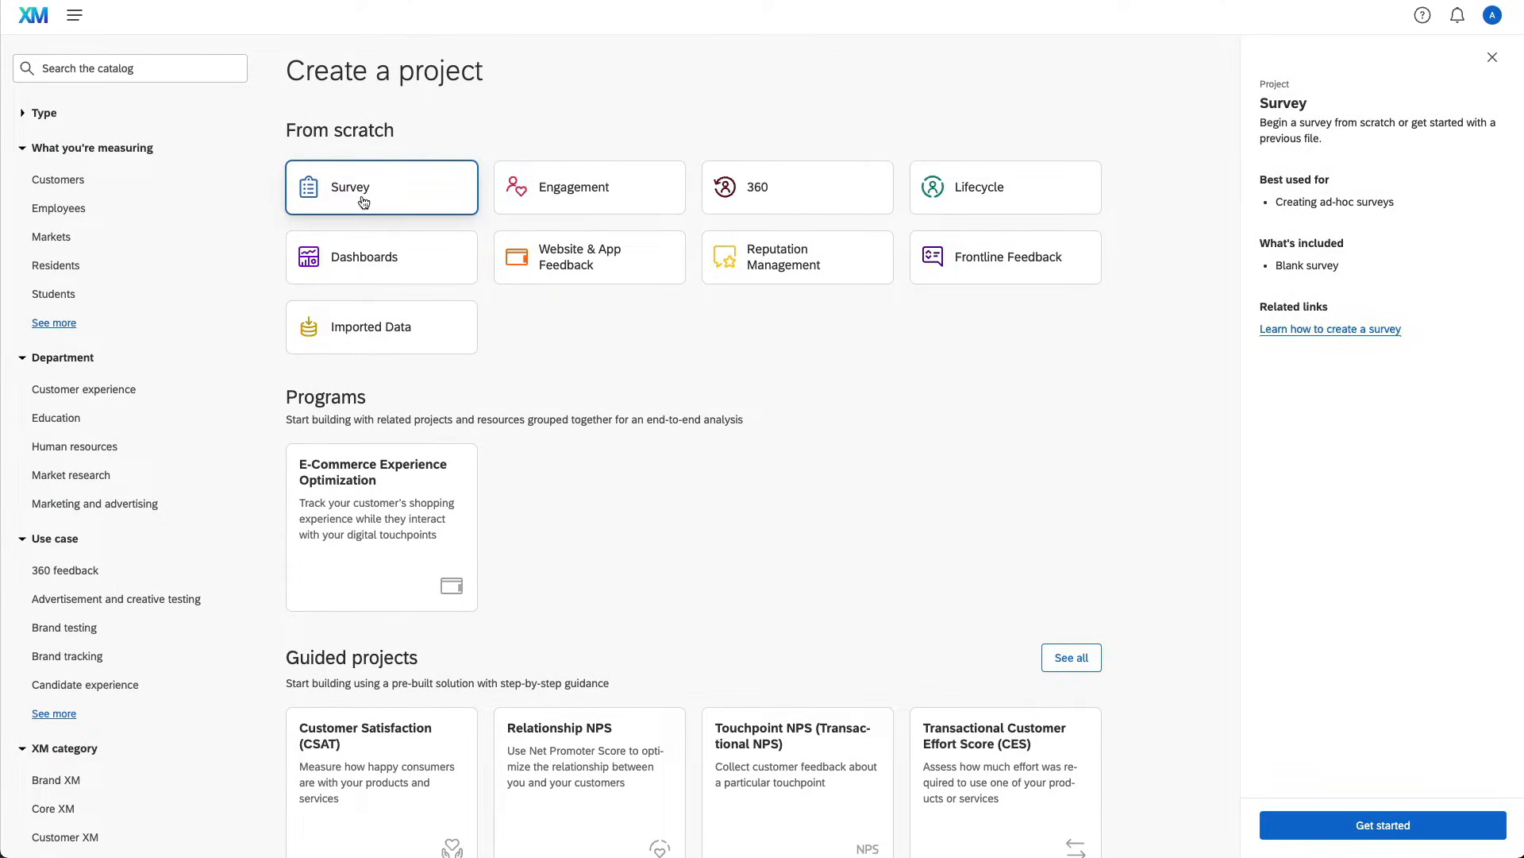
mouse_move(1282, 804)
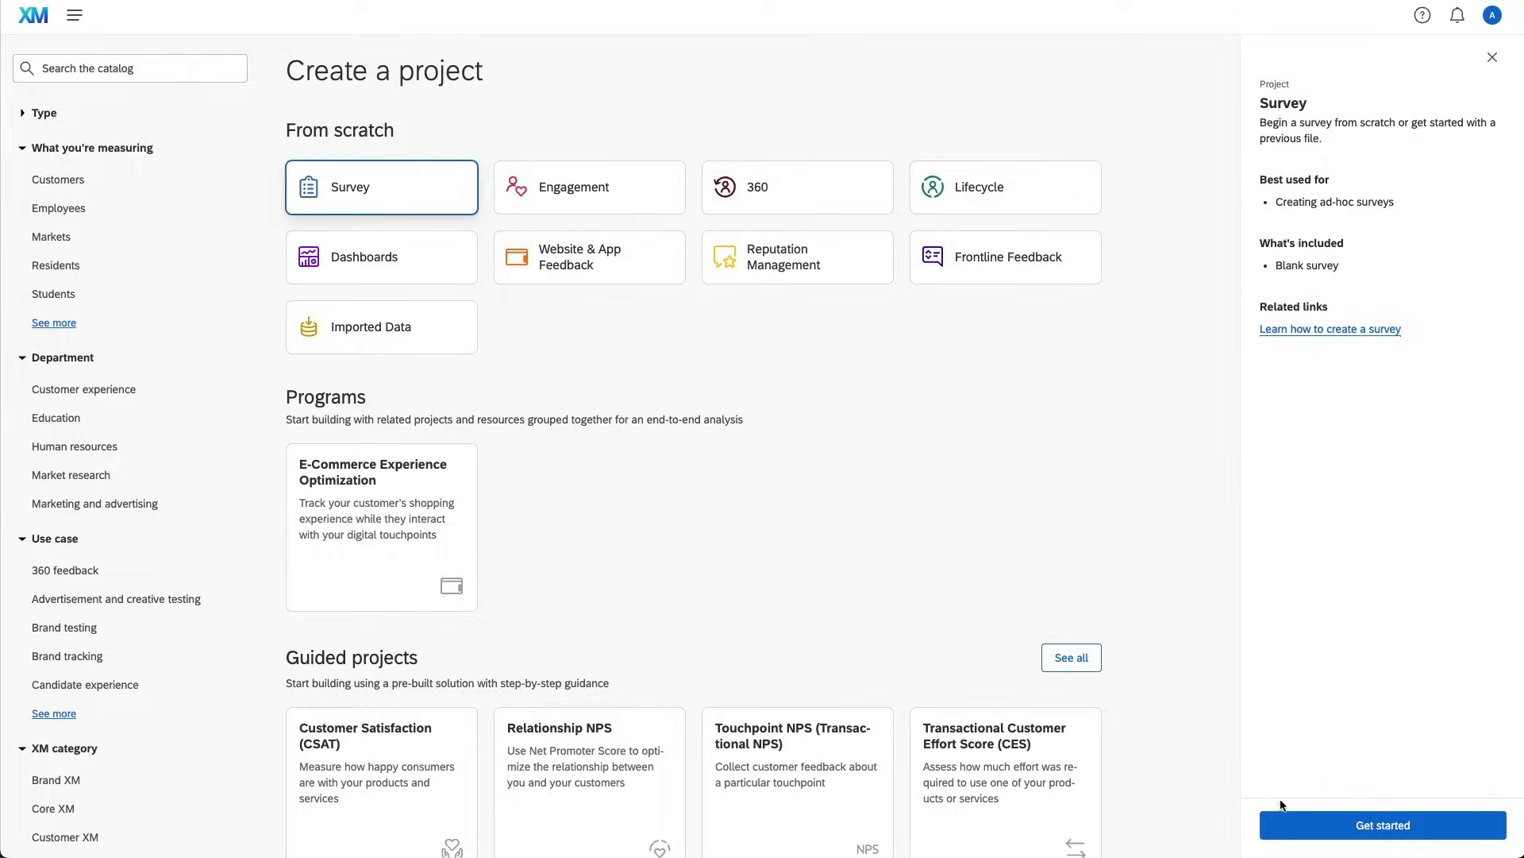
Step: Begin the Survey project, keep a blank survey start and name it 'Consent form demo'
left_click(1380, 824)
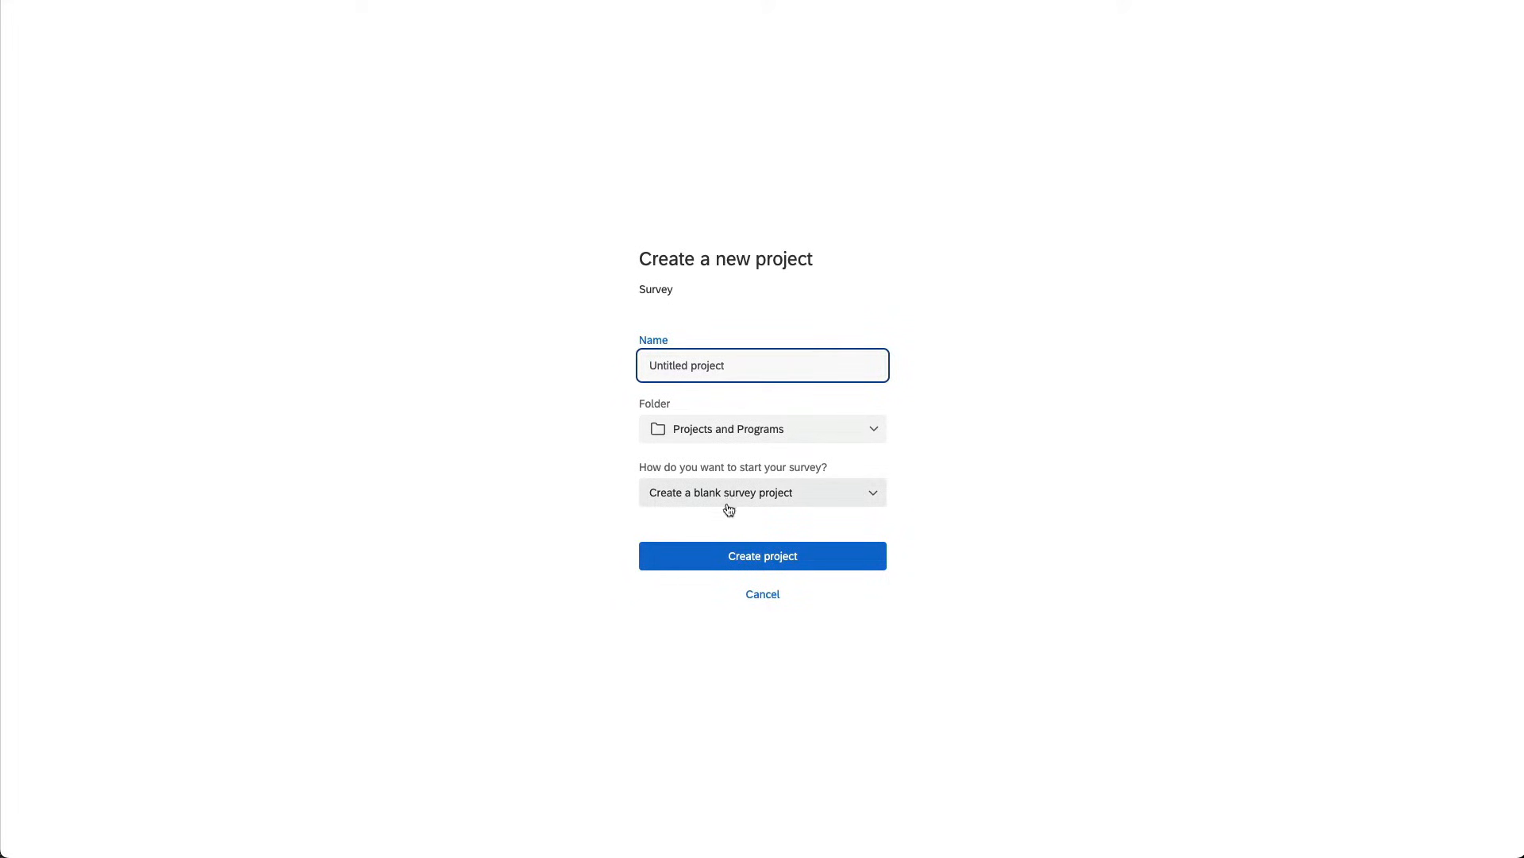
left_click(762, 492)
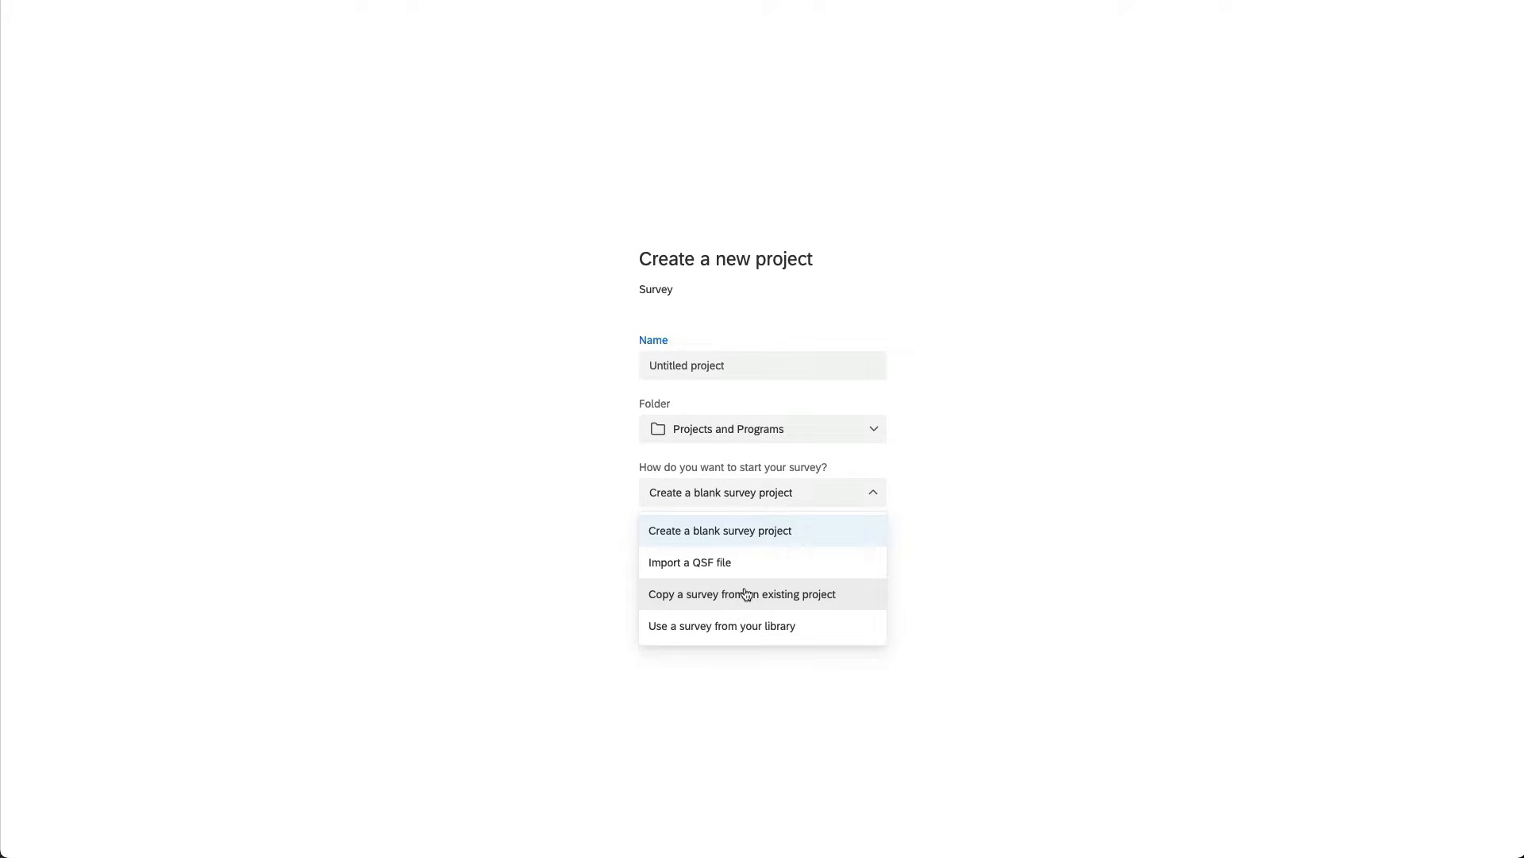
mouse_move(748, 567)
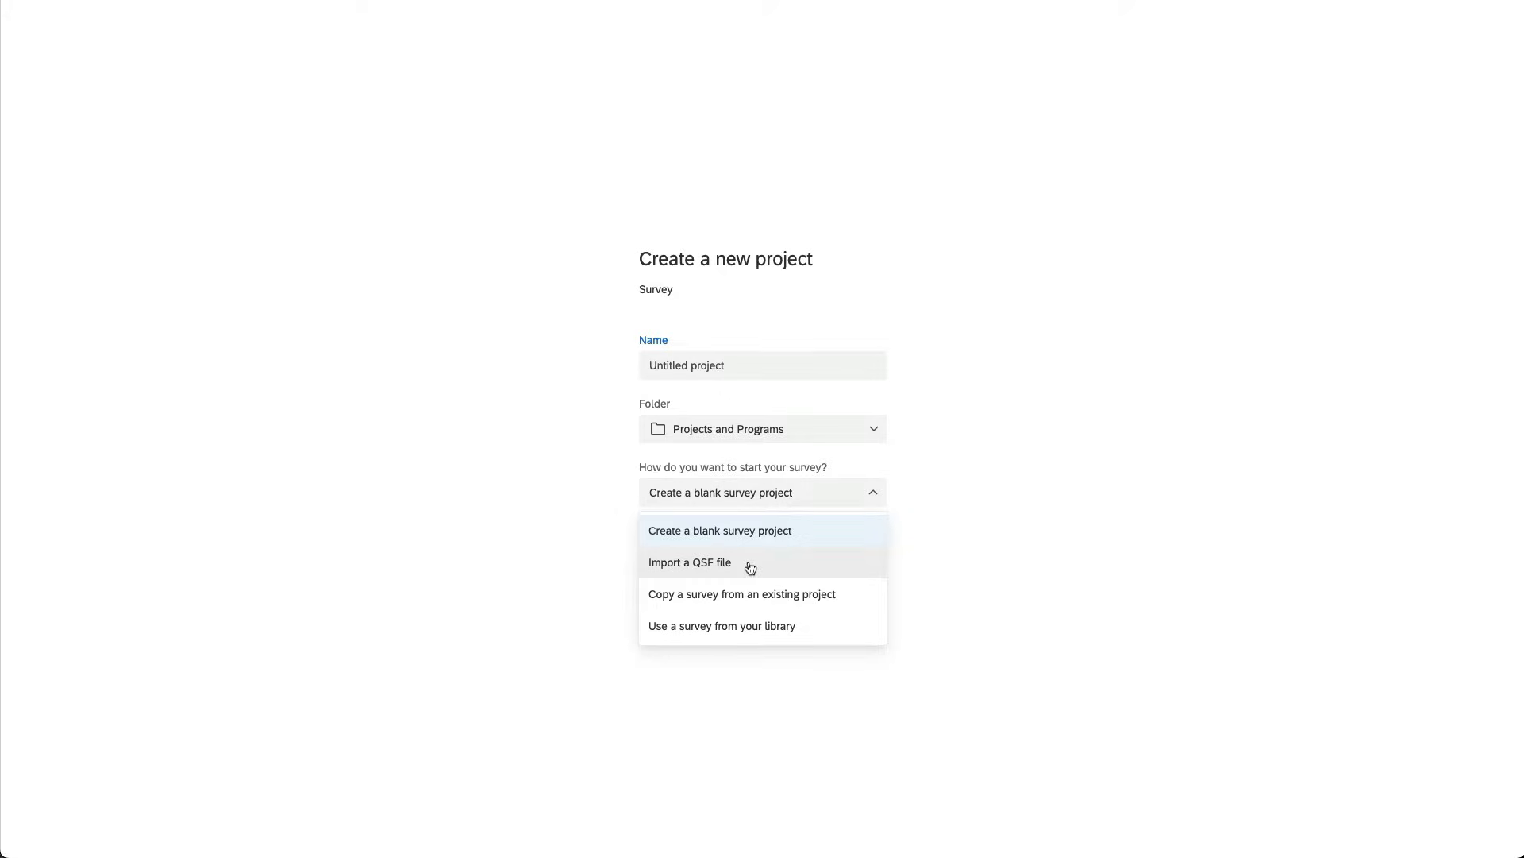
mouse_move(748, 483)
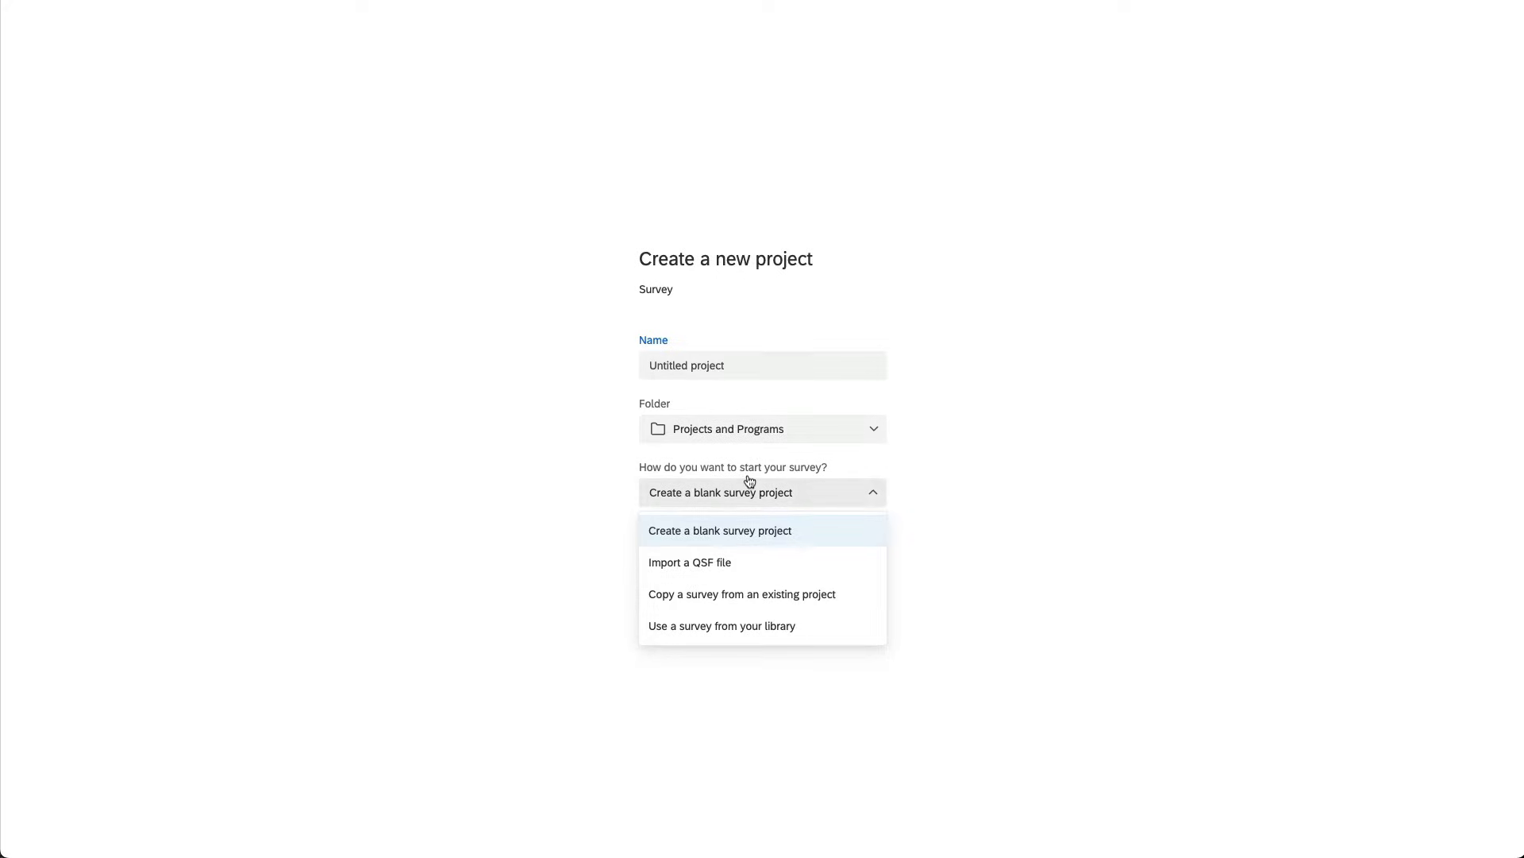
left_click(719, 531)
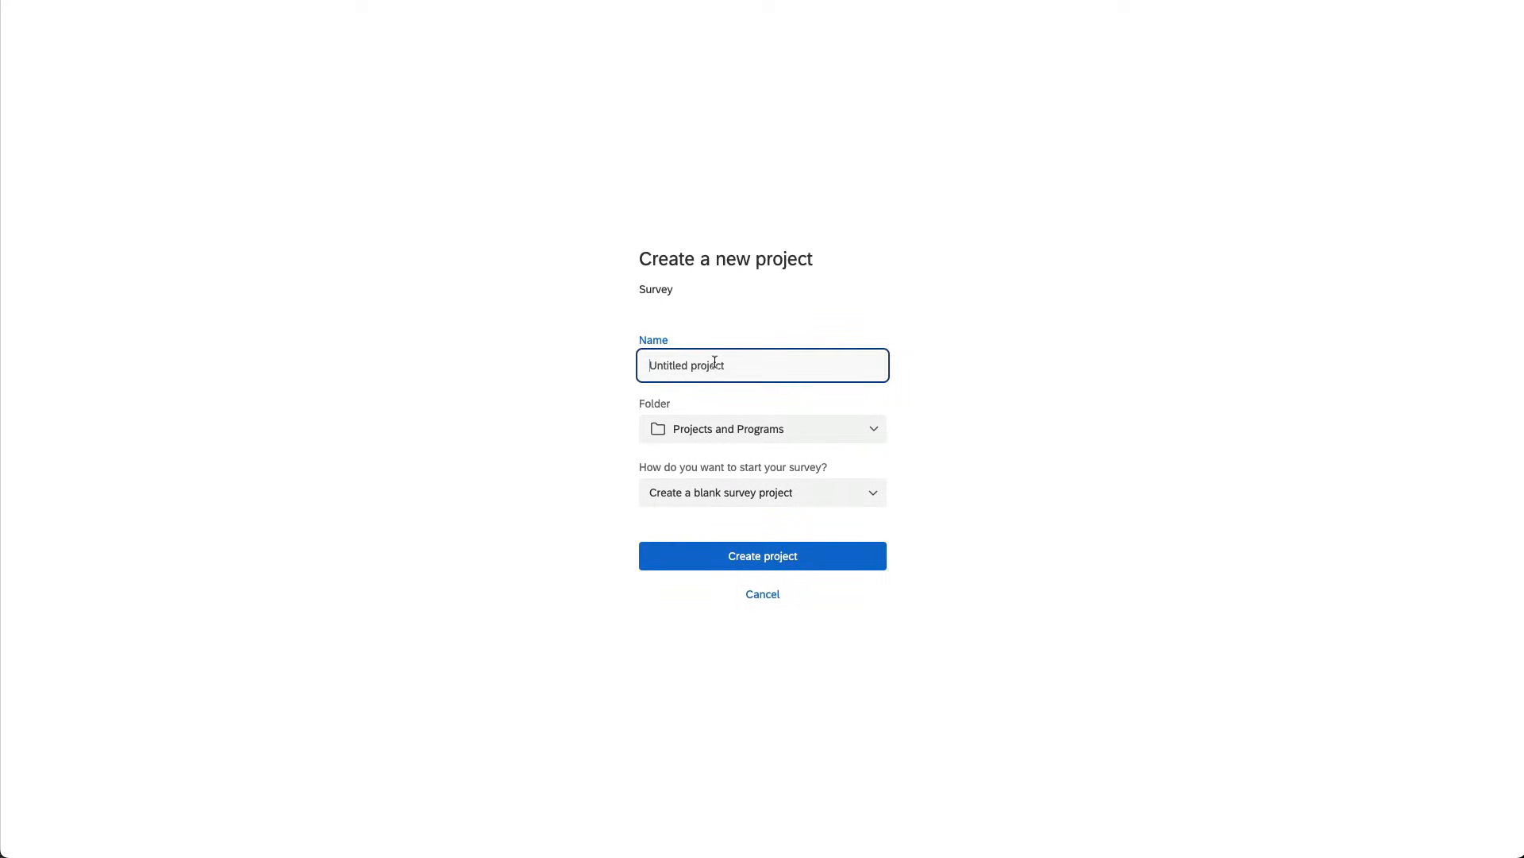
type("Consent")
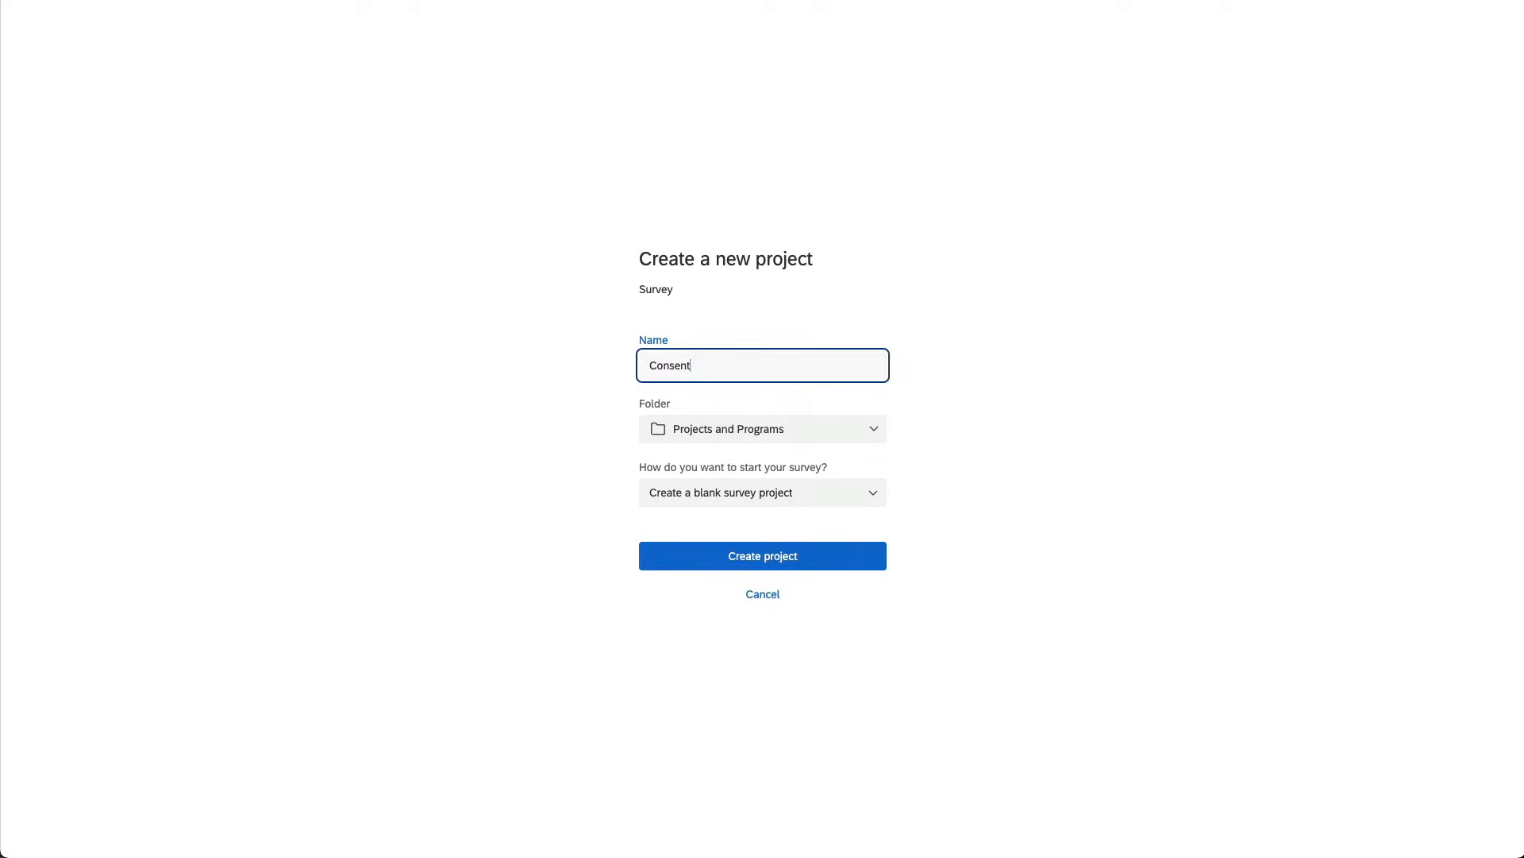
type("form demo")
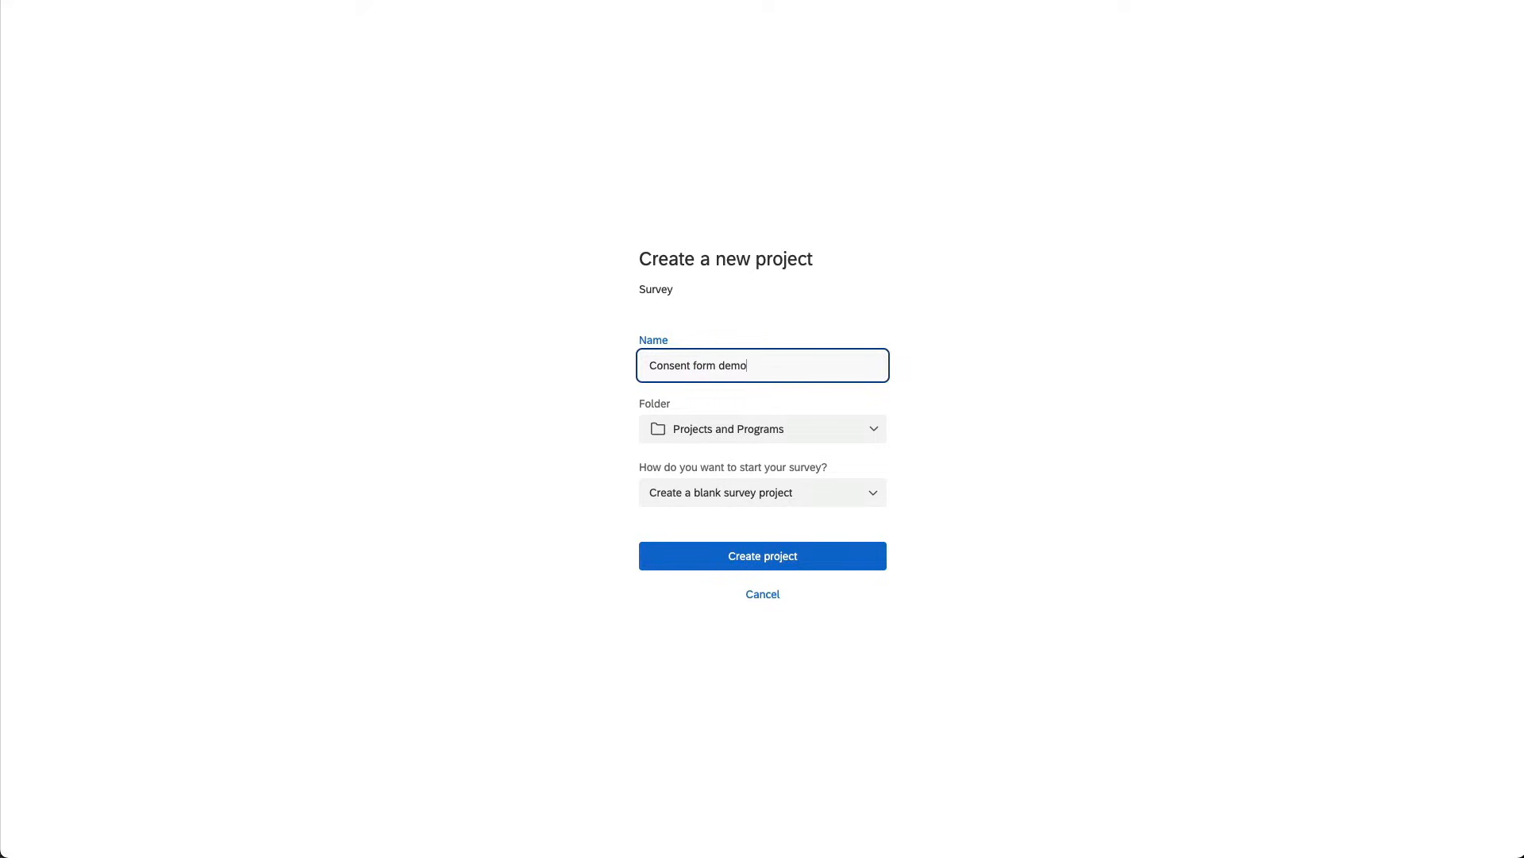
mouse_move(721, 389)
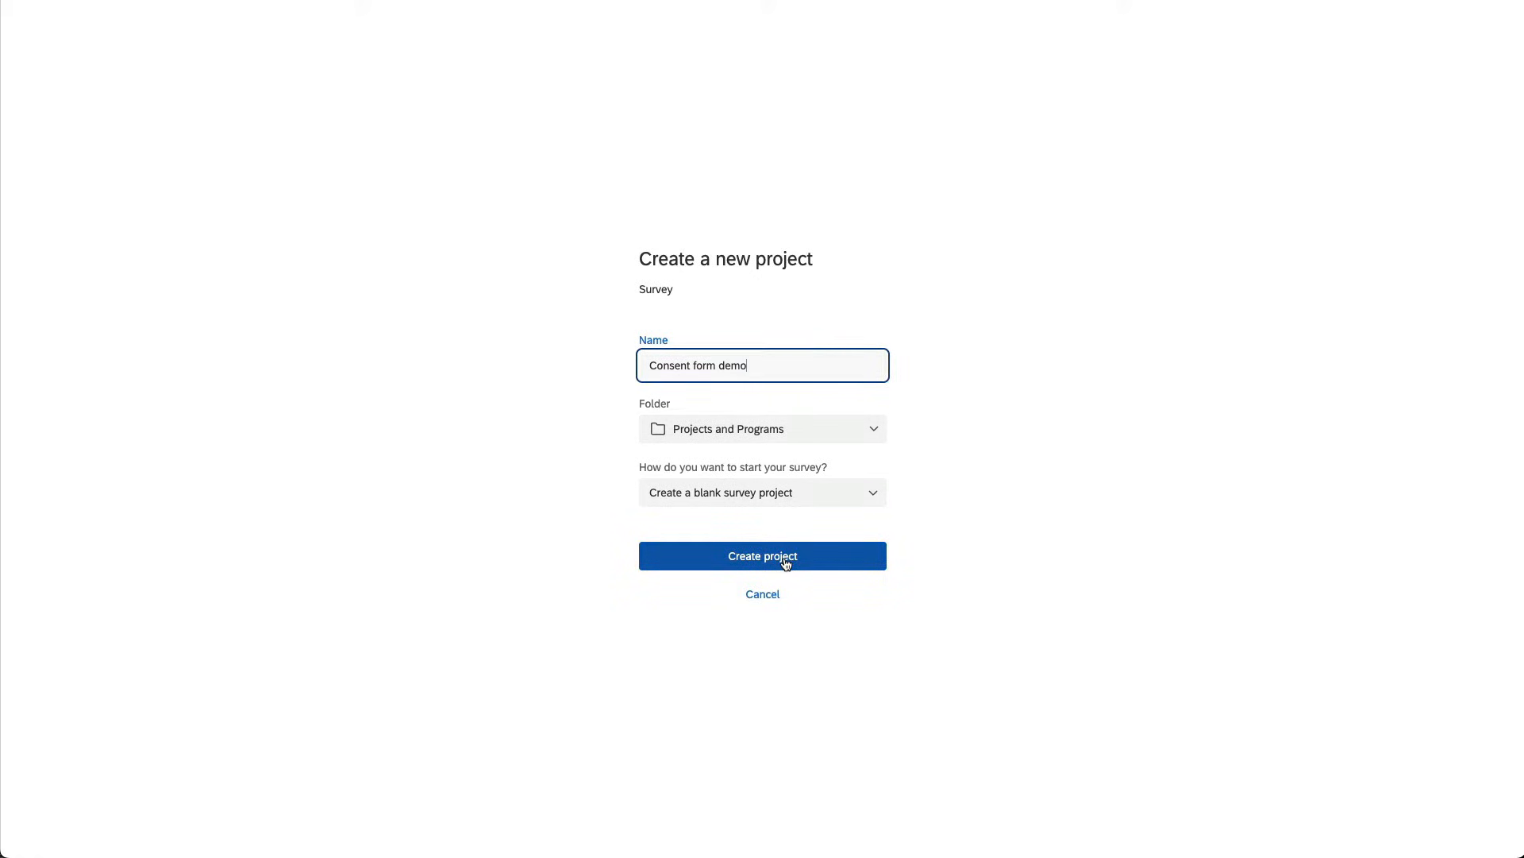
Step: Create the Consent form demo project, add Block 1 below the default block and edit Q1's text in the rich editor
left_click(762, 556)
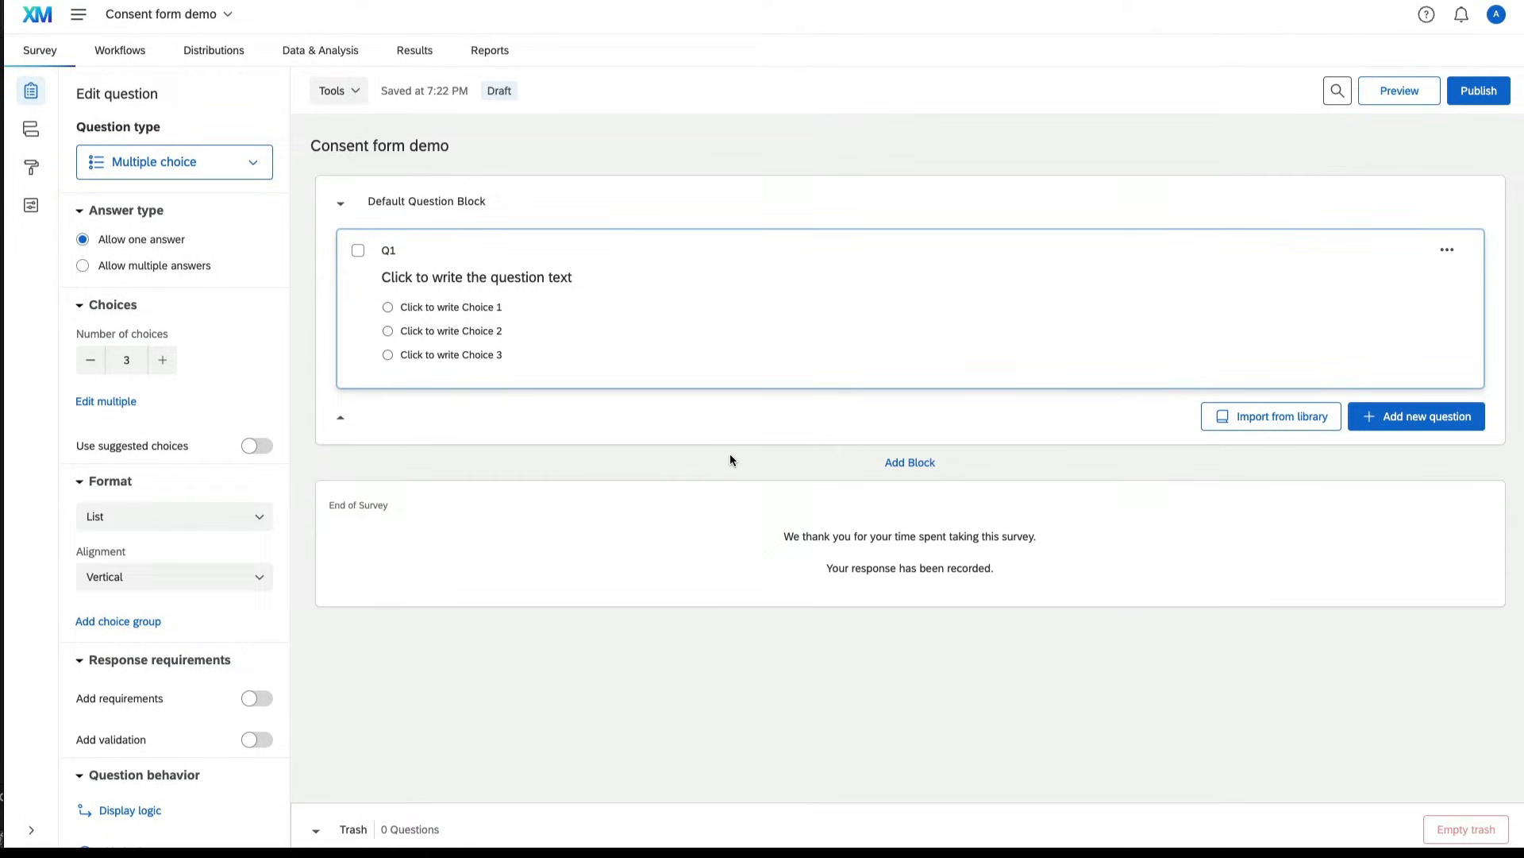
left_click(908, 464)
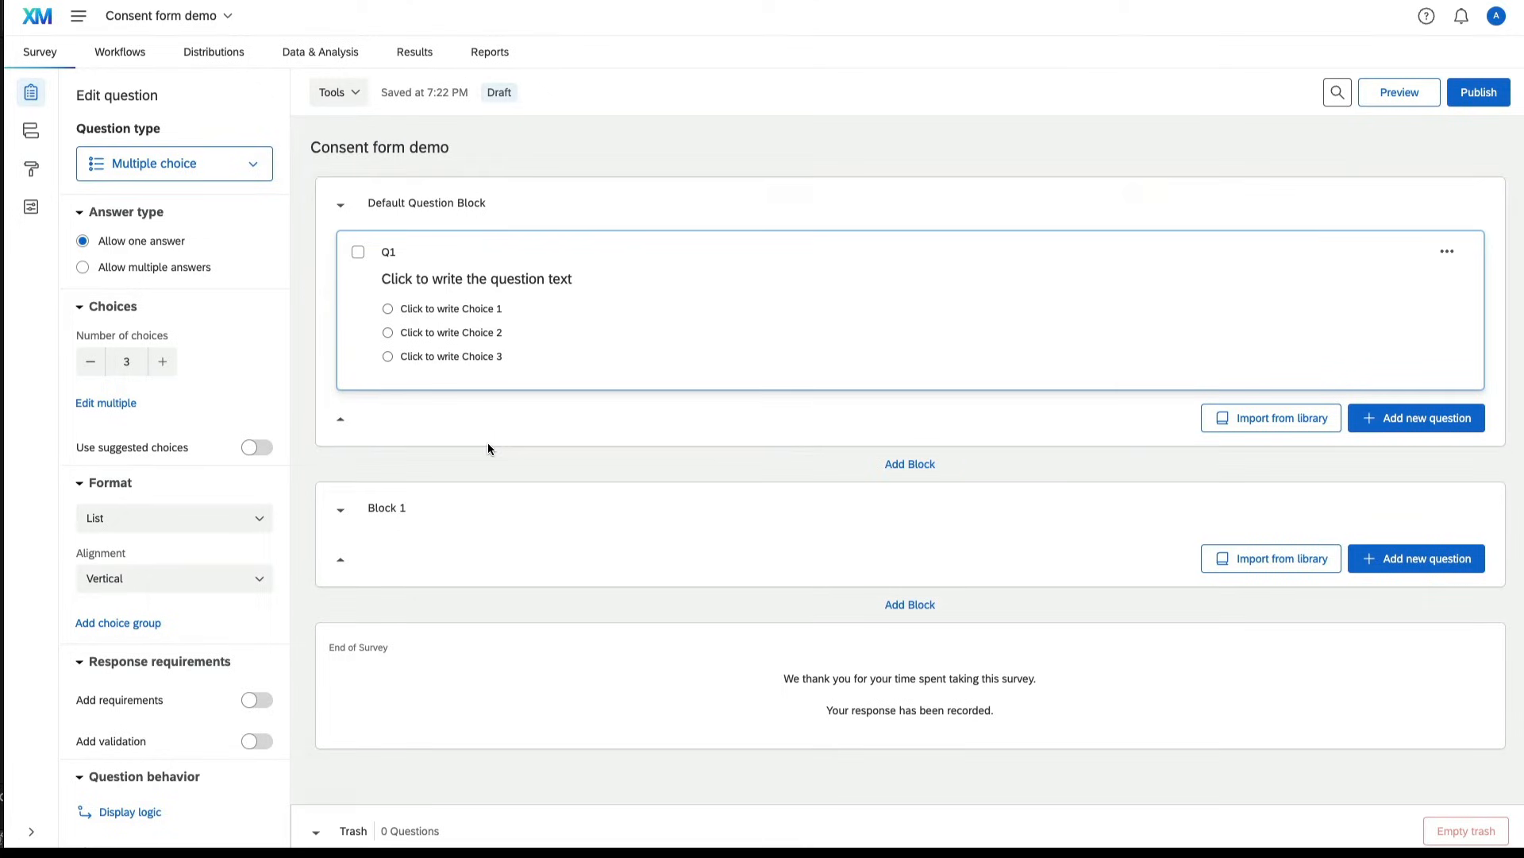
mouse_move(446, 514)
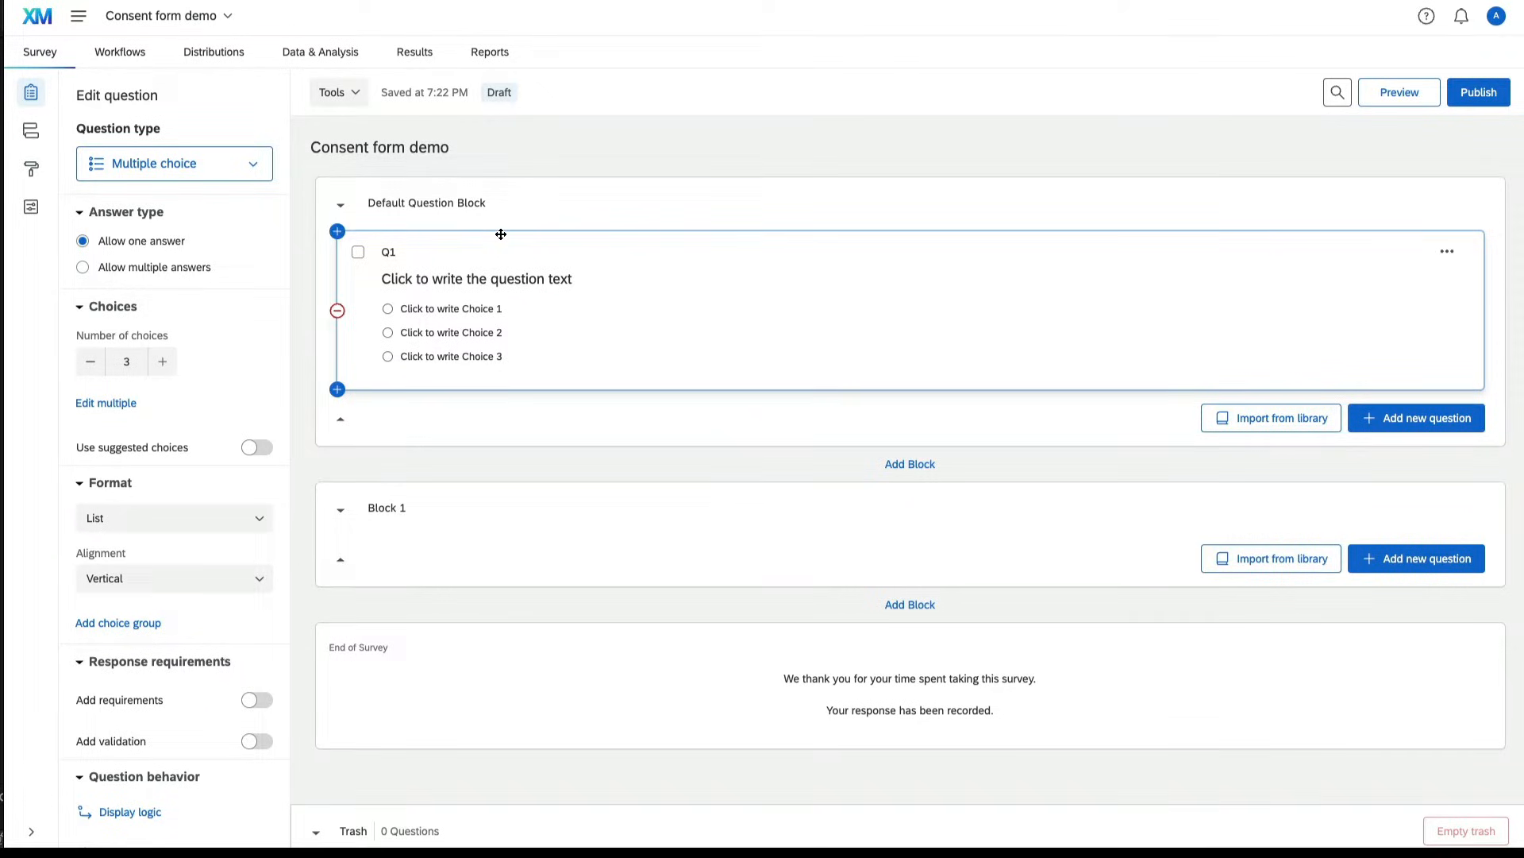
mouse_move(164, 146)
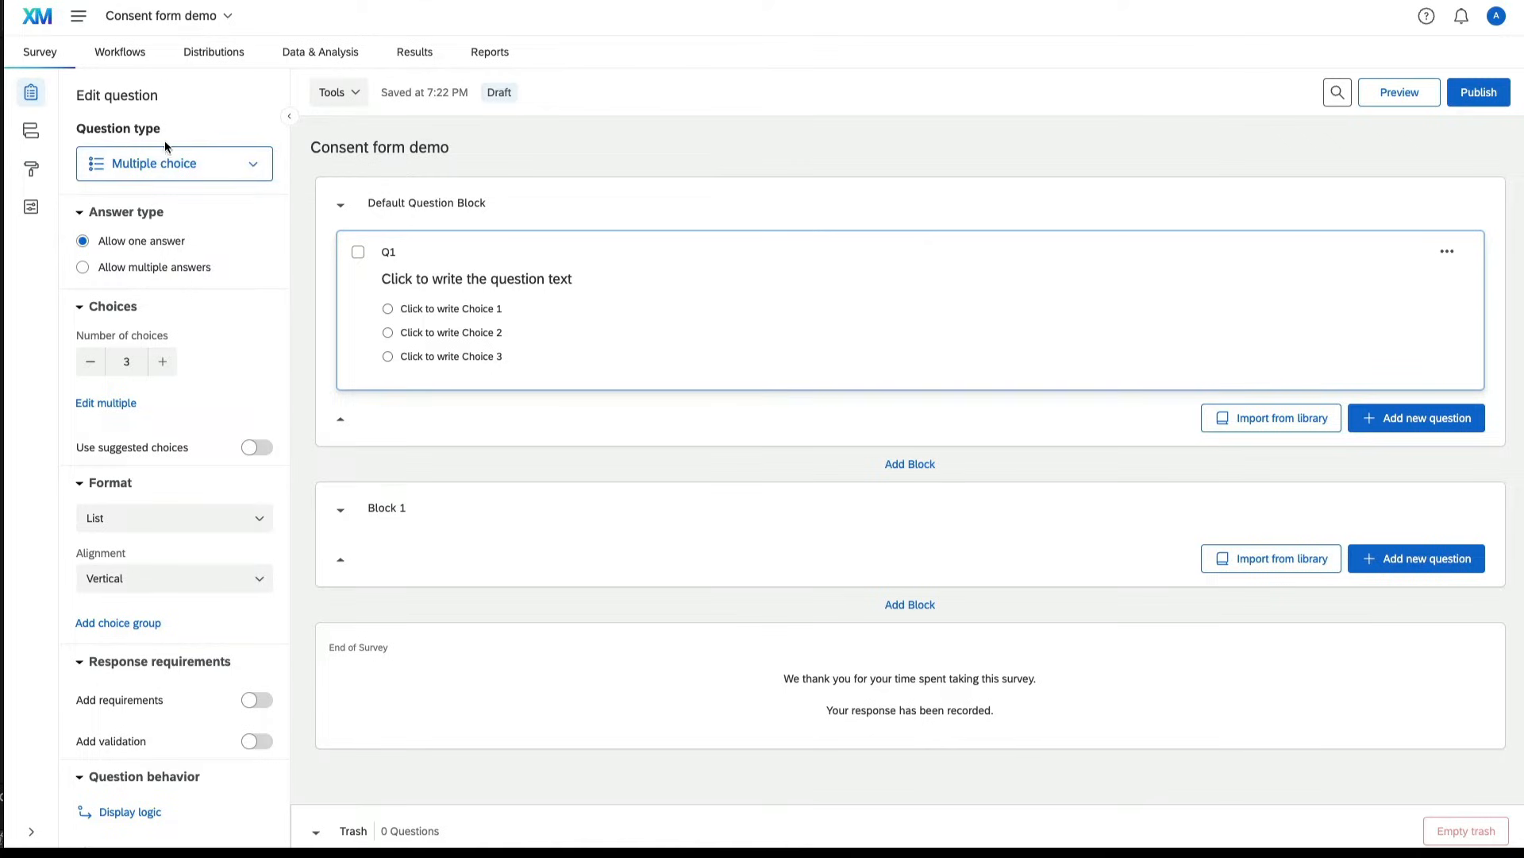
left_click(476, 279)
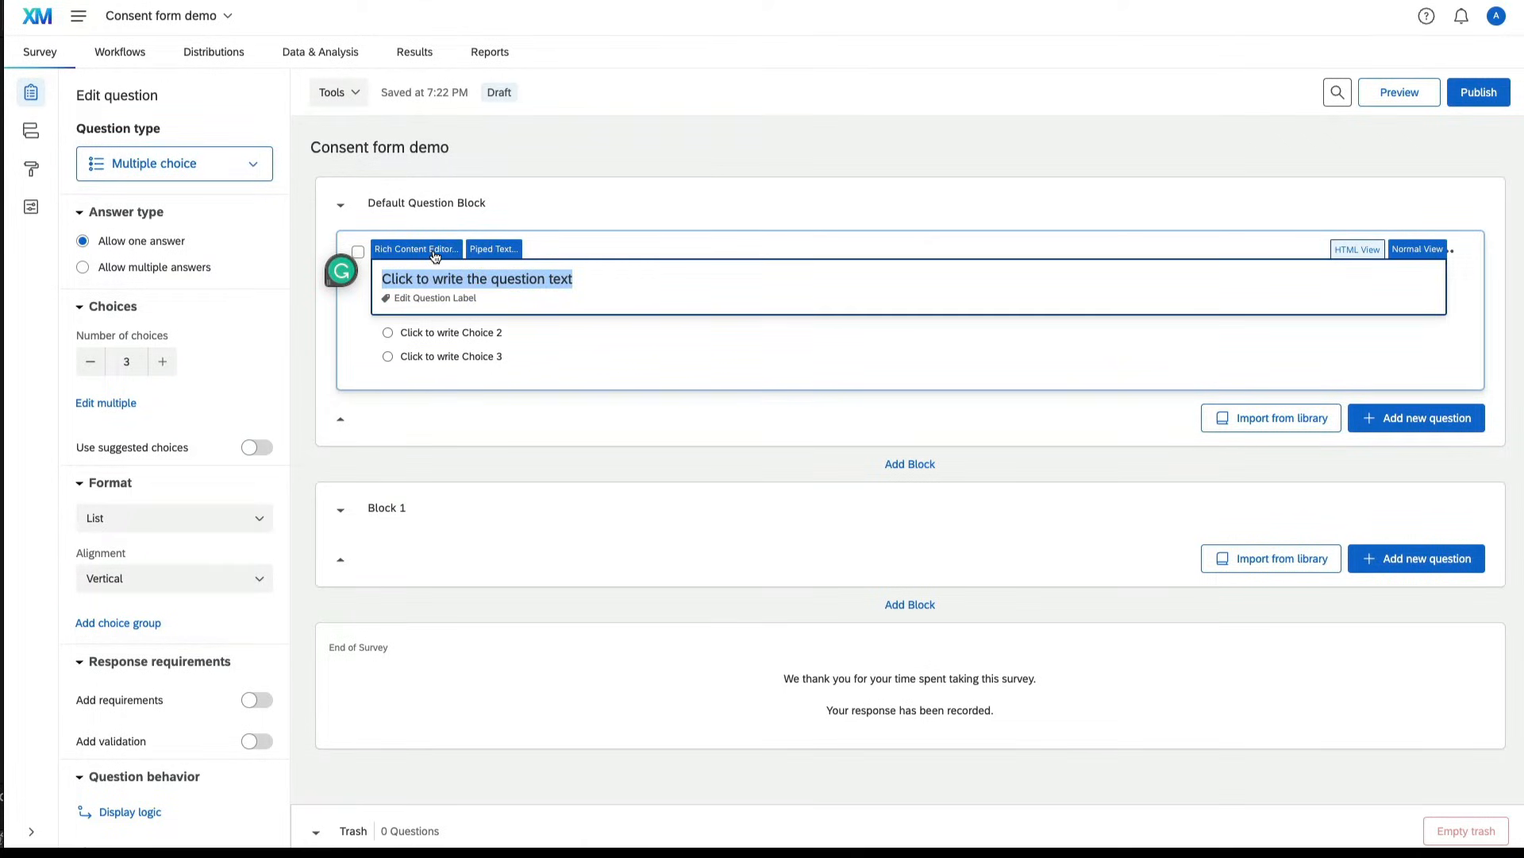
left_click(415, 249)
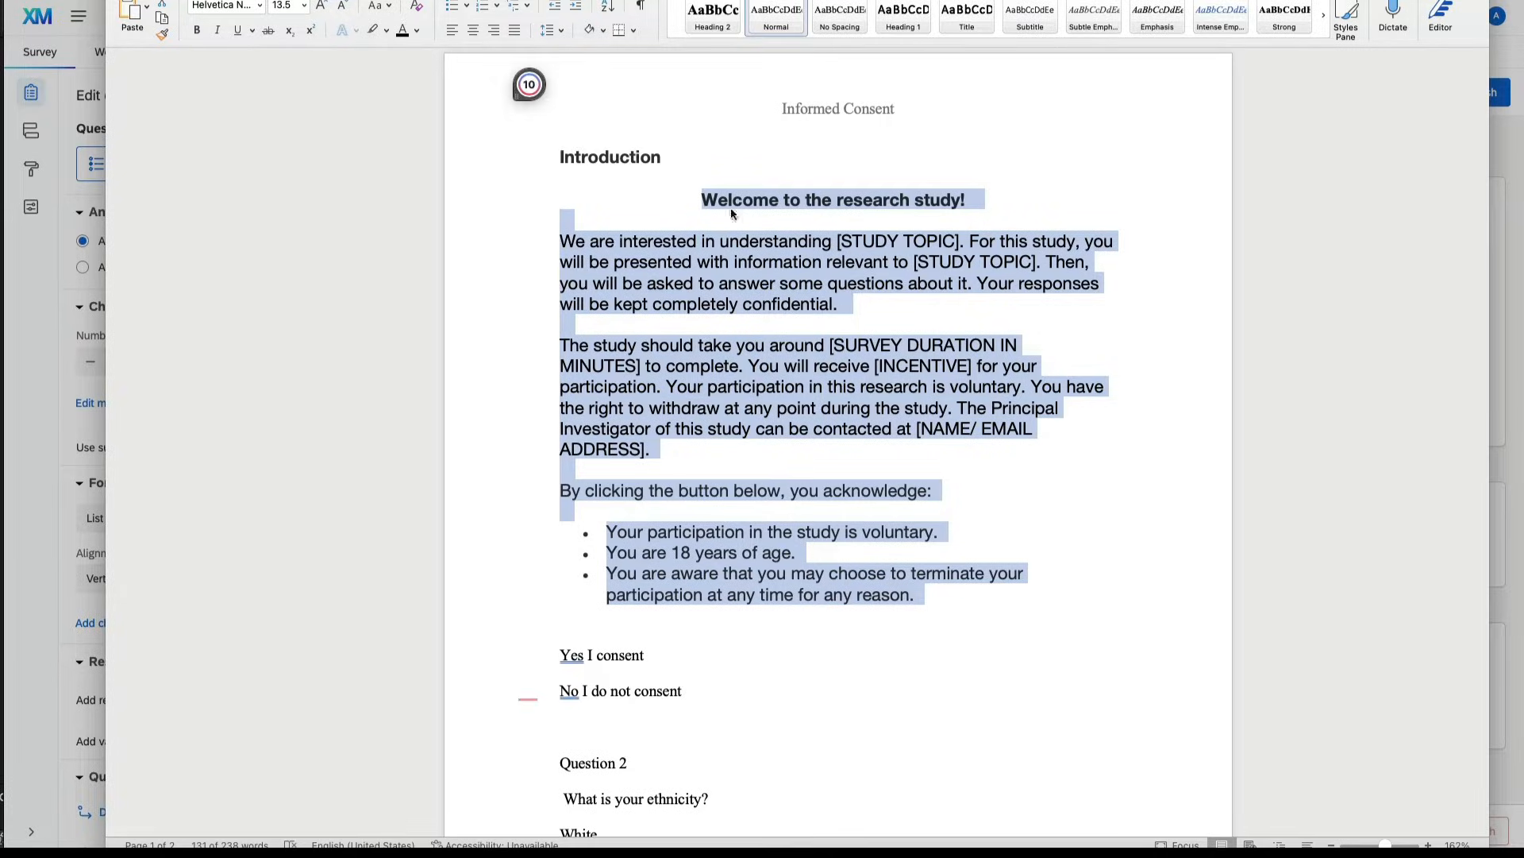
mouse_move(1511, 522)
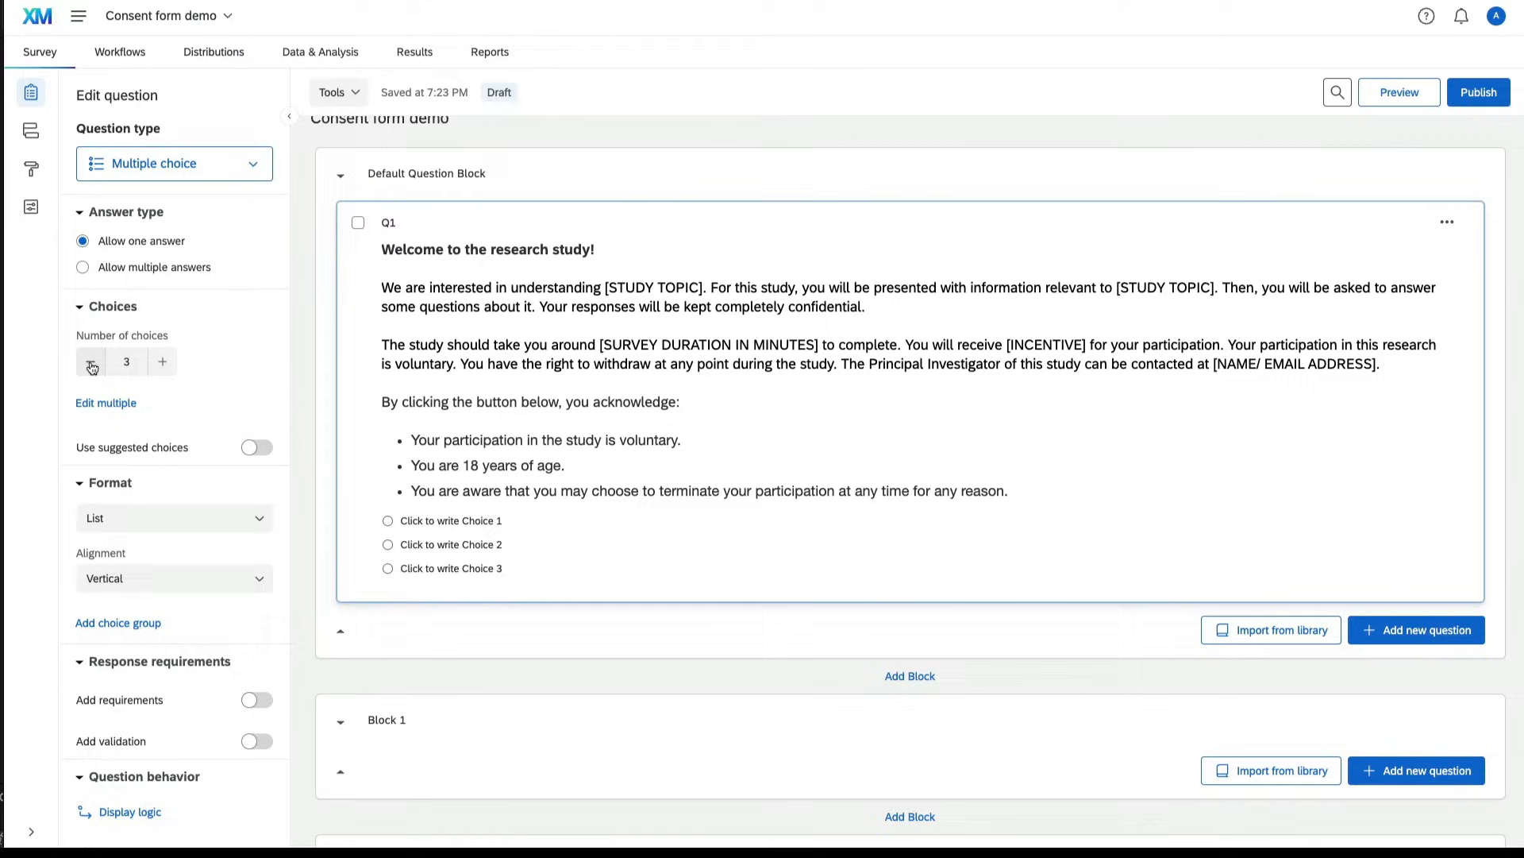
Step: Cut Q1 to two choices reading 'Yes I consent' and 'No I do not consent'
left_click(90, 361)
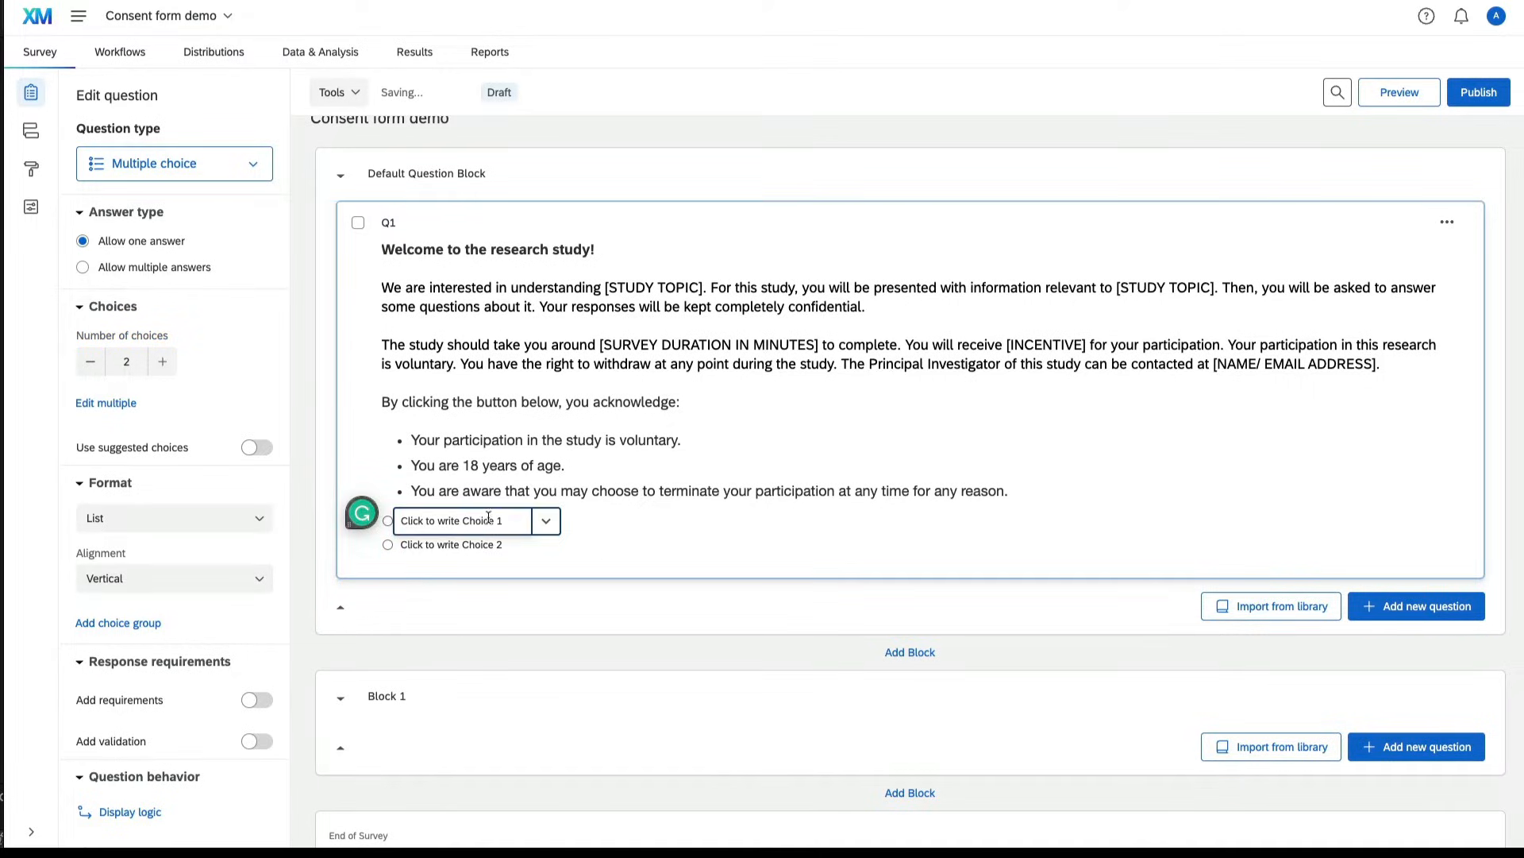
left_click(462, 521)
type("Yes I")
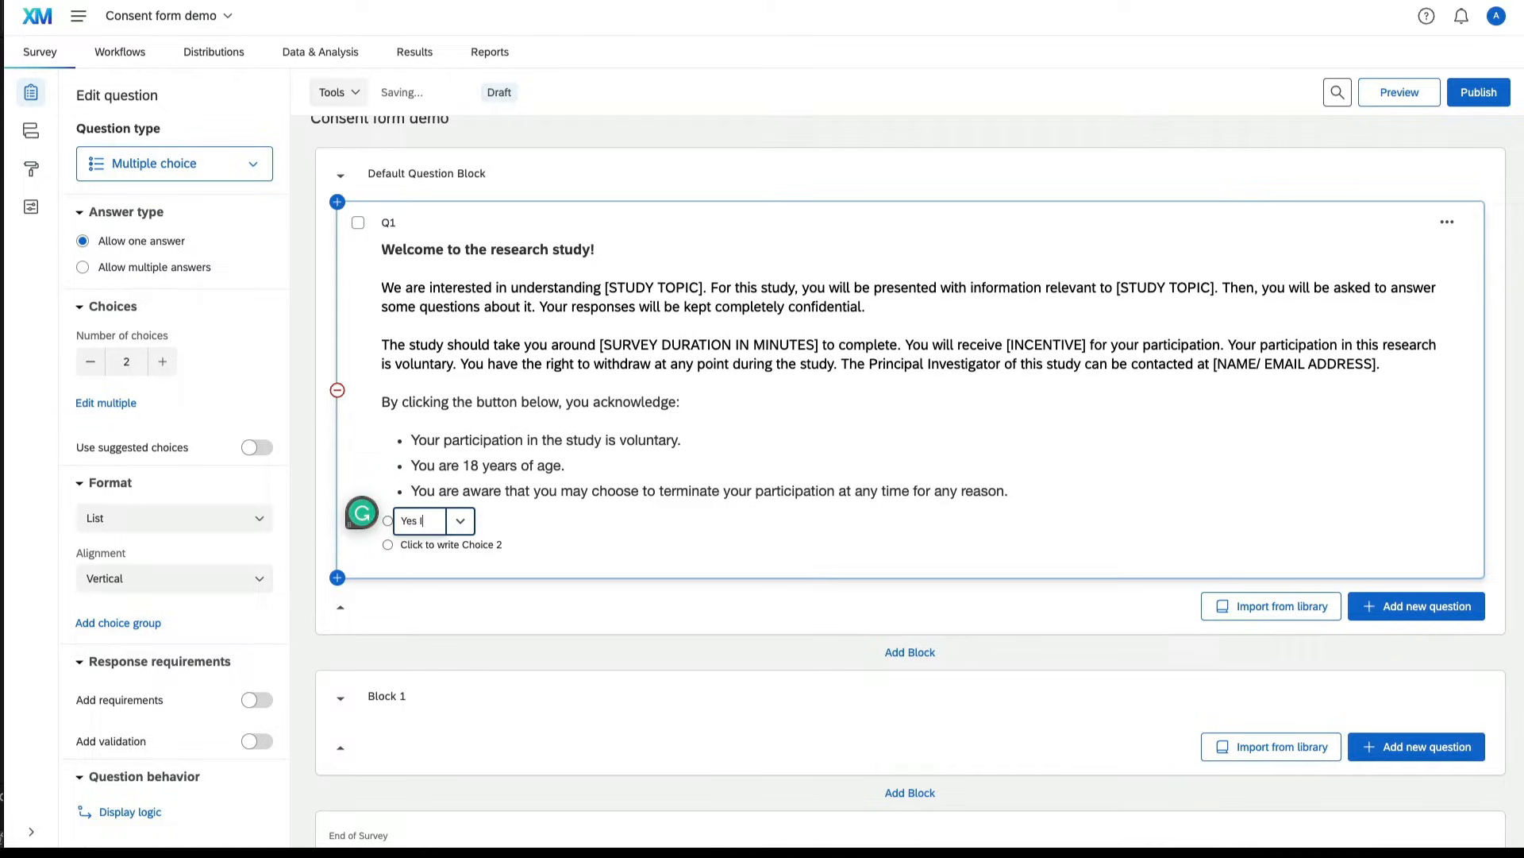
left_click(462, 543)
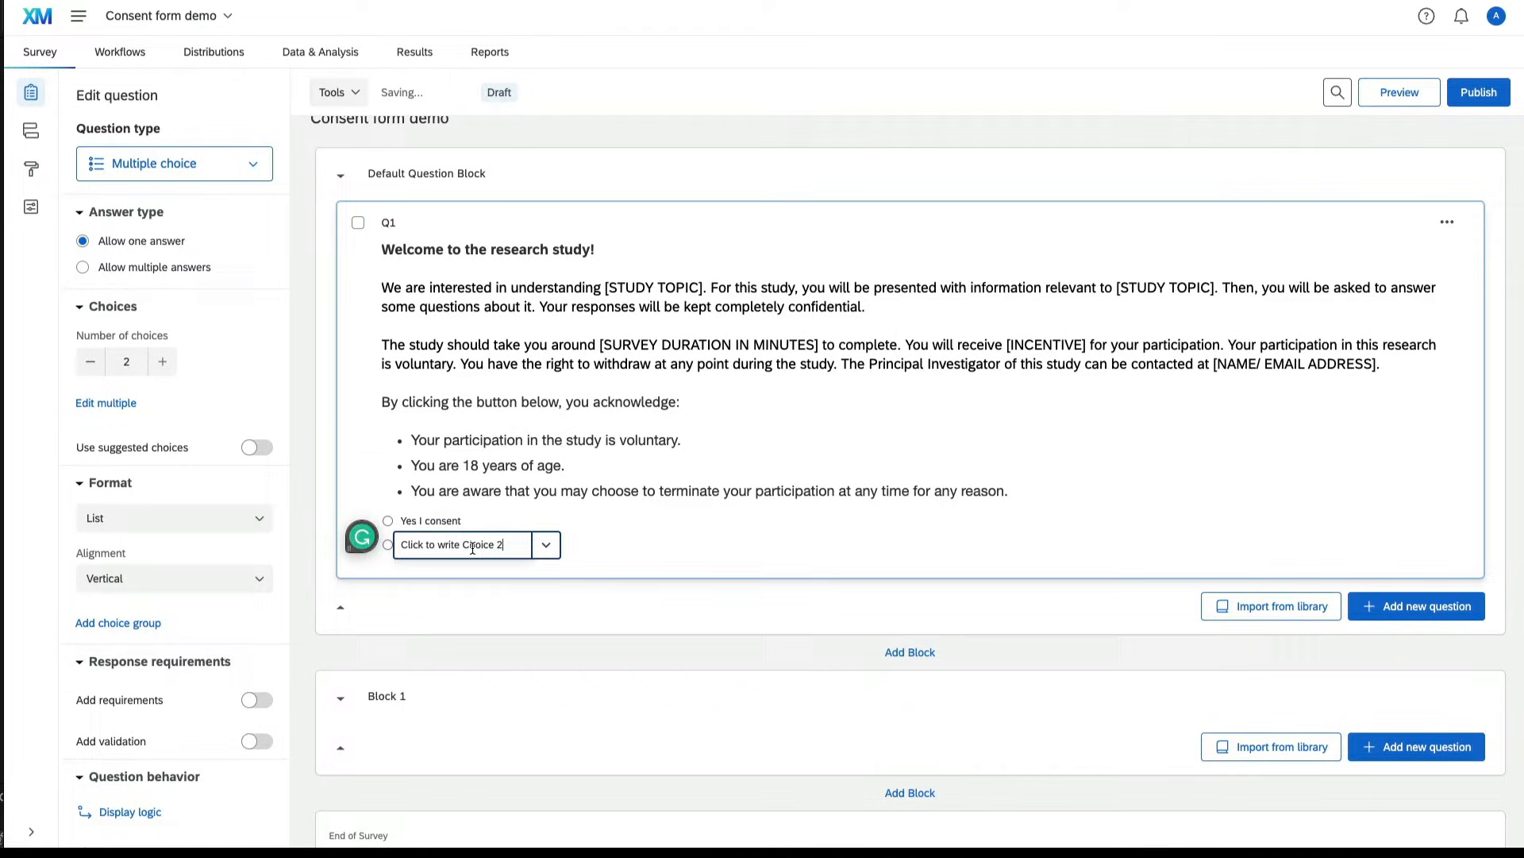
type("No I do not consent")
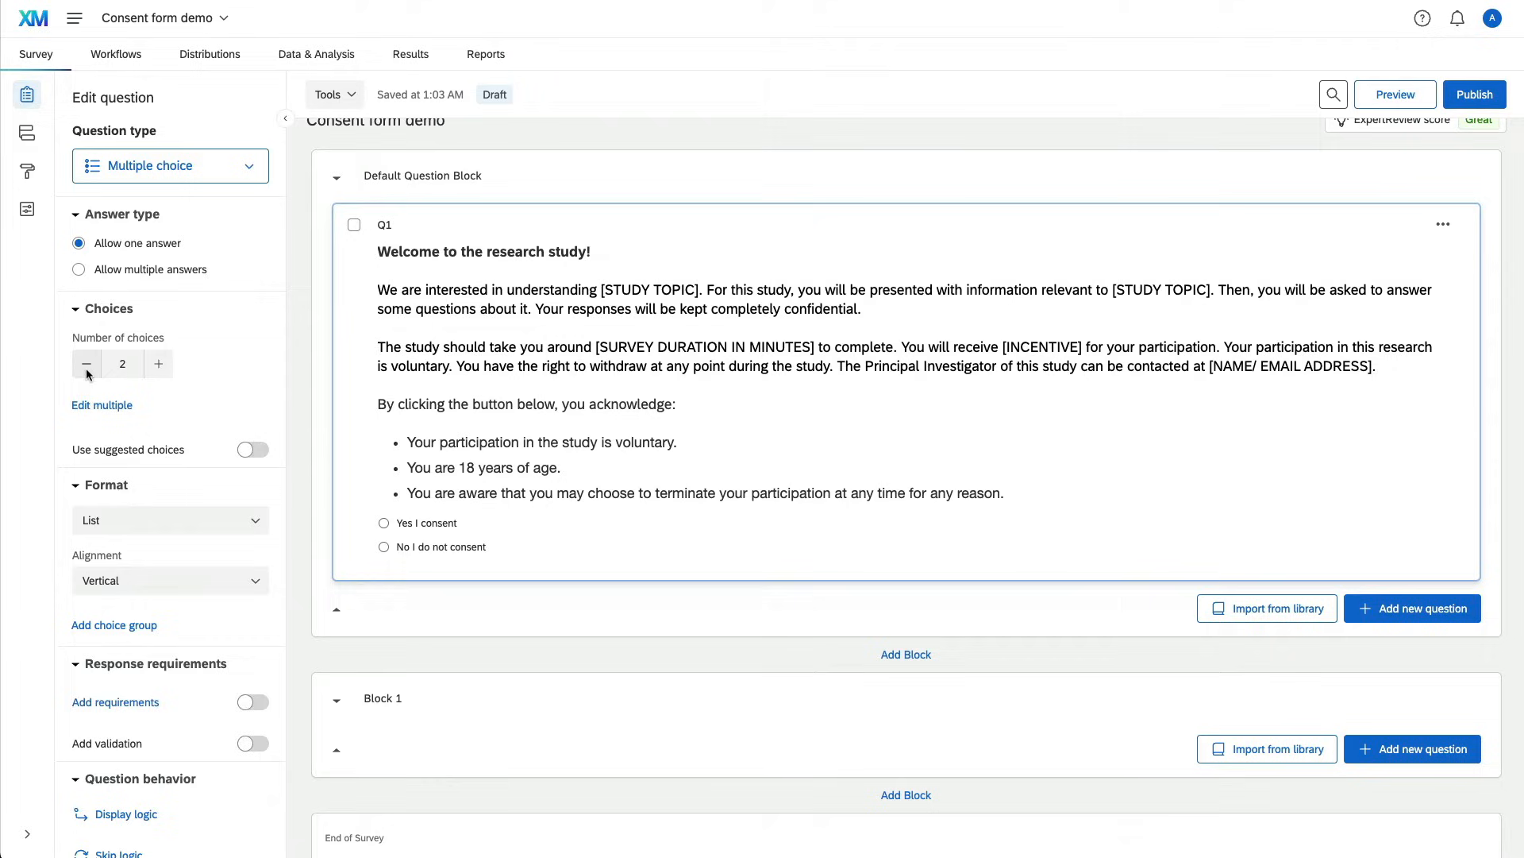
mouse_move(87, 580)
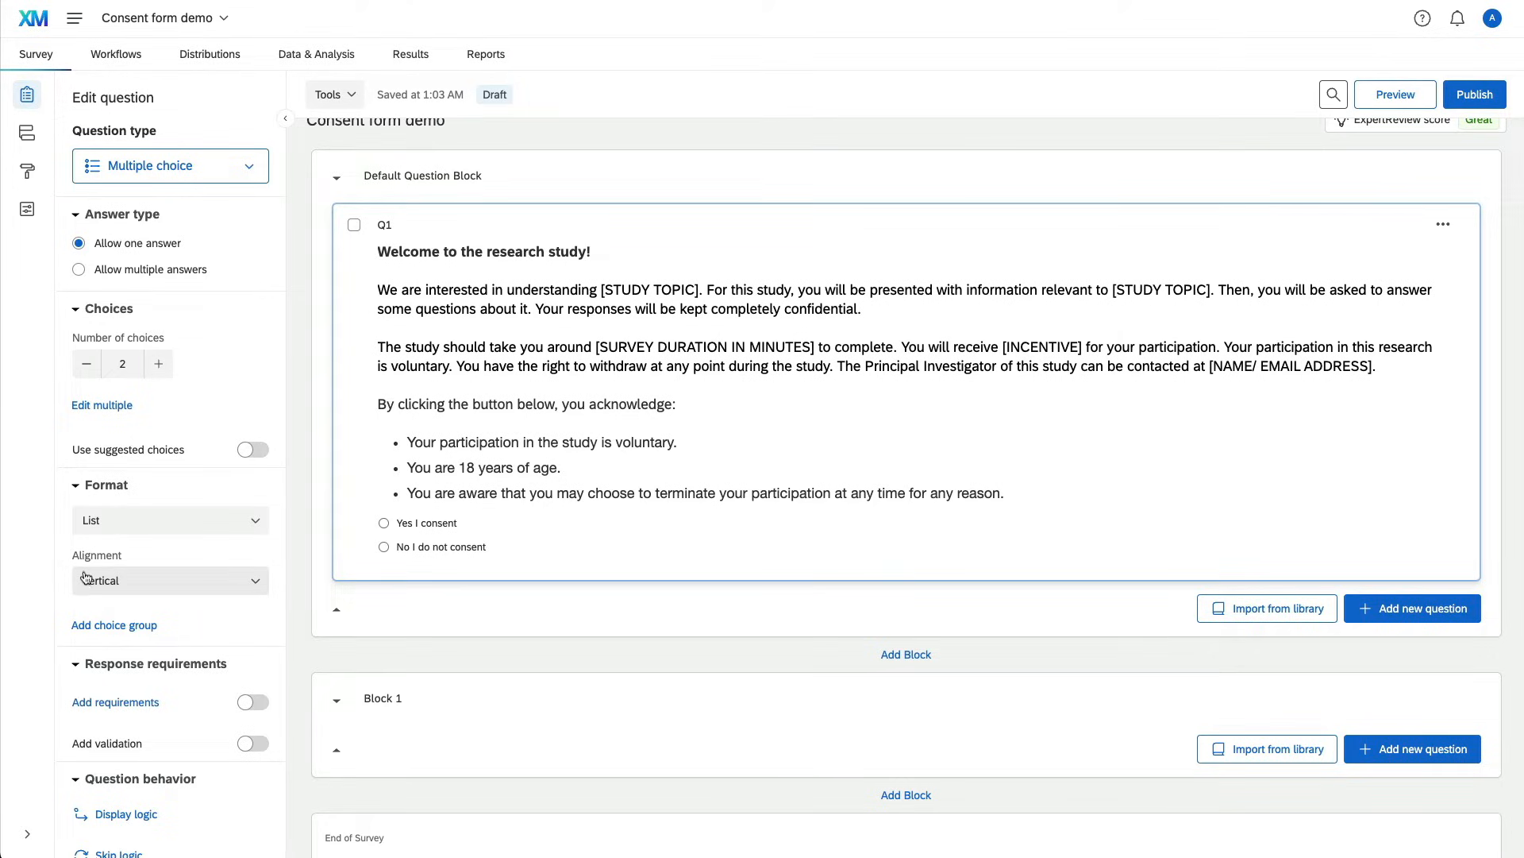
mouse_move(205, 674)
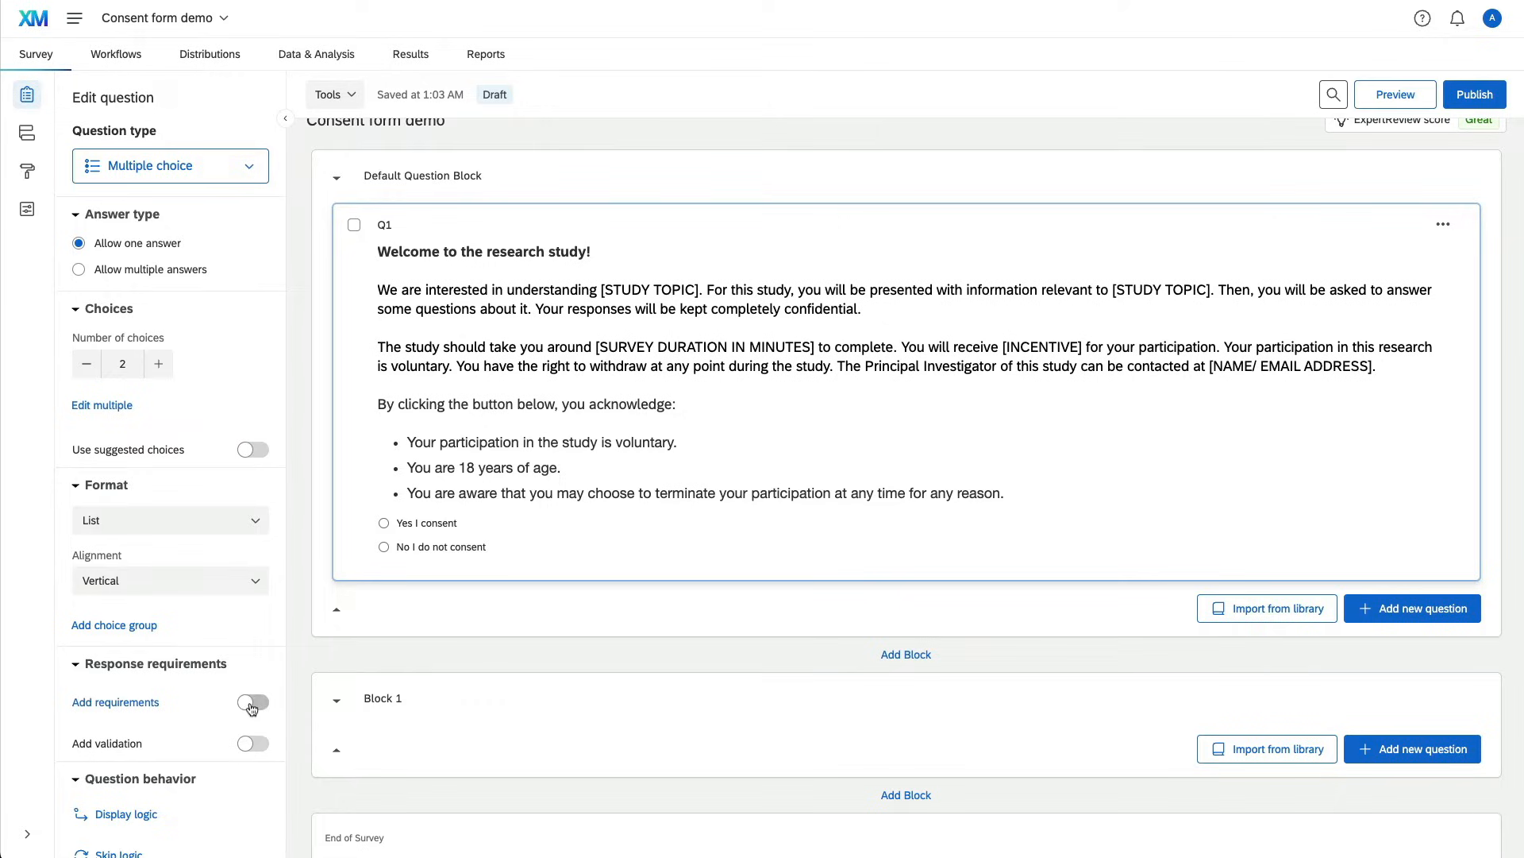
Step: Add requirements to Q1 with Force response so it must be answered
left_click(253, 703)
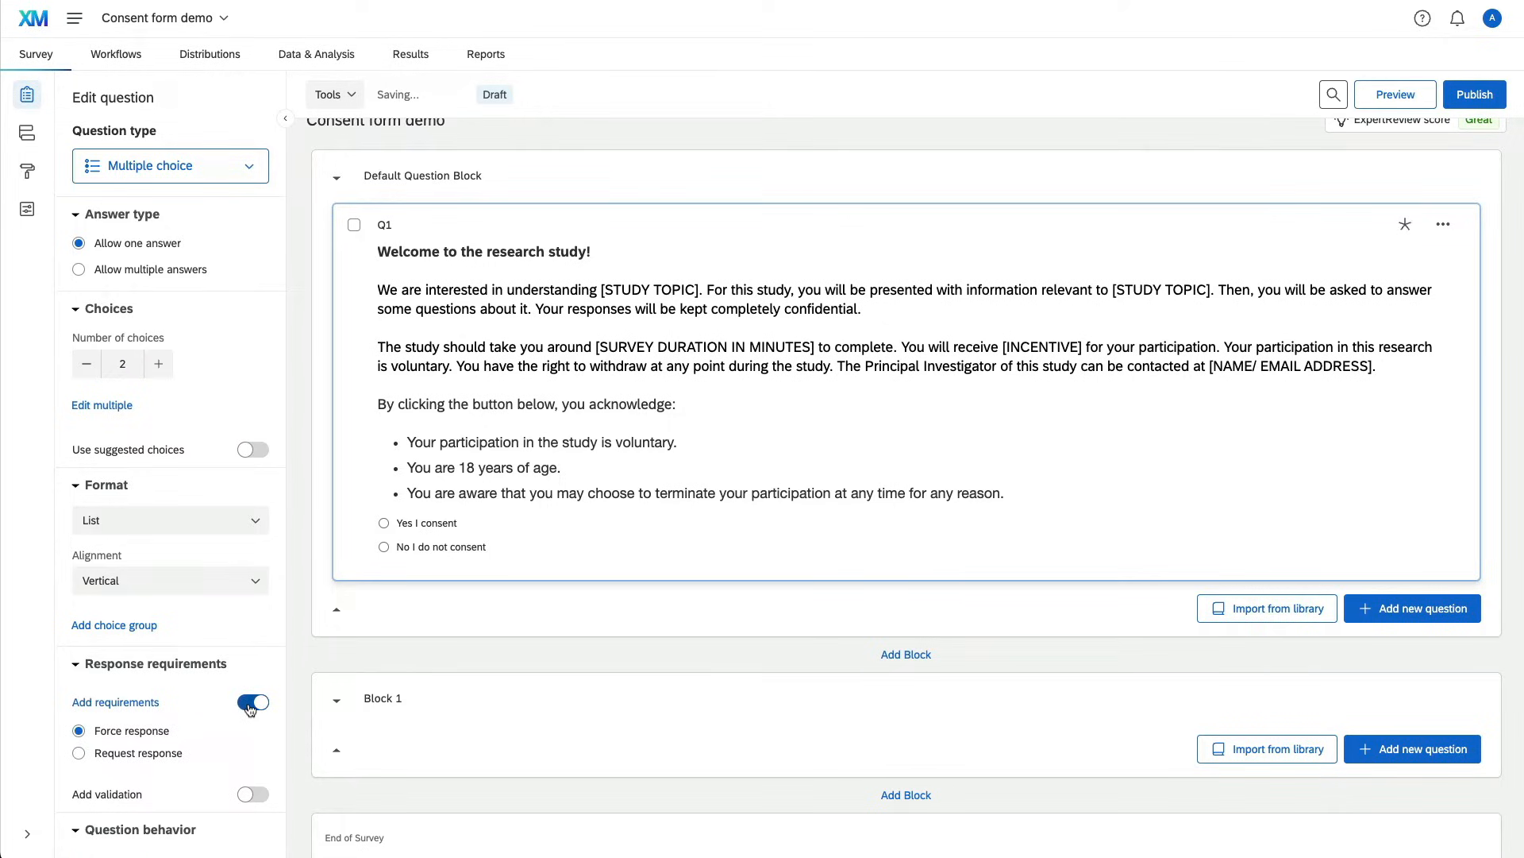
left_click(252, 700)
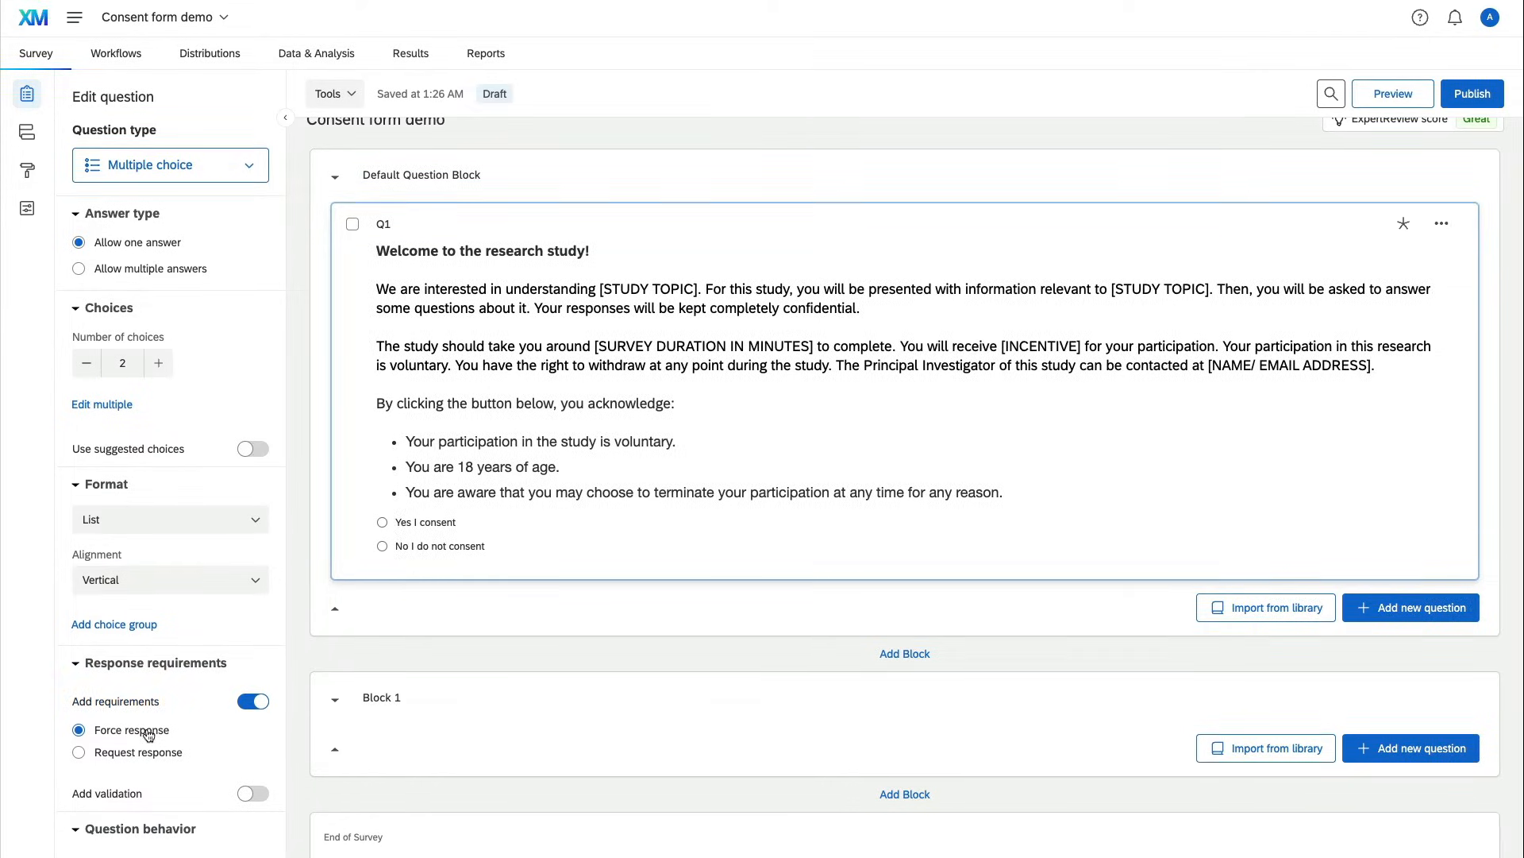
mouse_move(323, 765)
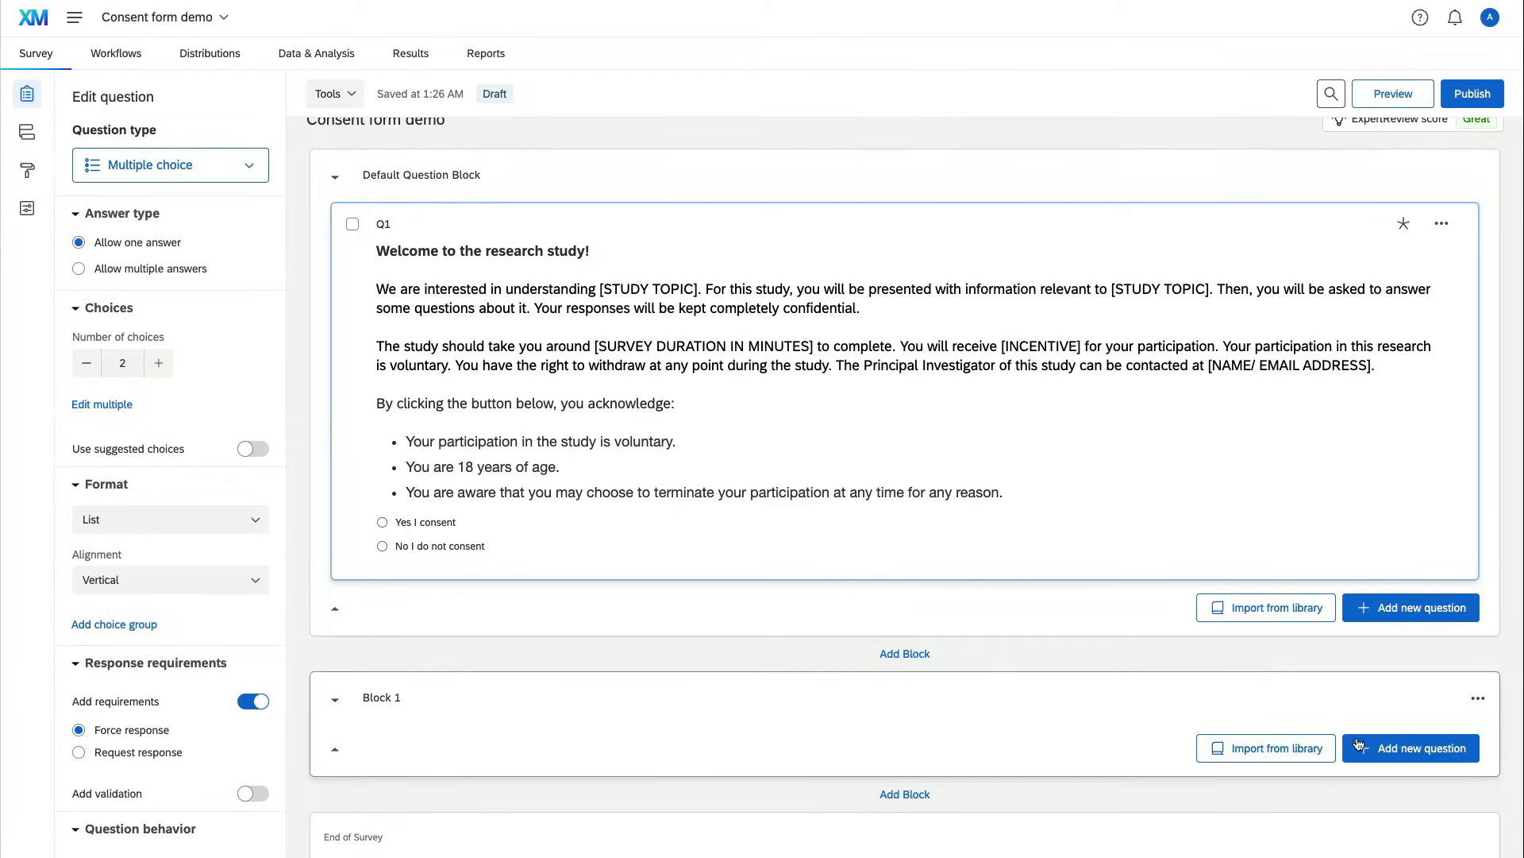
Step: Add Q4 'What is your ethnicity?' to Block 1 with six choices from White to Other
left_click(1410, 607)
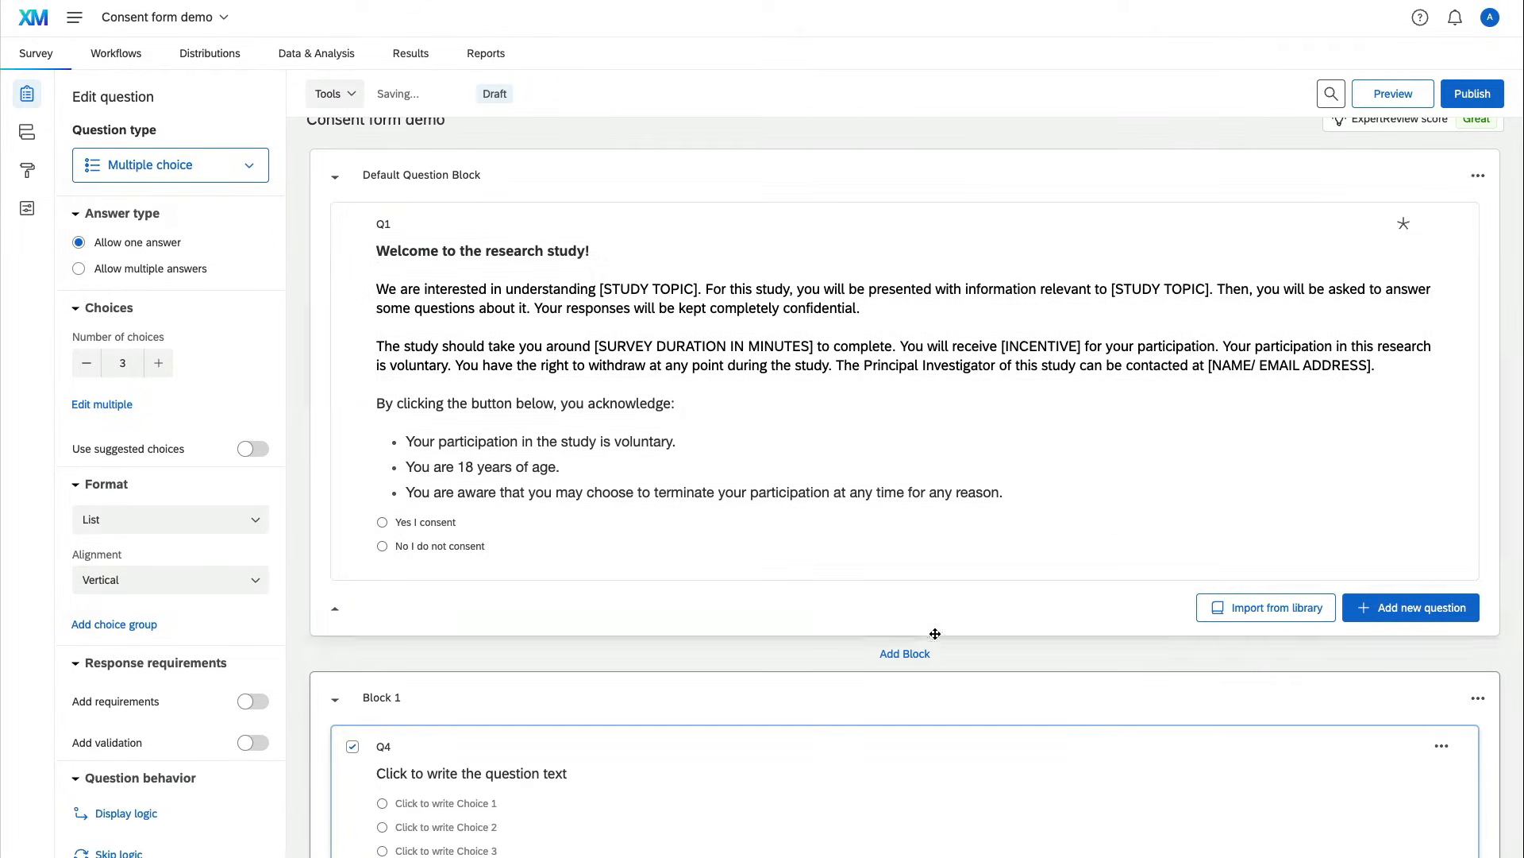
scroll("down", 3)
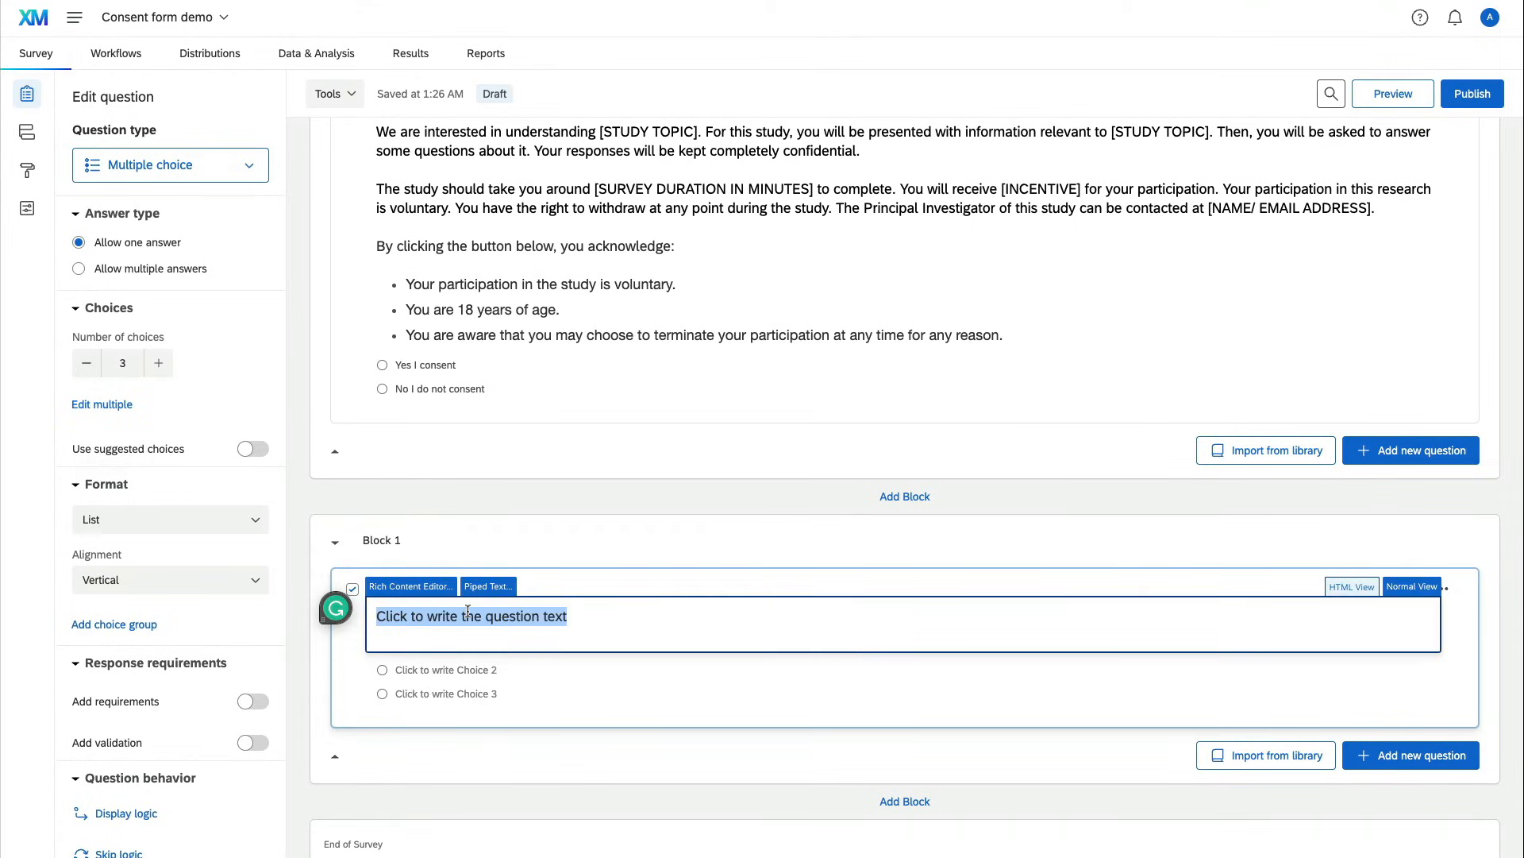
type("What is your ethnicity?")
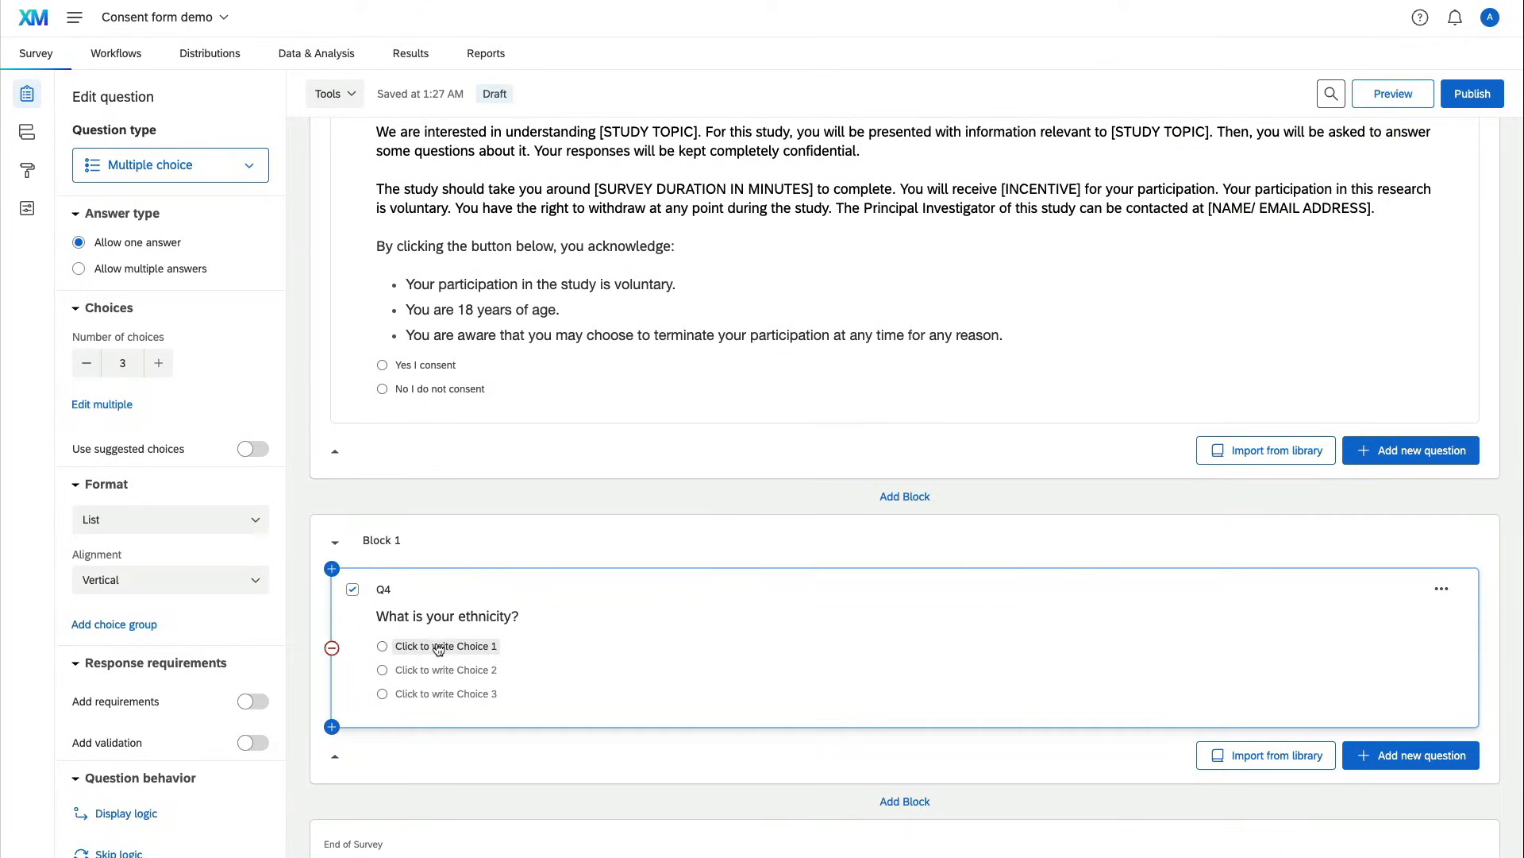
left_click(445, 646)
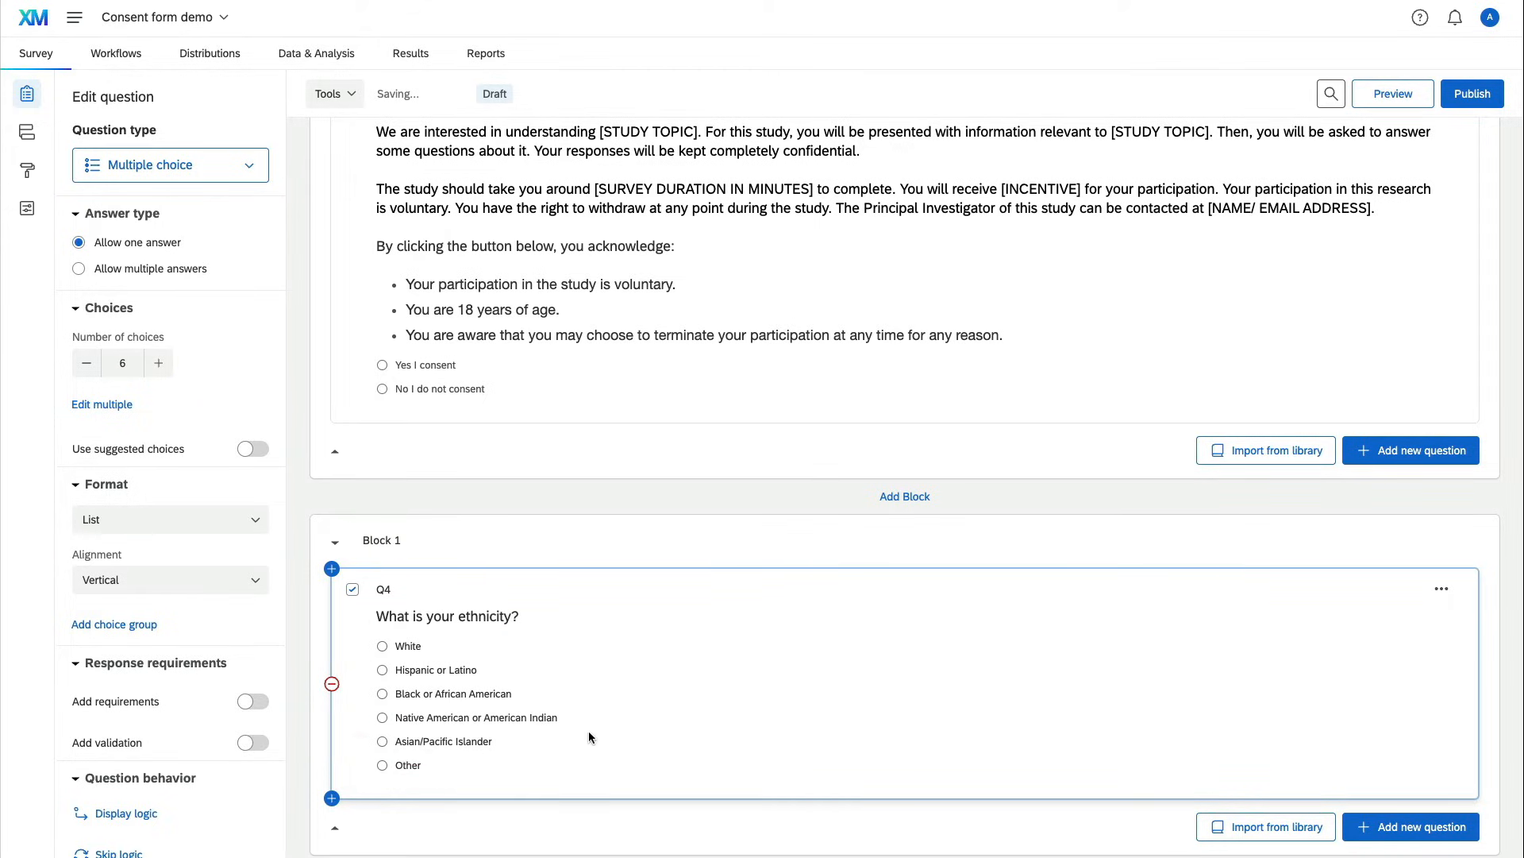
left_click(353, 588)
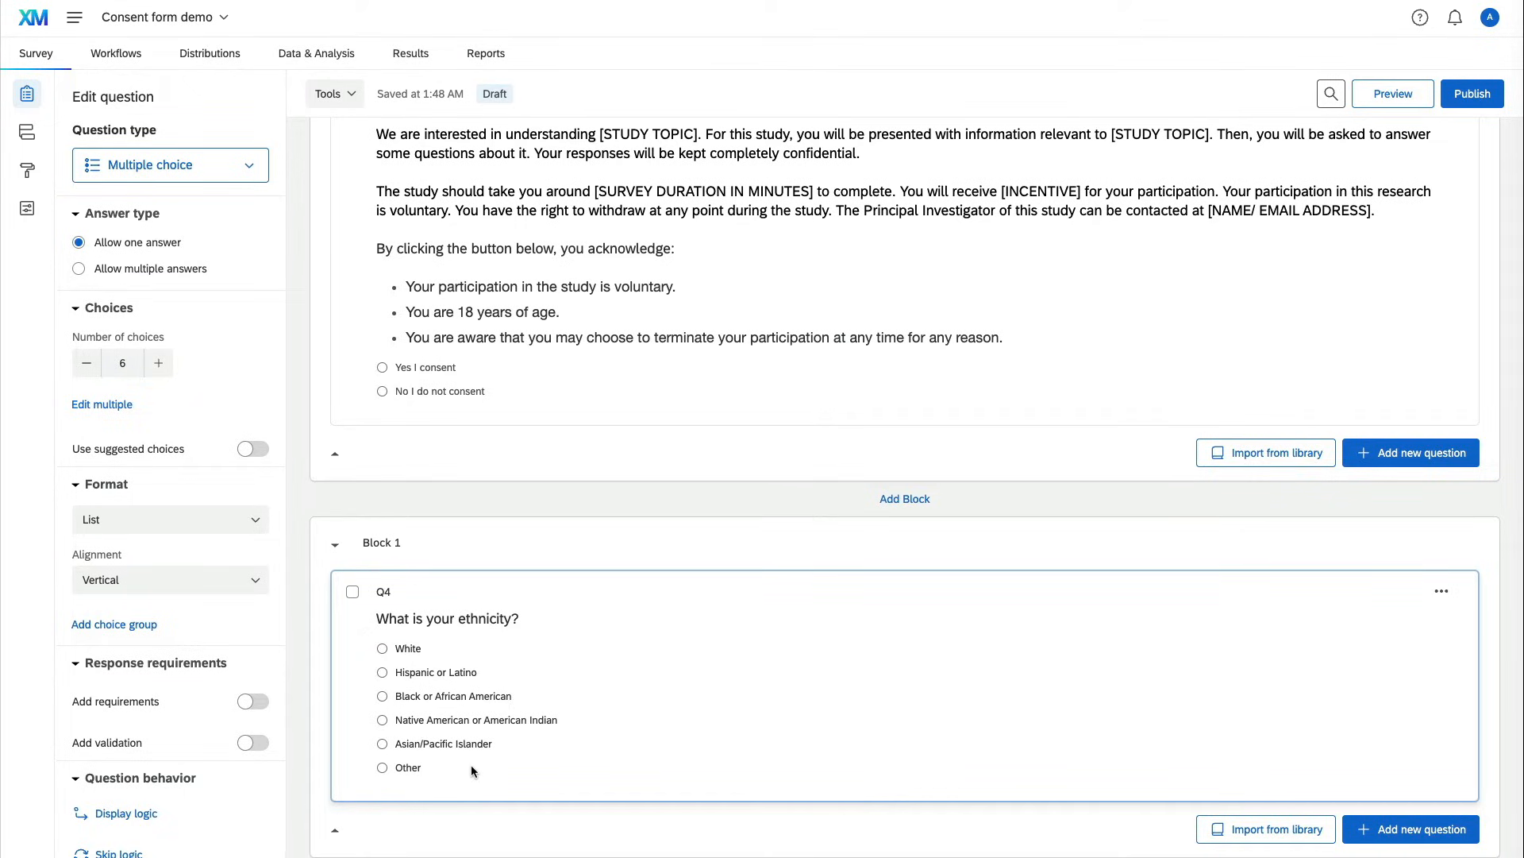
mouse_move(1465, 811)
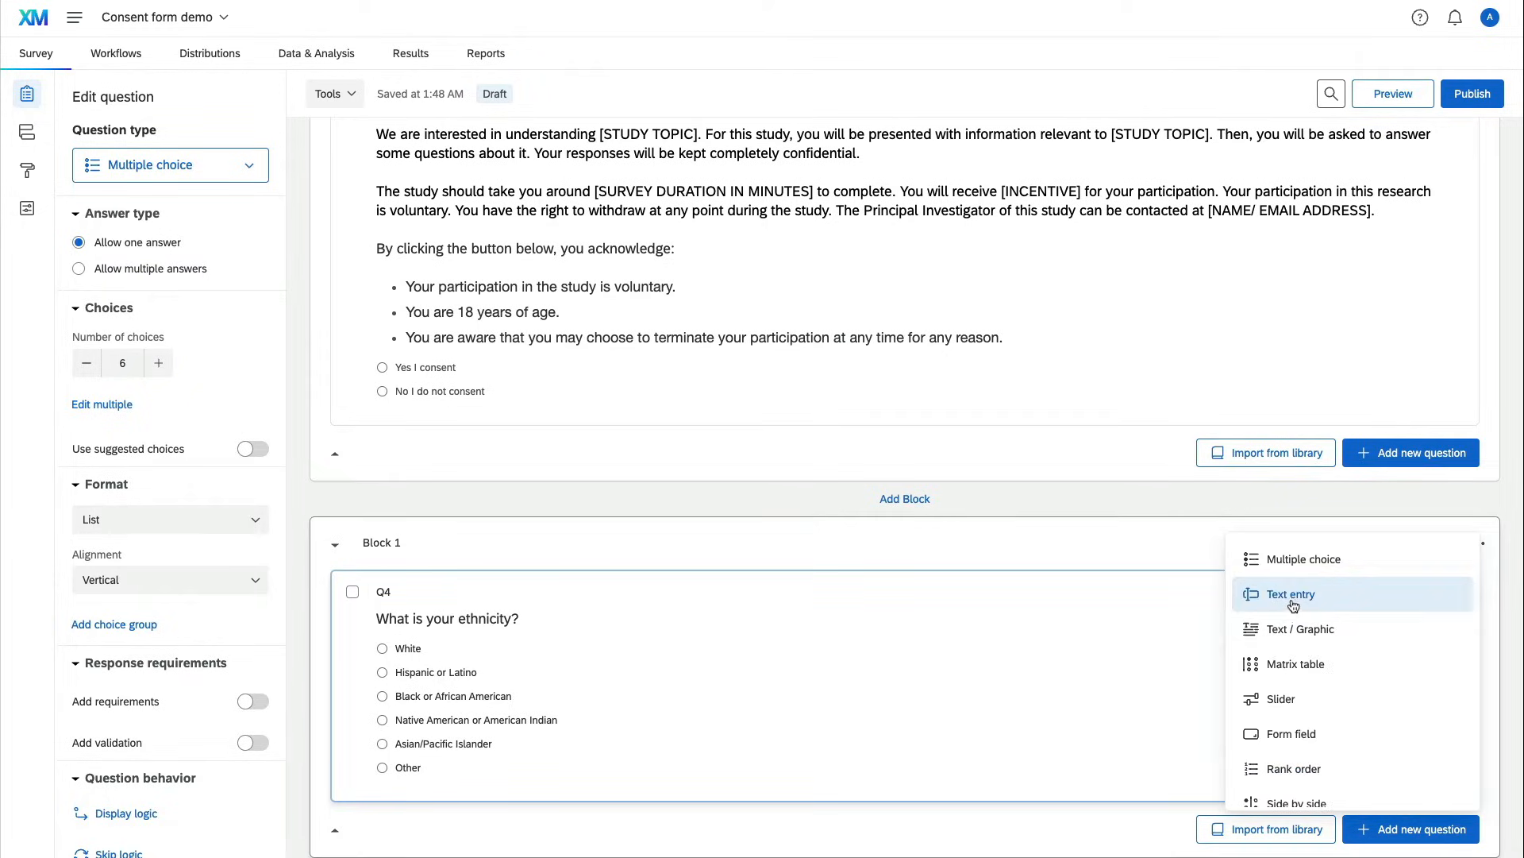
Step: Add a single-line text entry question 'What is your age?' to Block 1
left_click(1291, 594)
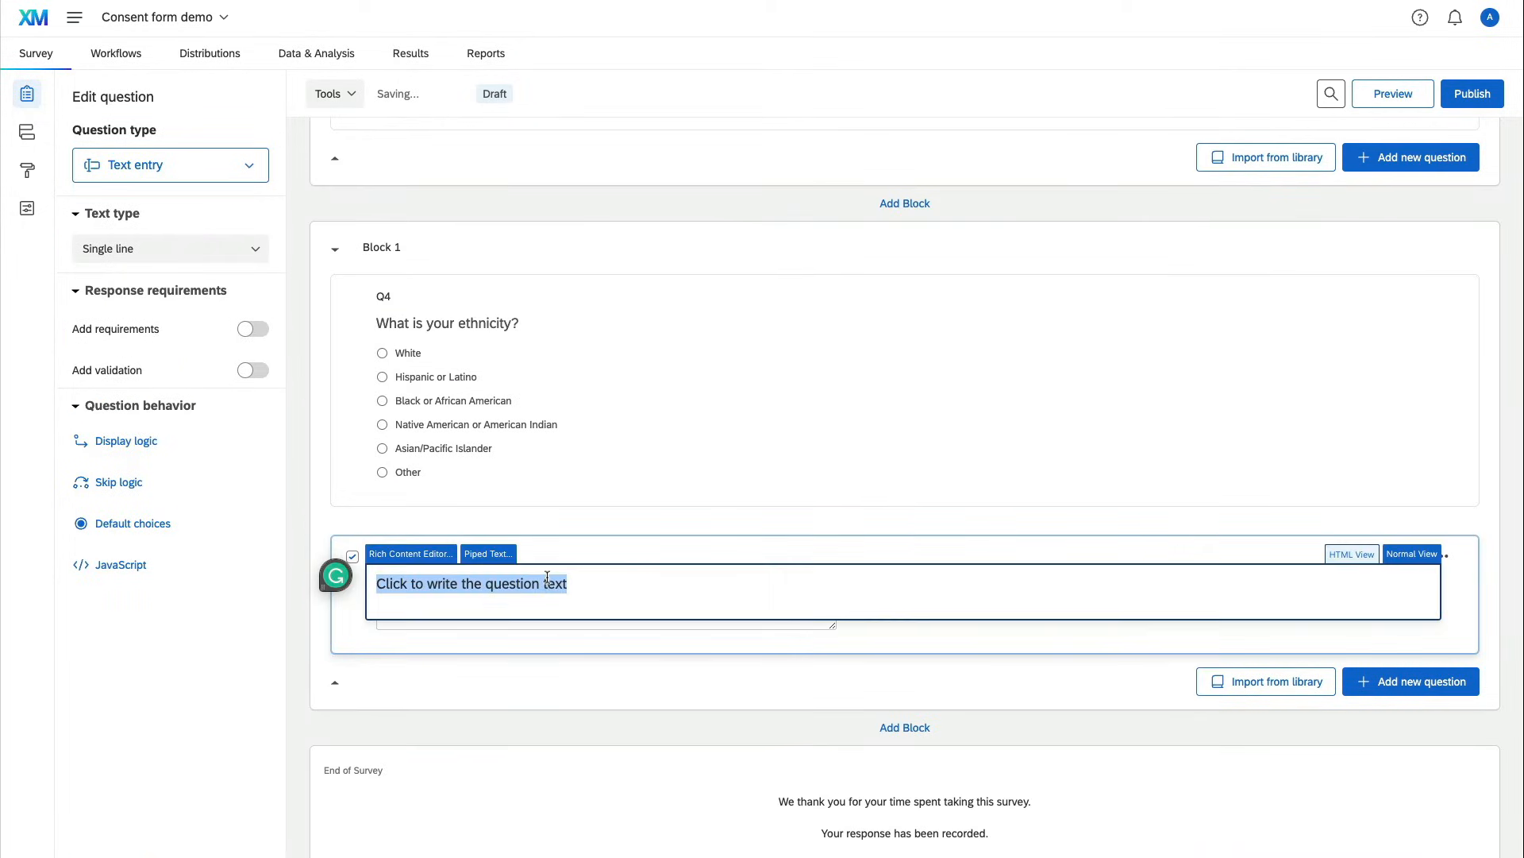
type("What is your age")
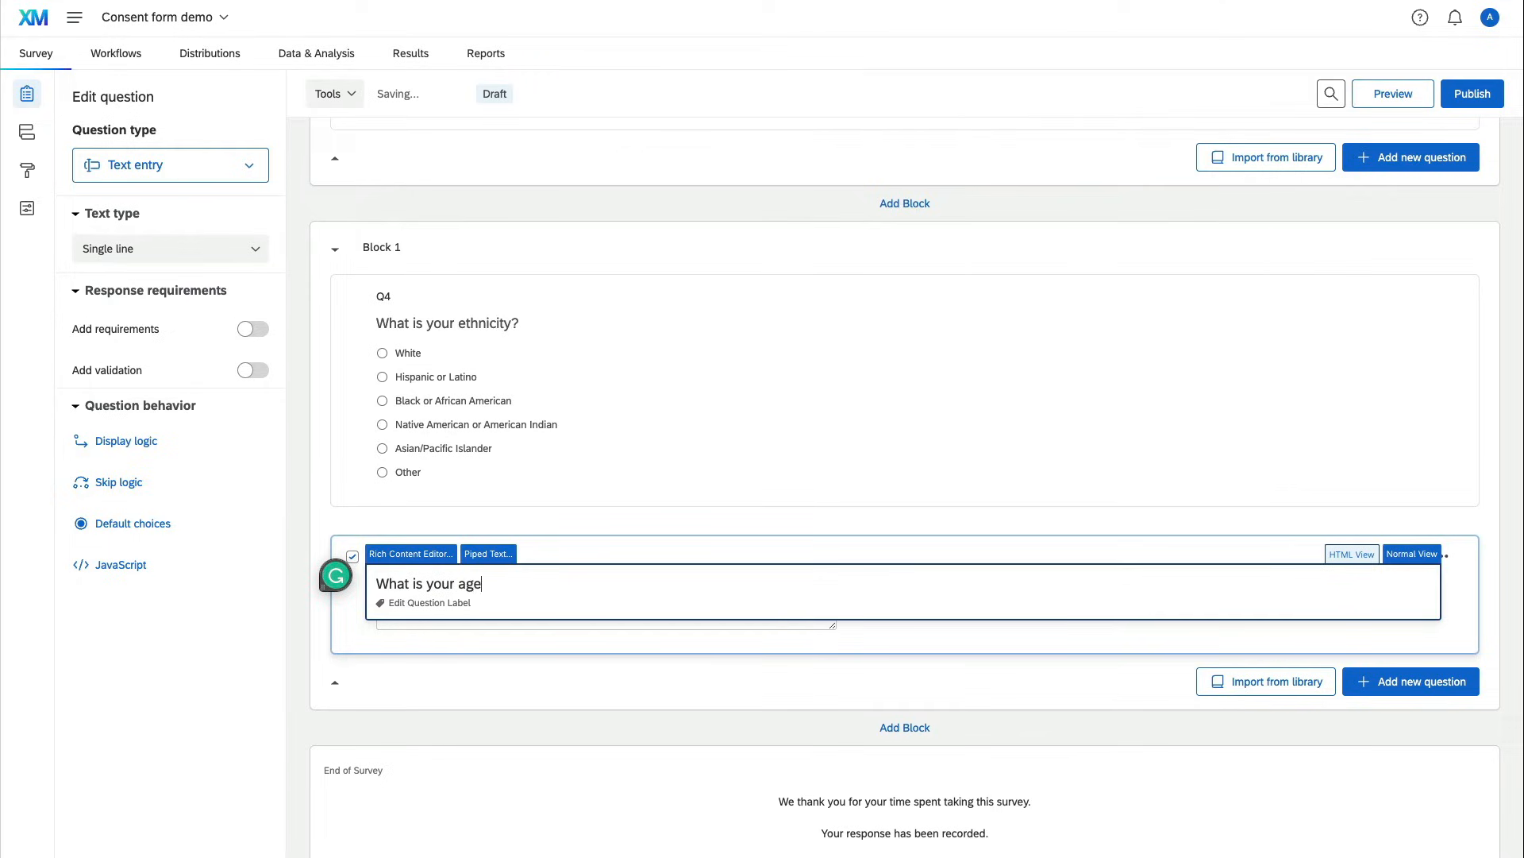
type("?")
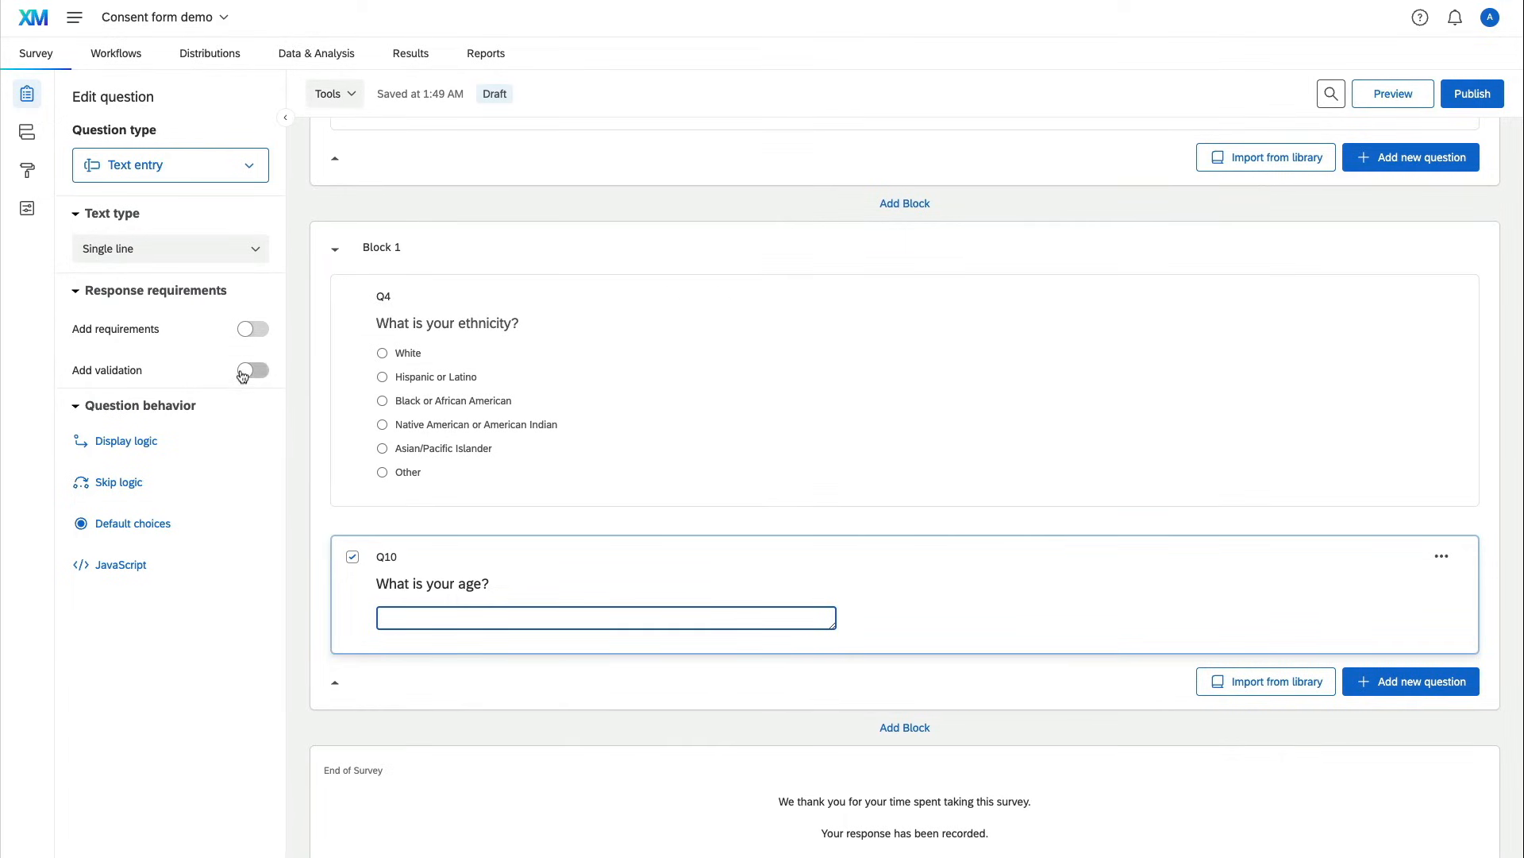
Step: Validate the age answer by content type Number
left_click(252, 370)
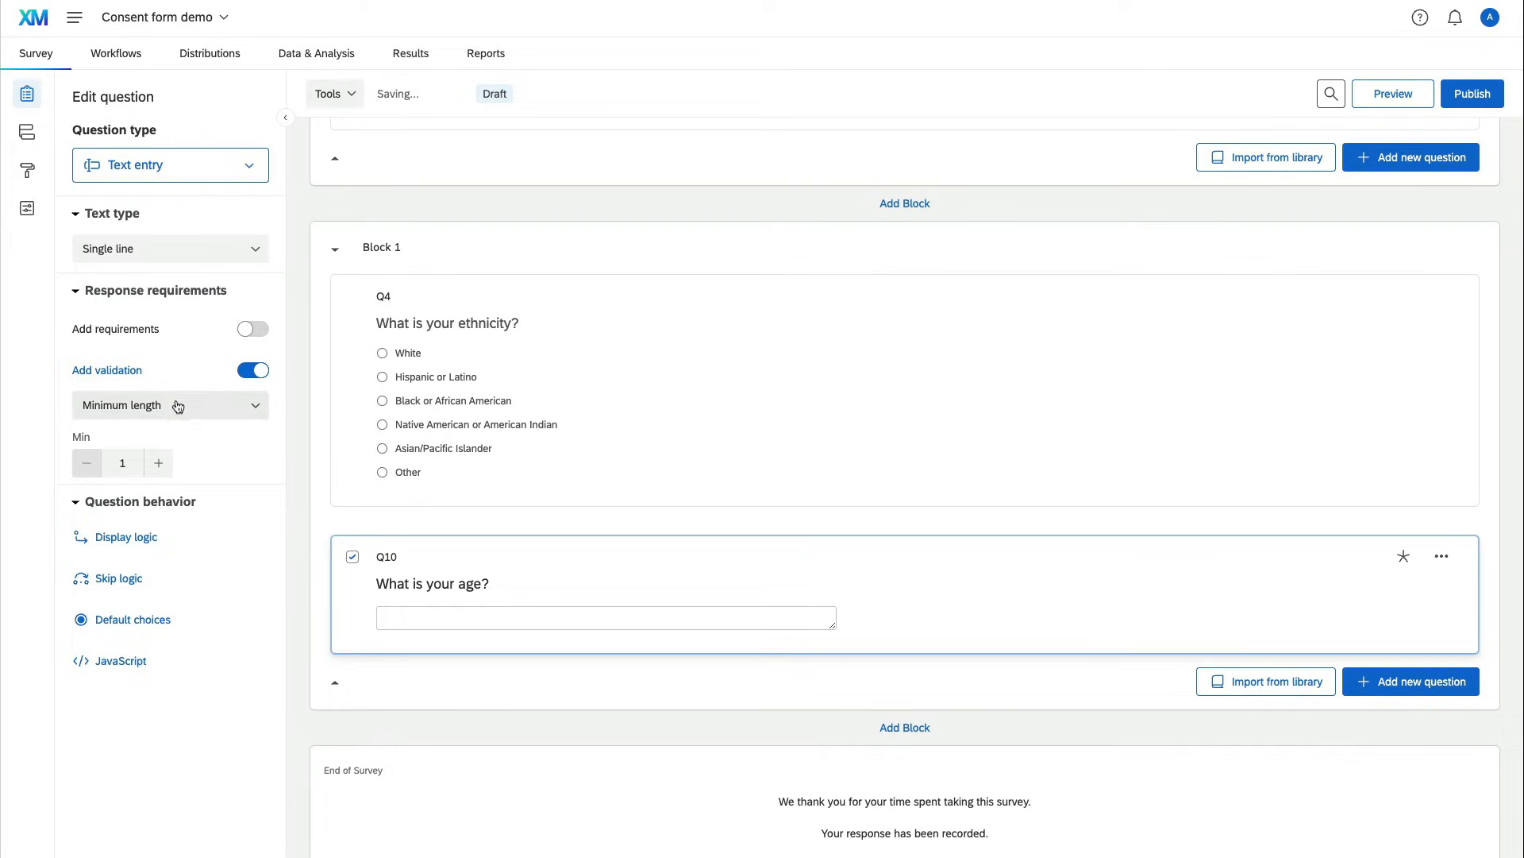
left_click(170, 404)
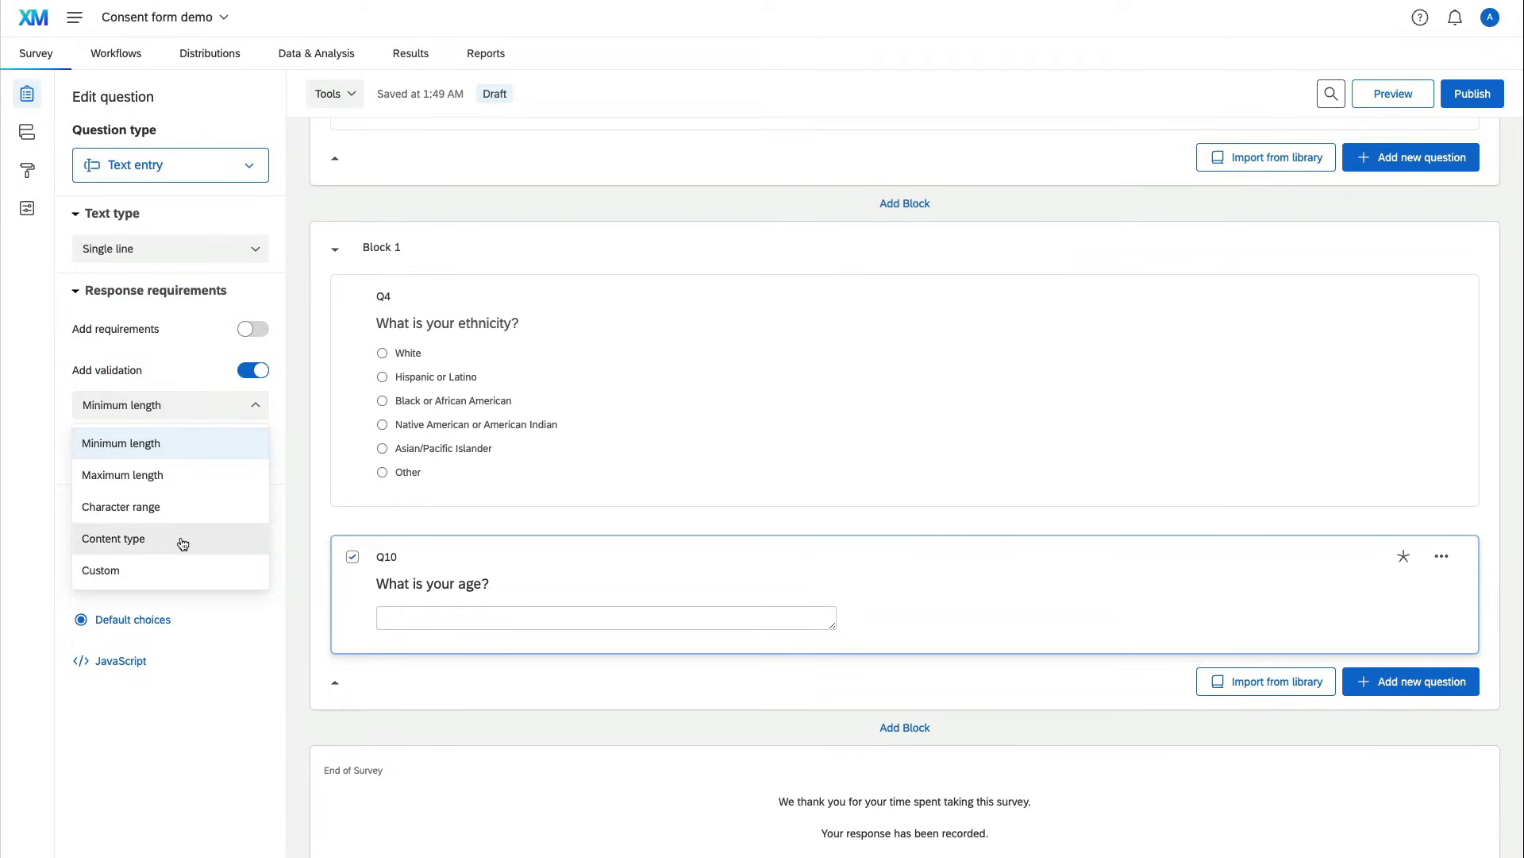
left_click(115, 538)
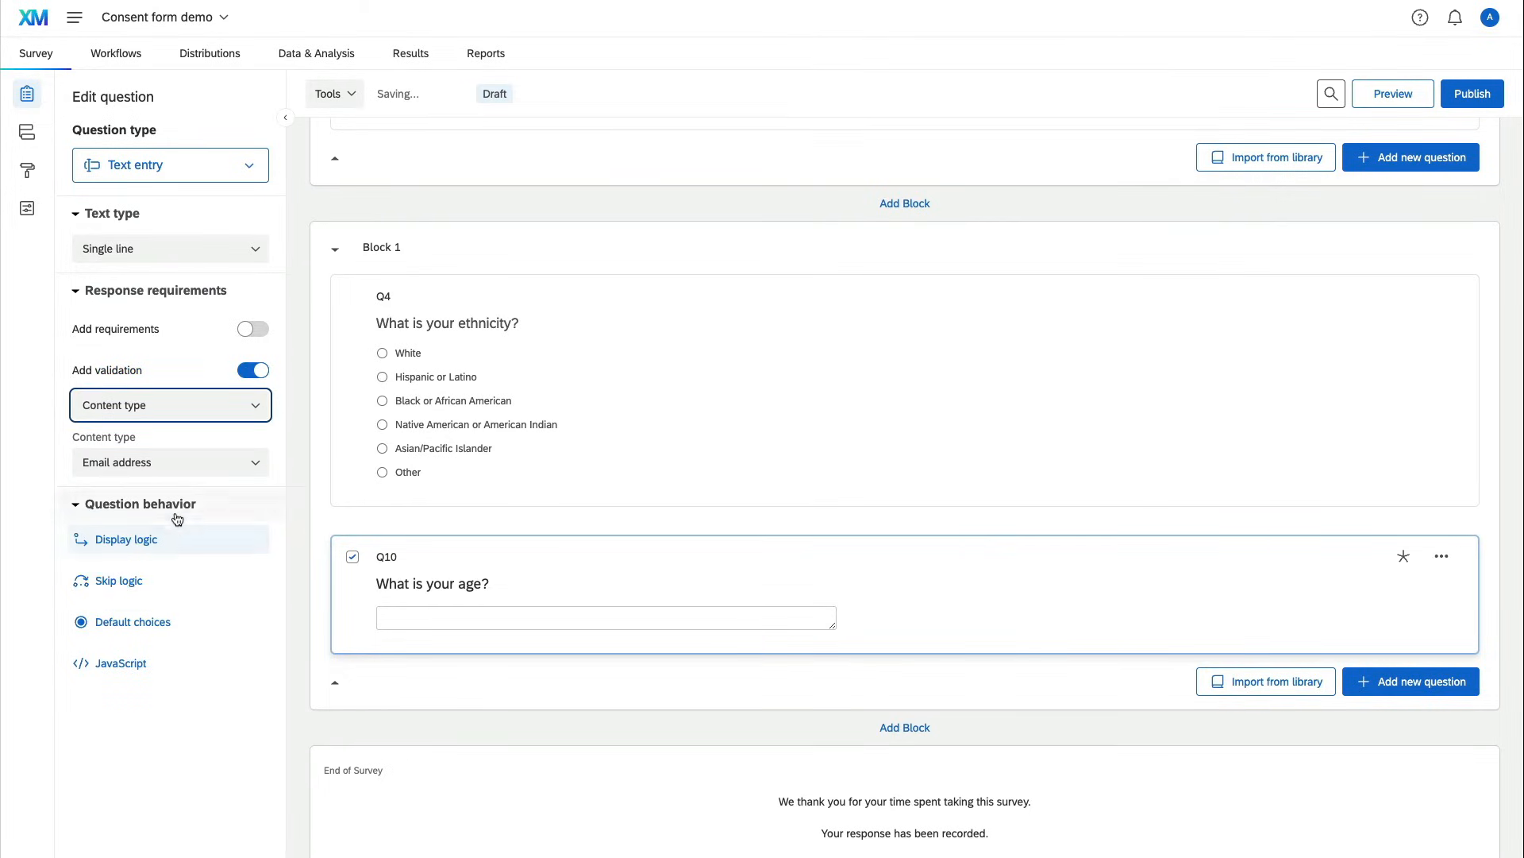
left_click(170, 462)
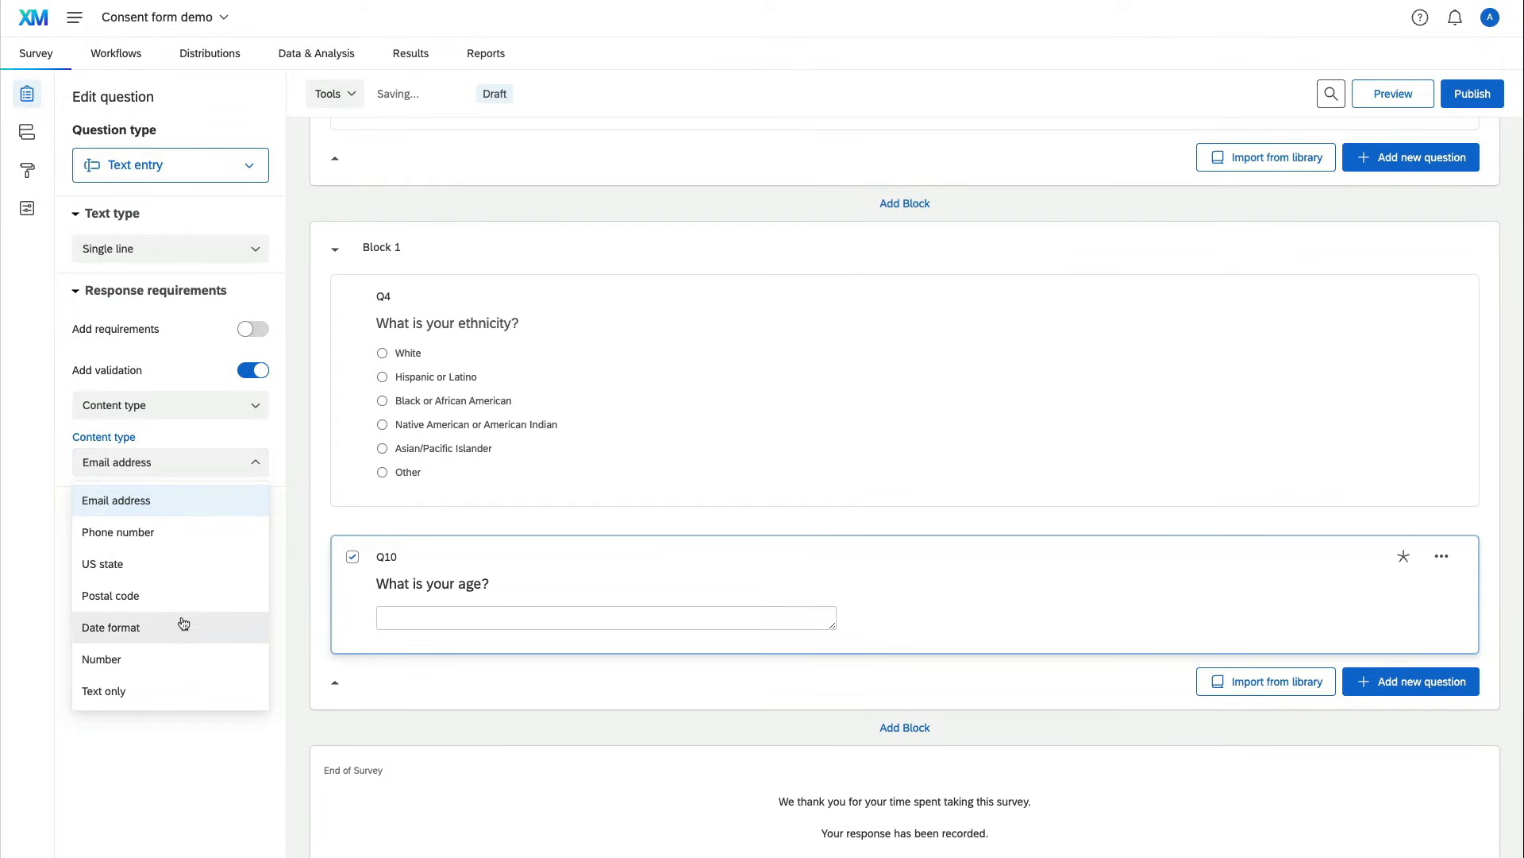
left_click(102, 658)
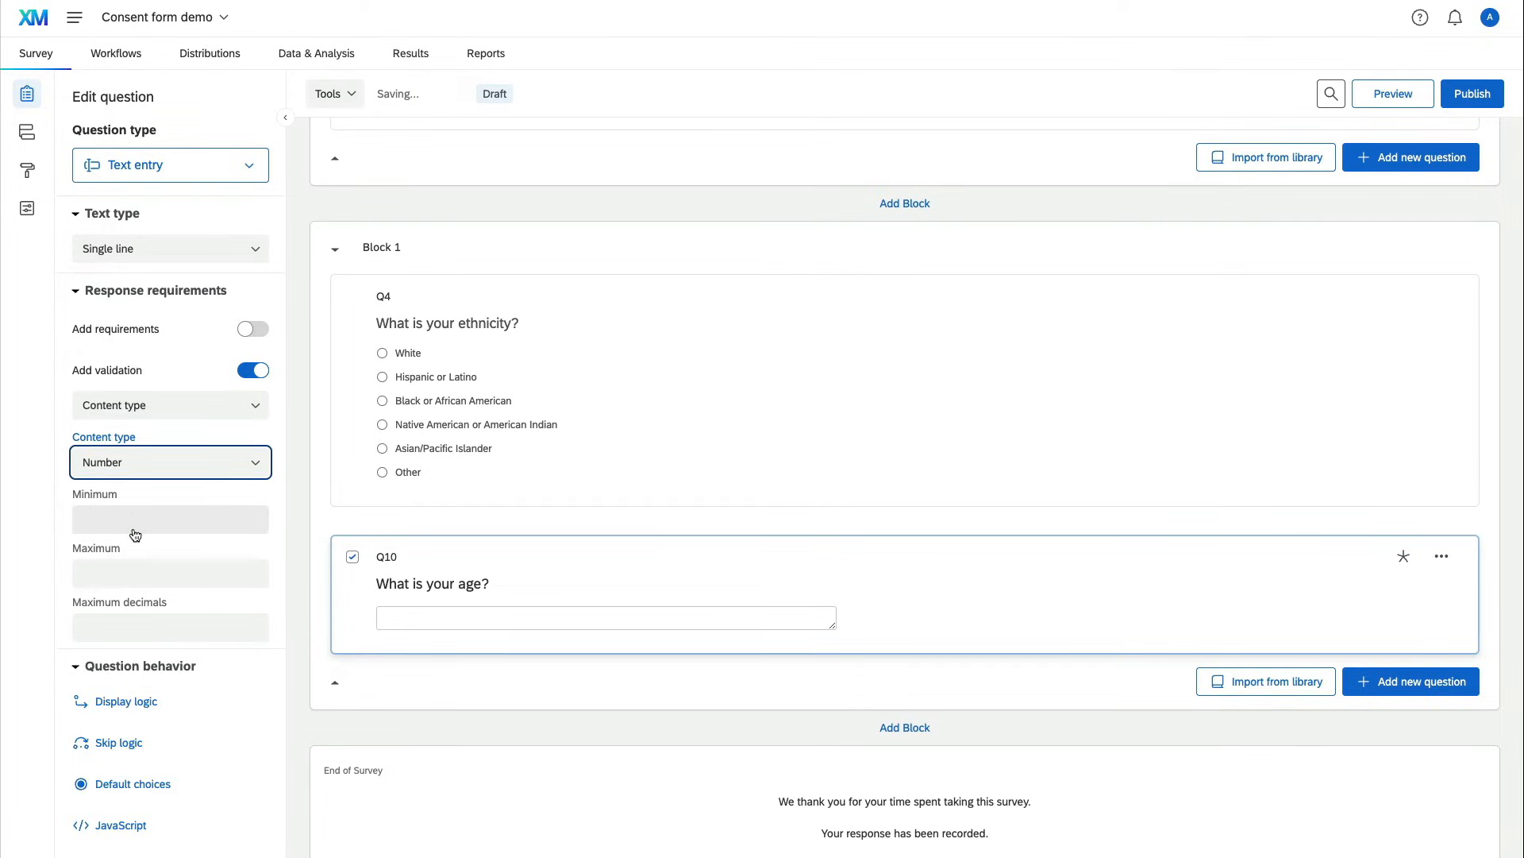
Step: Set the number's minimum 2, maximum 2 and maximum decimals 0
left_click(170, 517)
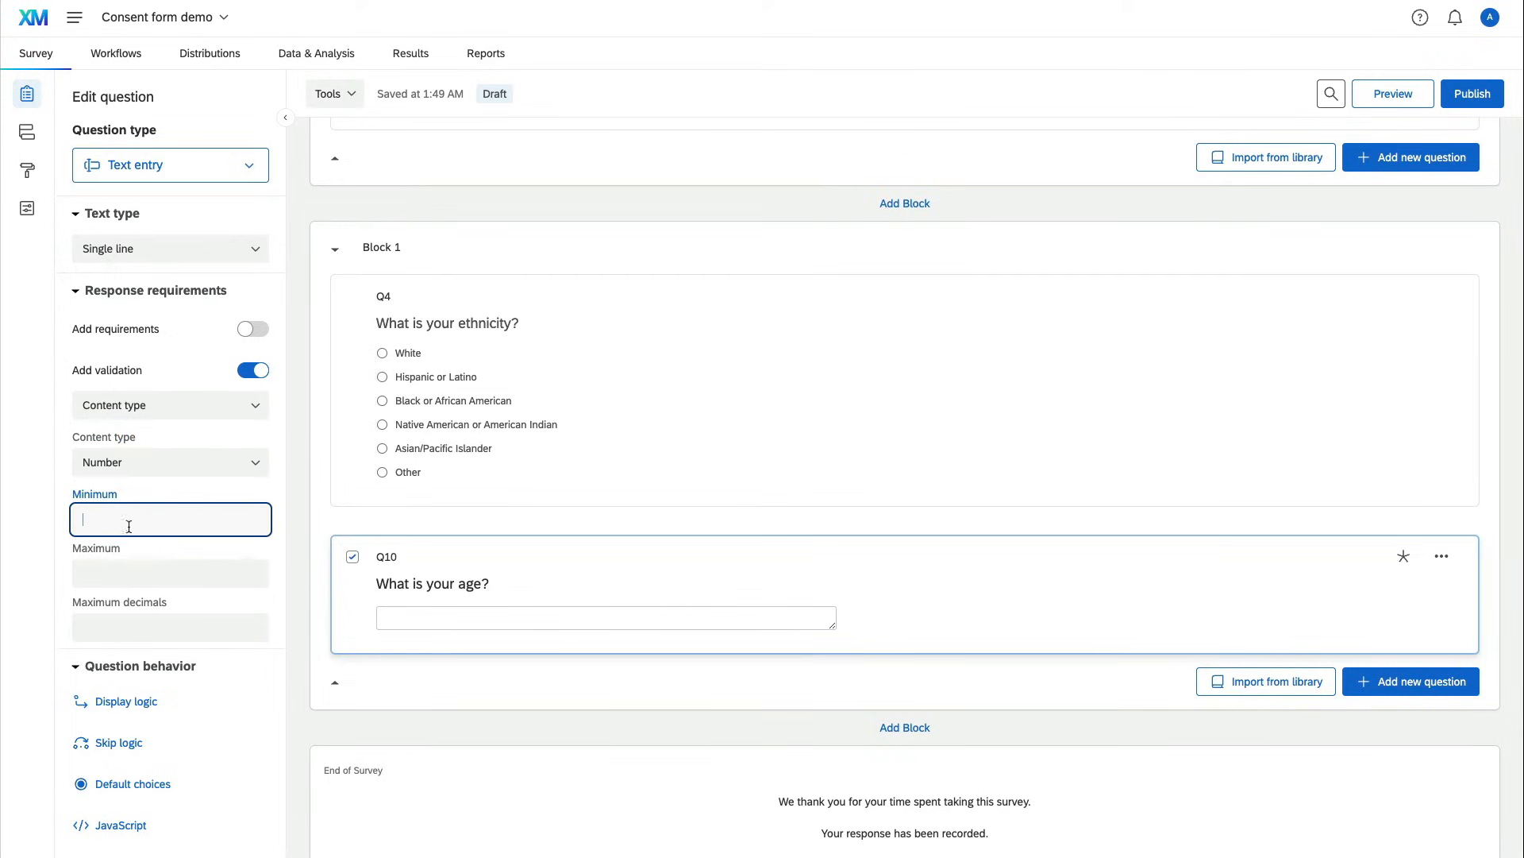
type("2")
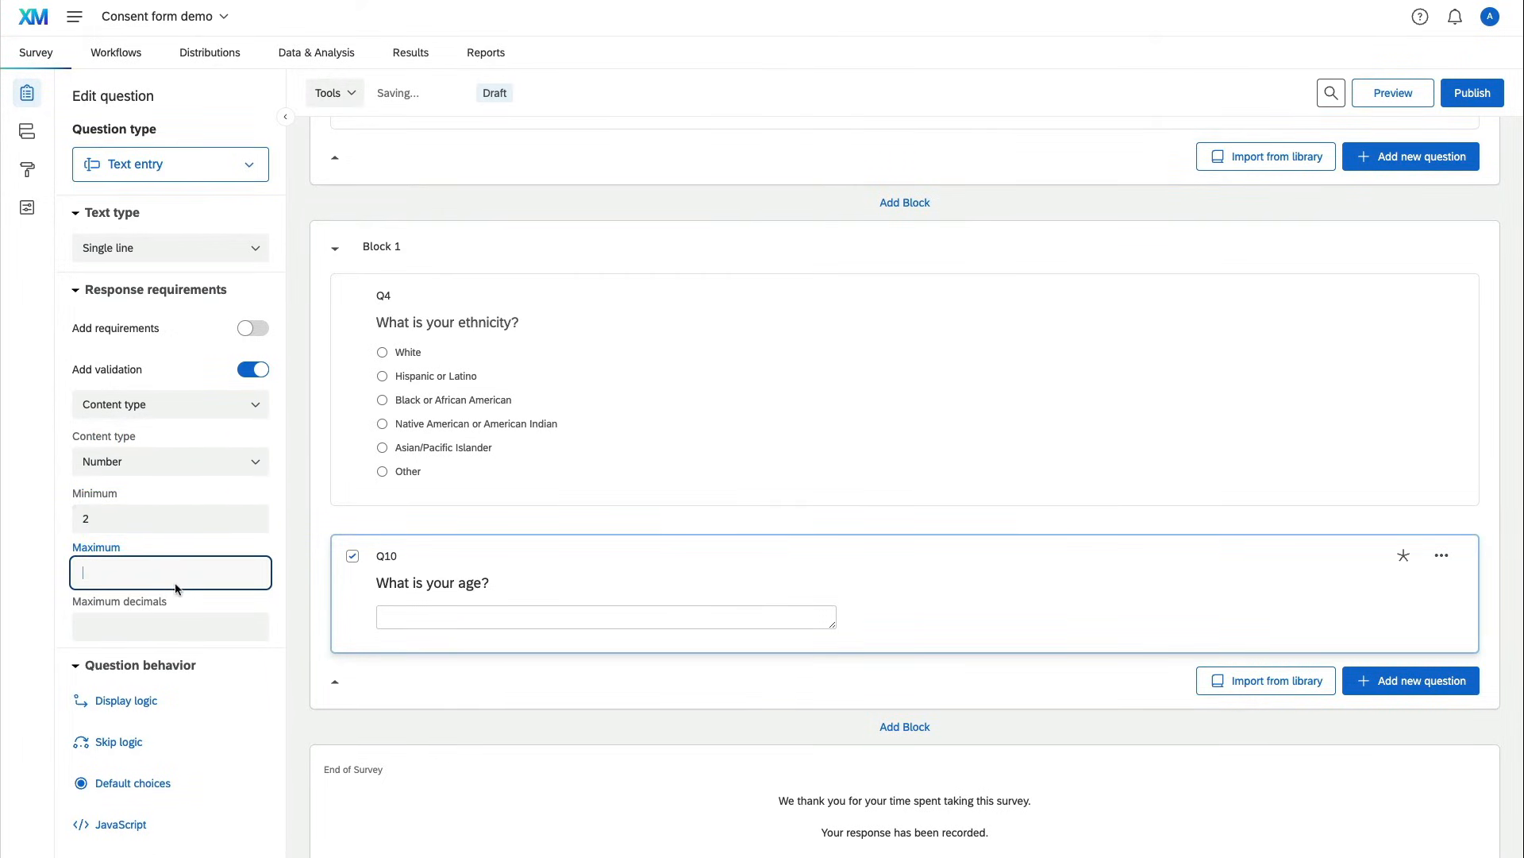
type("2")
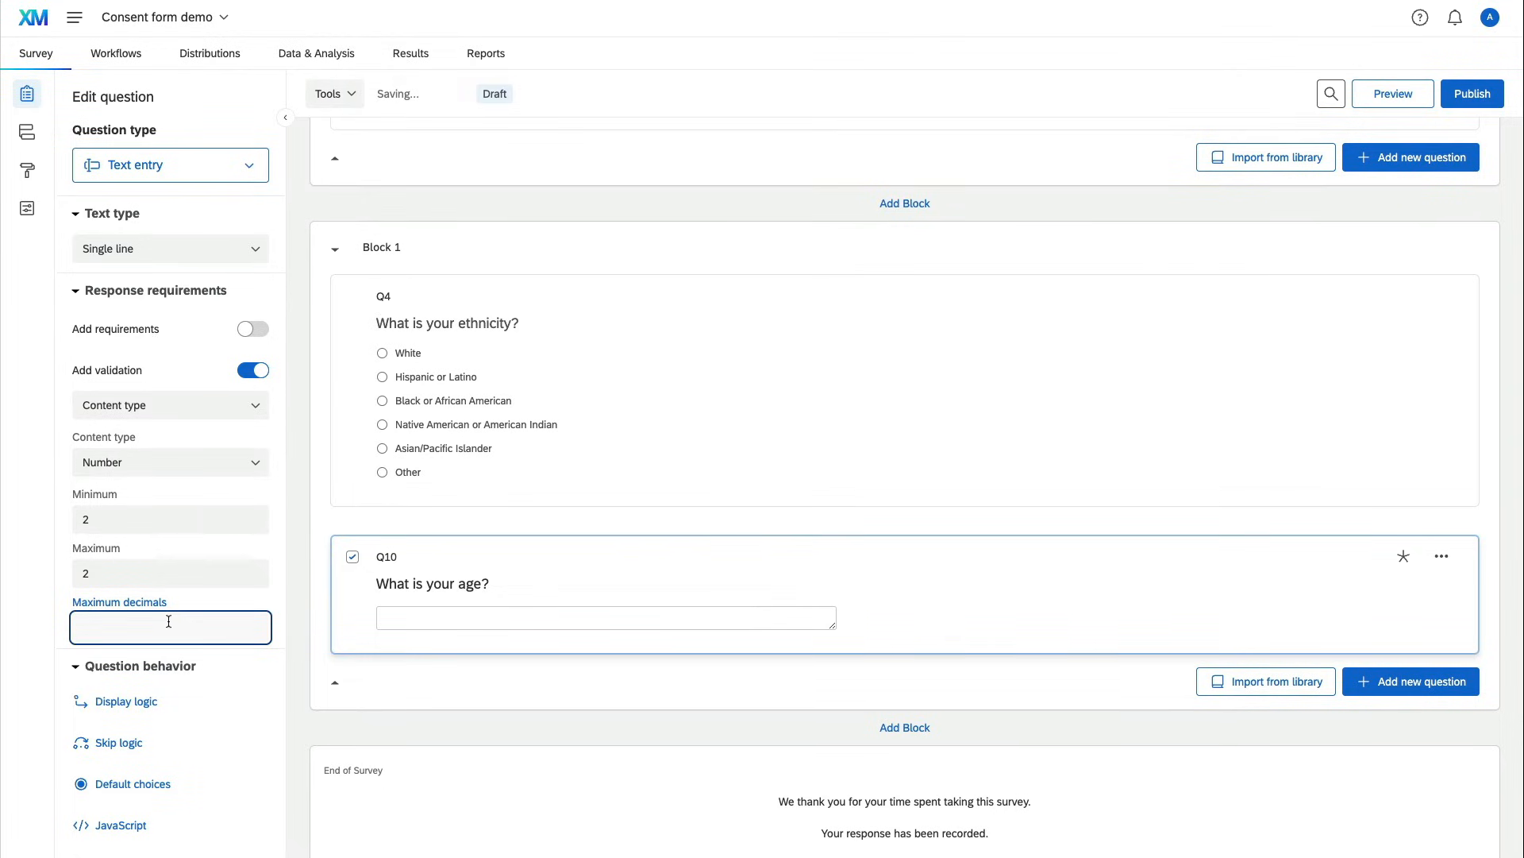
type("0")
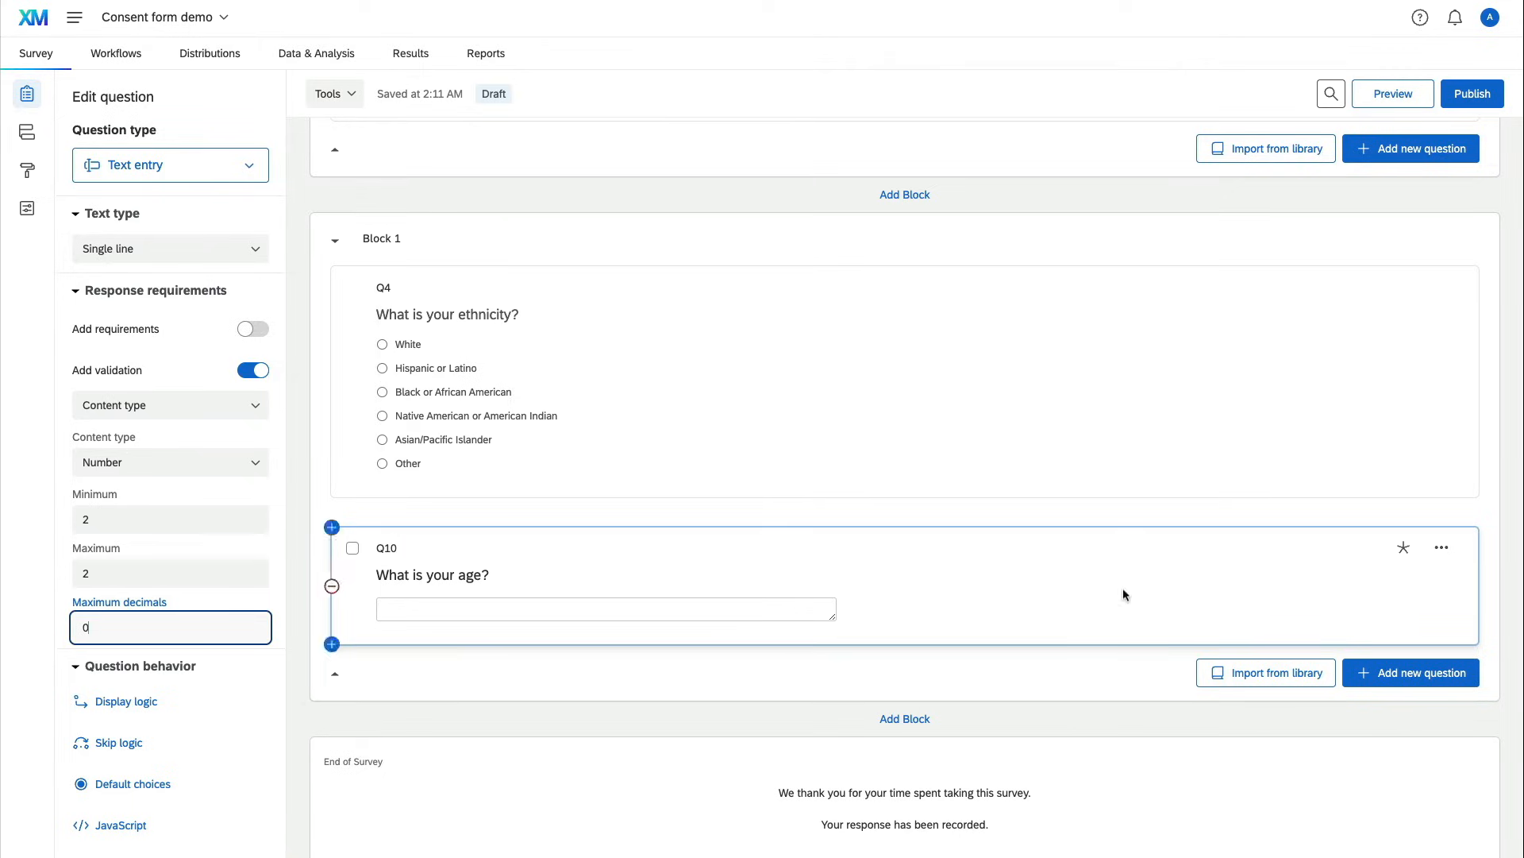
Step: Rename the blocks Consent and Demographic, the questions Consent, Ethnicity and Age, then go to Distributions
scroll("up", 3)
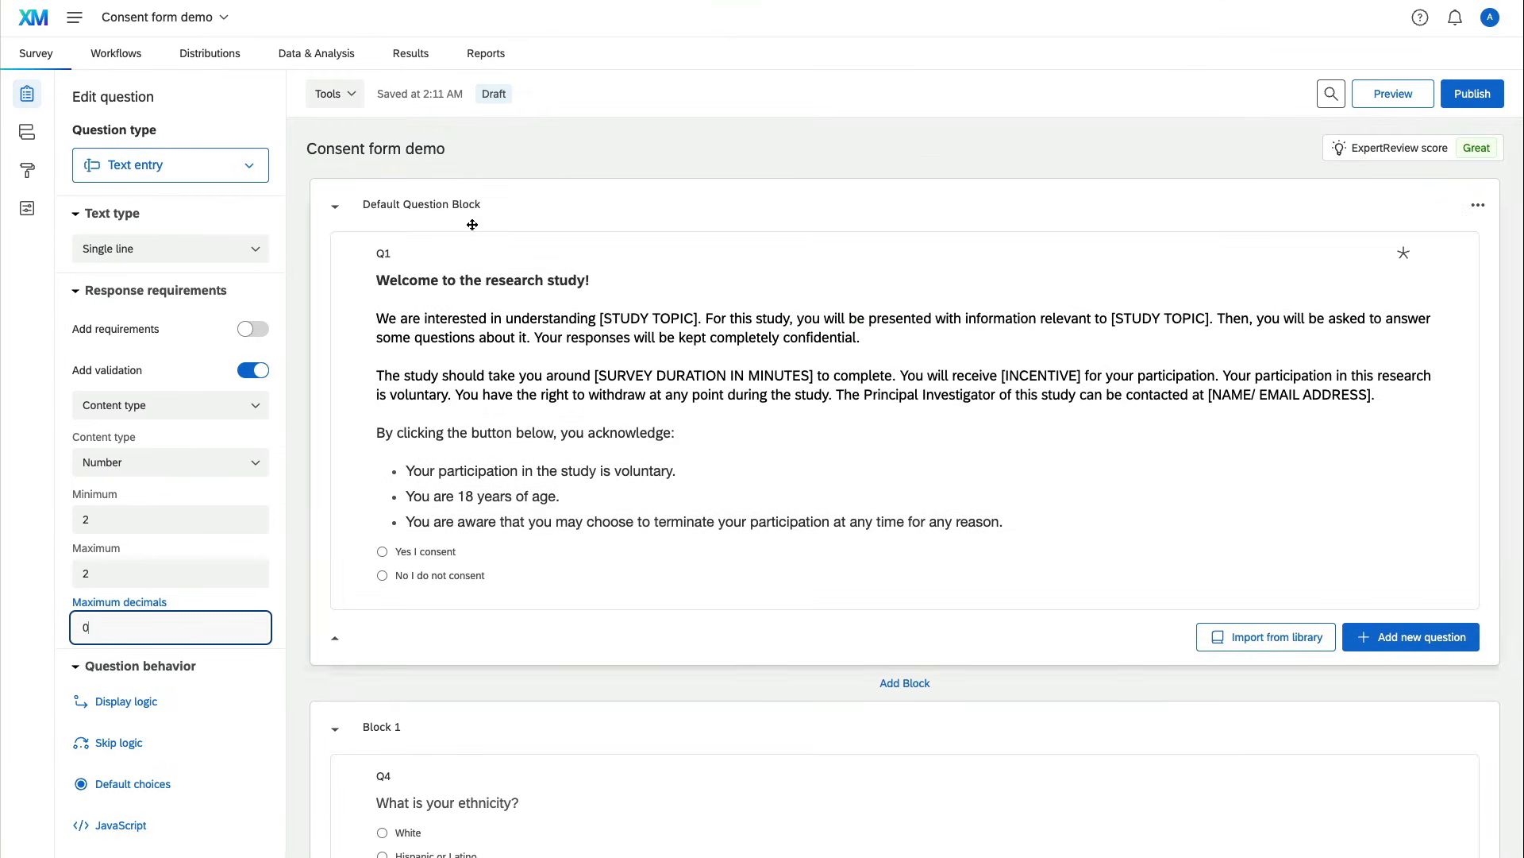
left_click(423, 204)
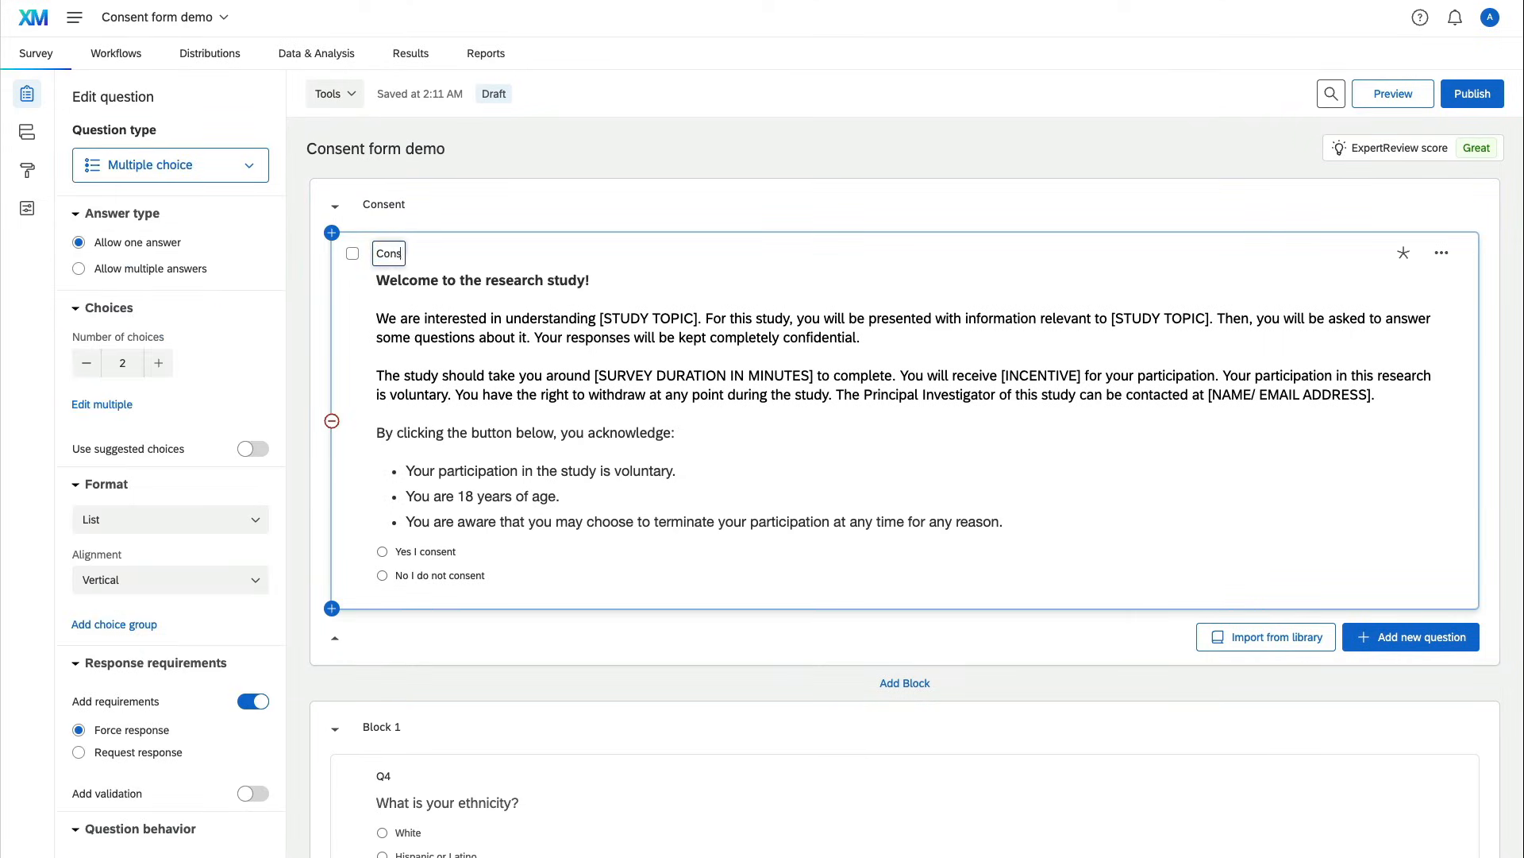
scroll("down", 3)
type("Demographic")
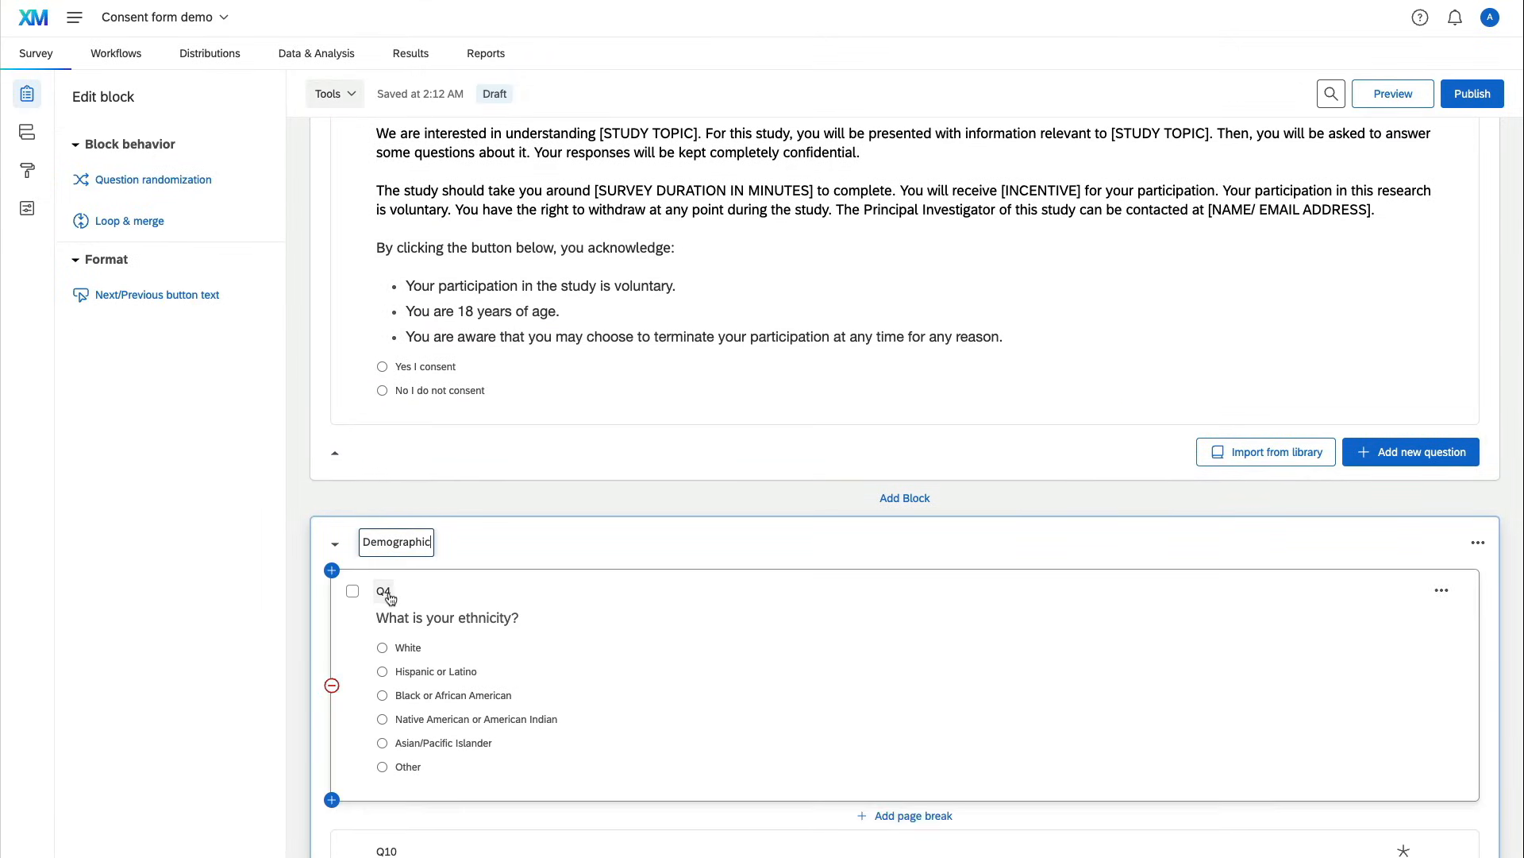
left_click(385, 592)
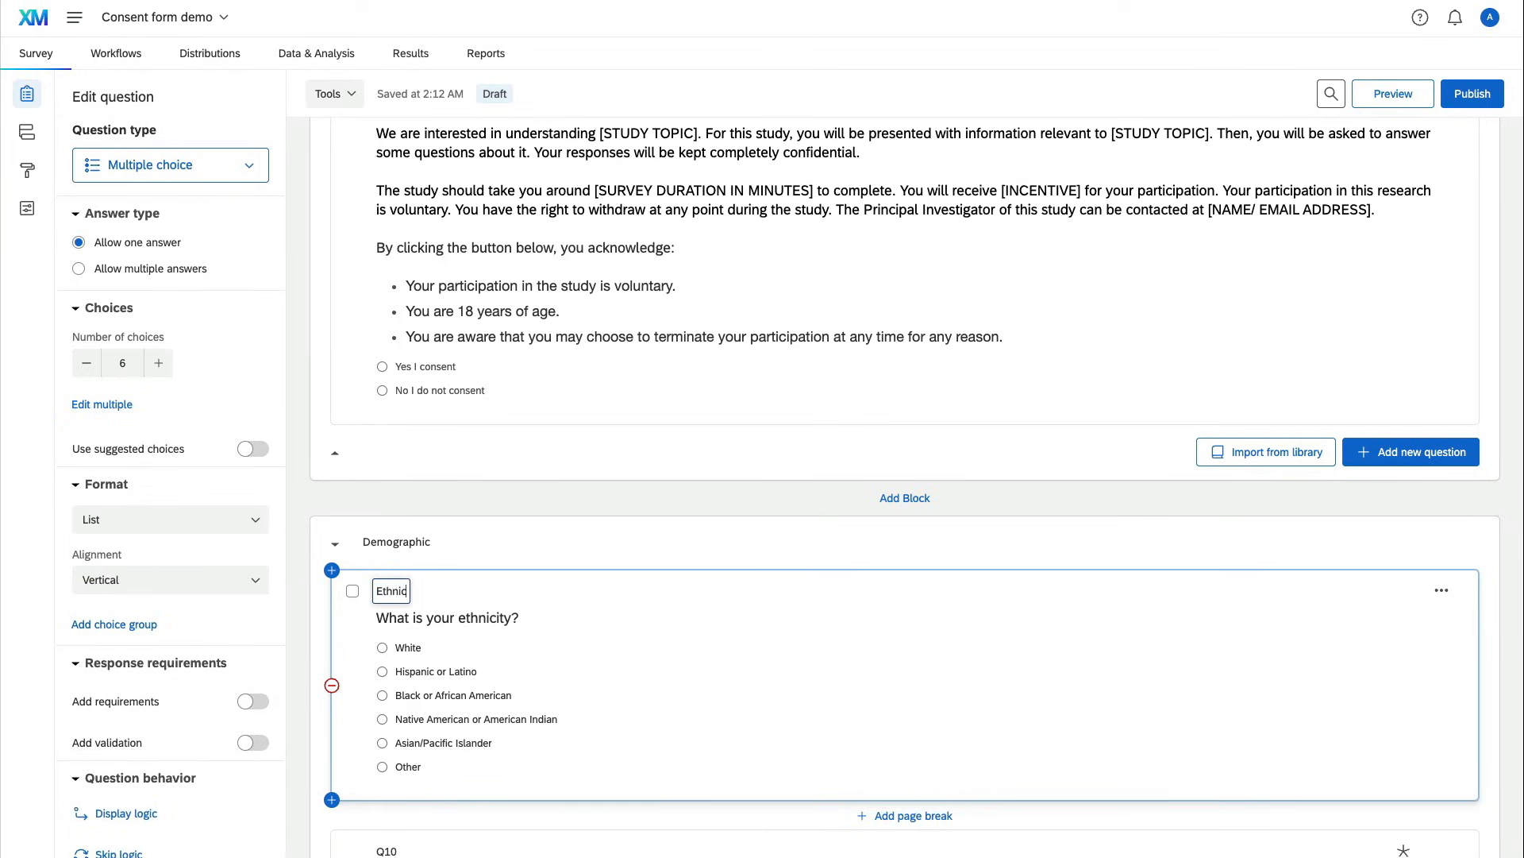
scroll("down", 3)
type("Age")
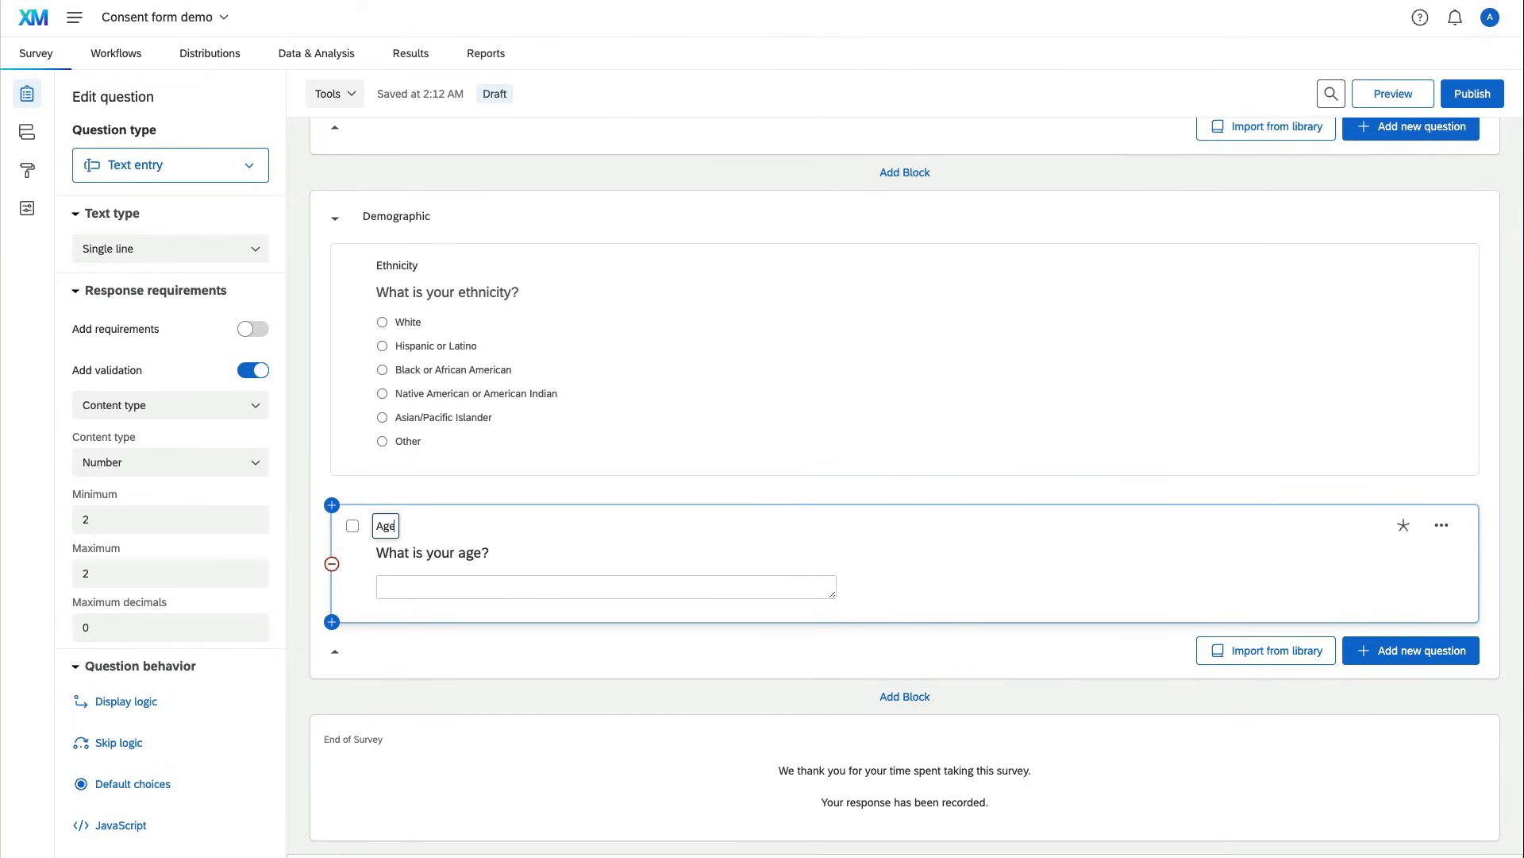
scroll("up", 3)
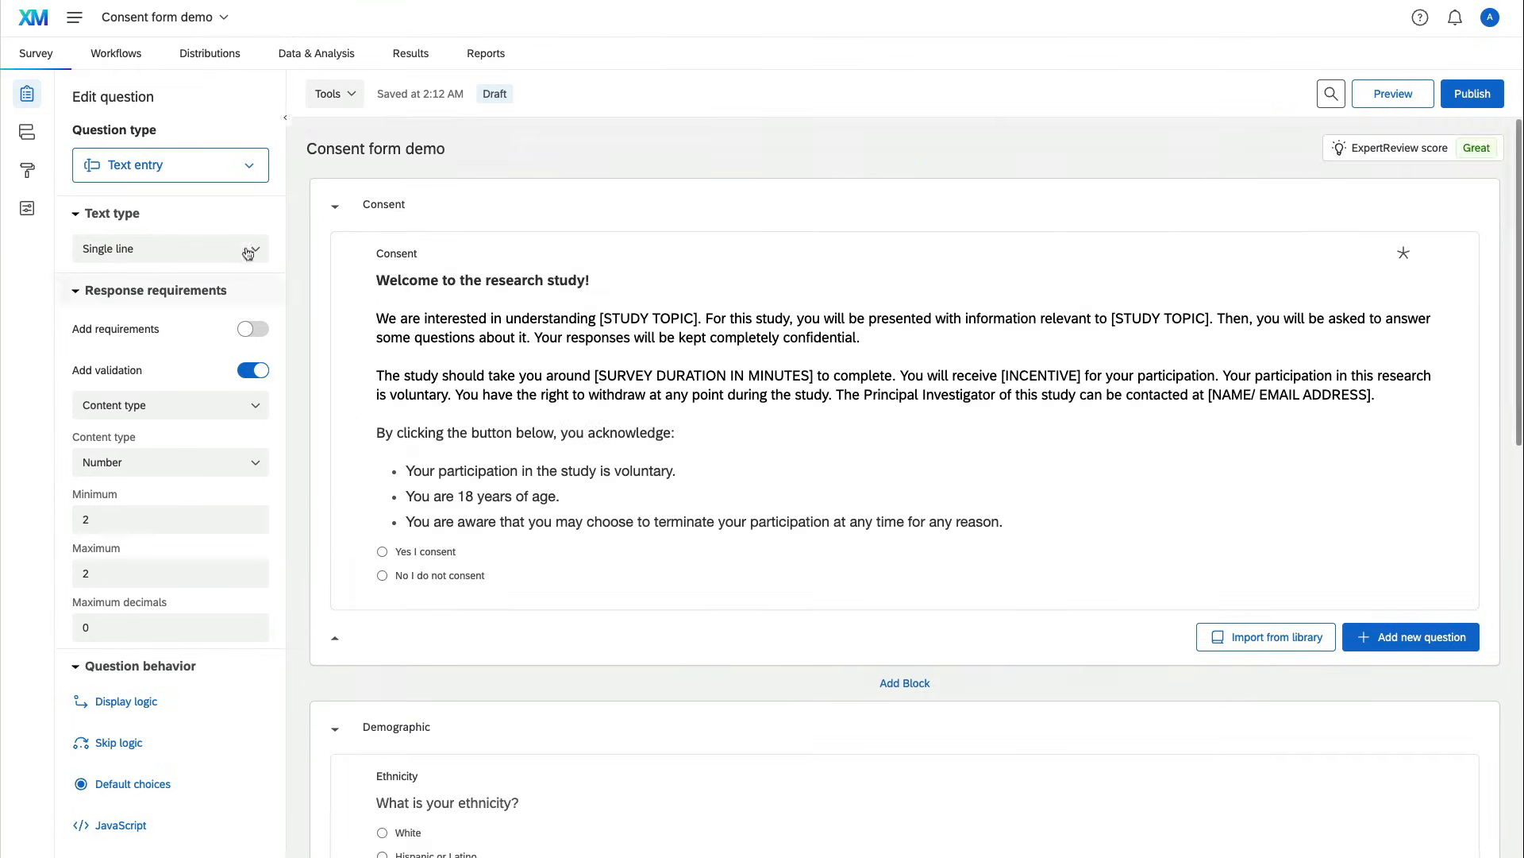
left_click(209, 54)
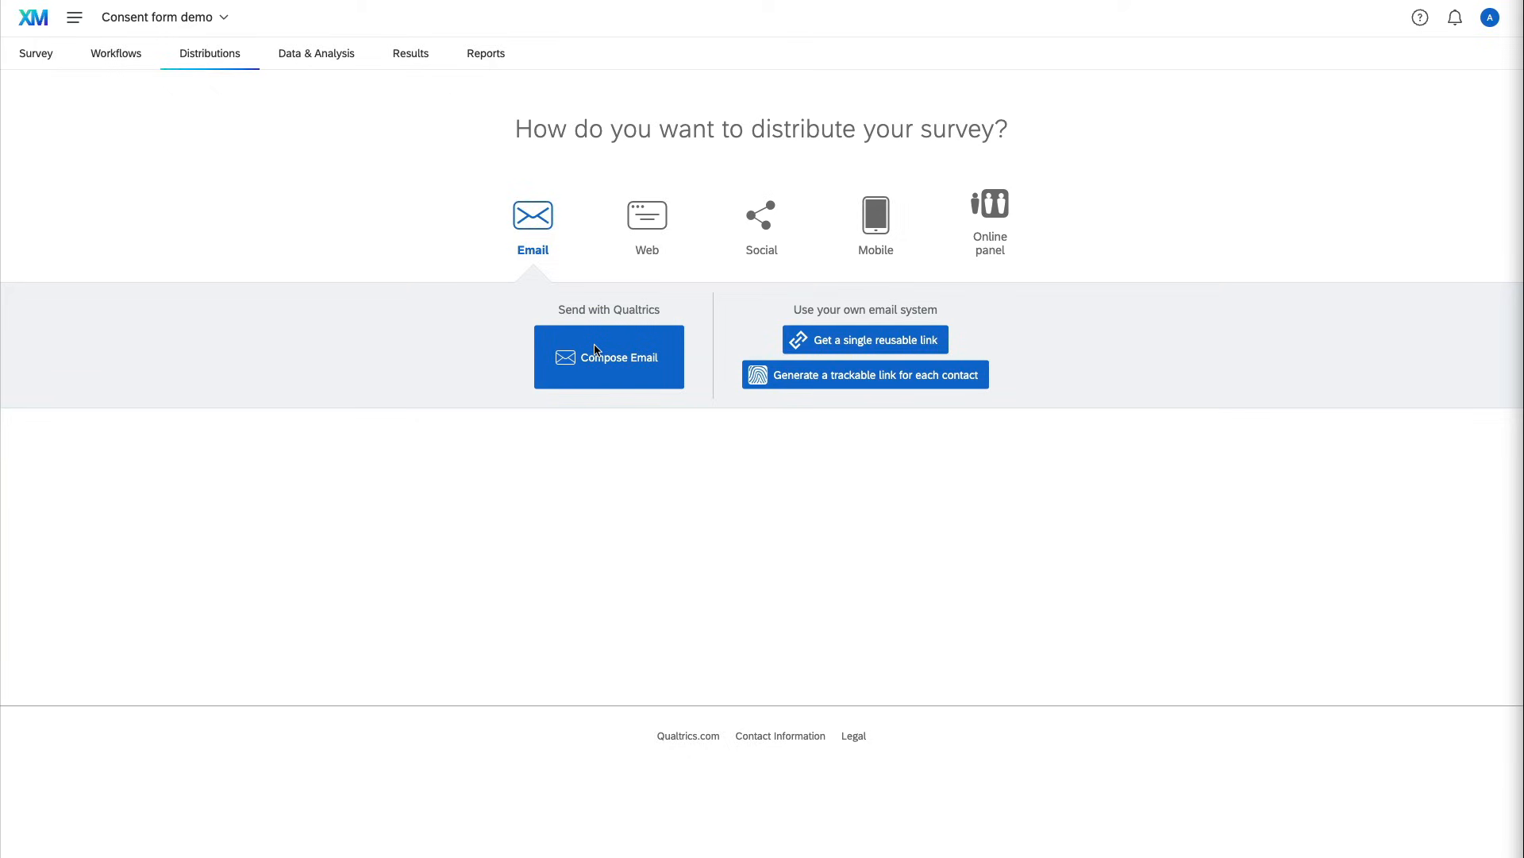
Step: Compose a distribution email, browse the contact Lists, then cancel the draft unsent
left_click(608, 357)
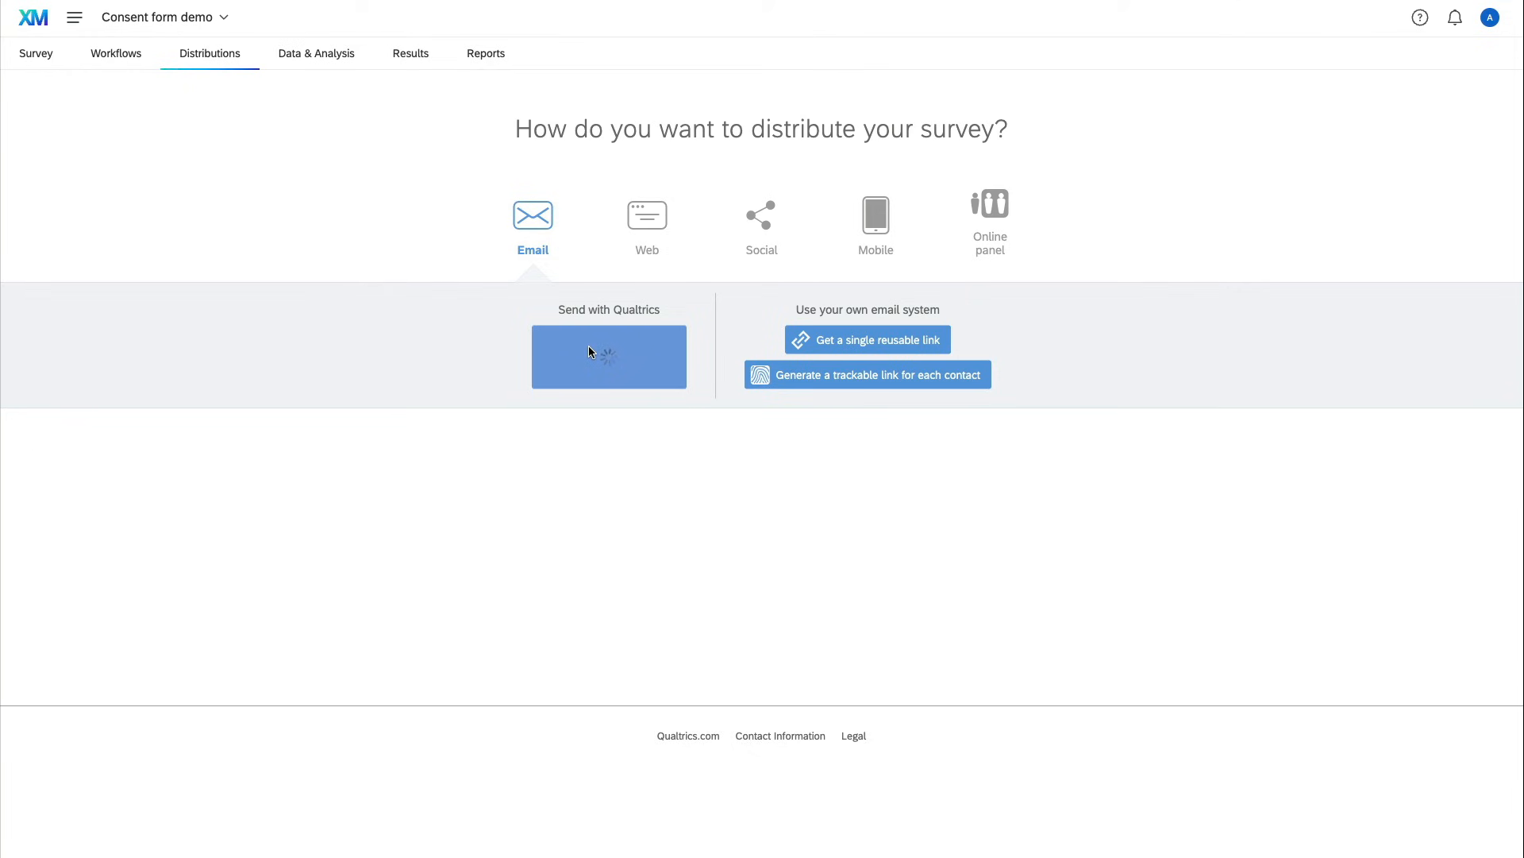
left_click(609, 355)
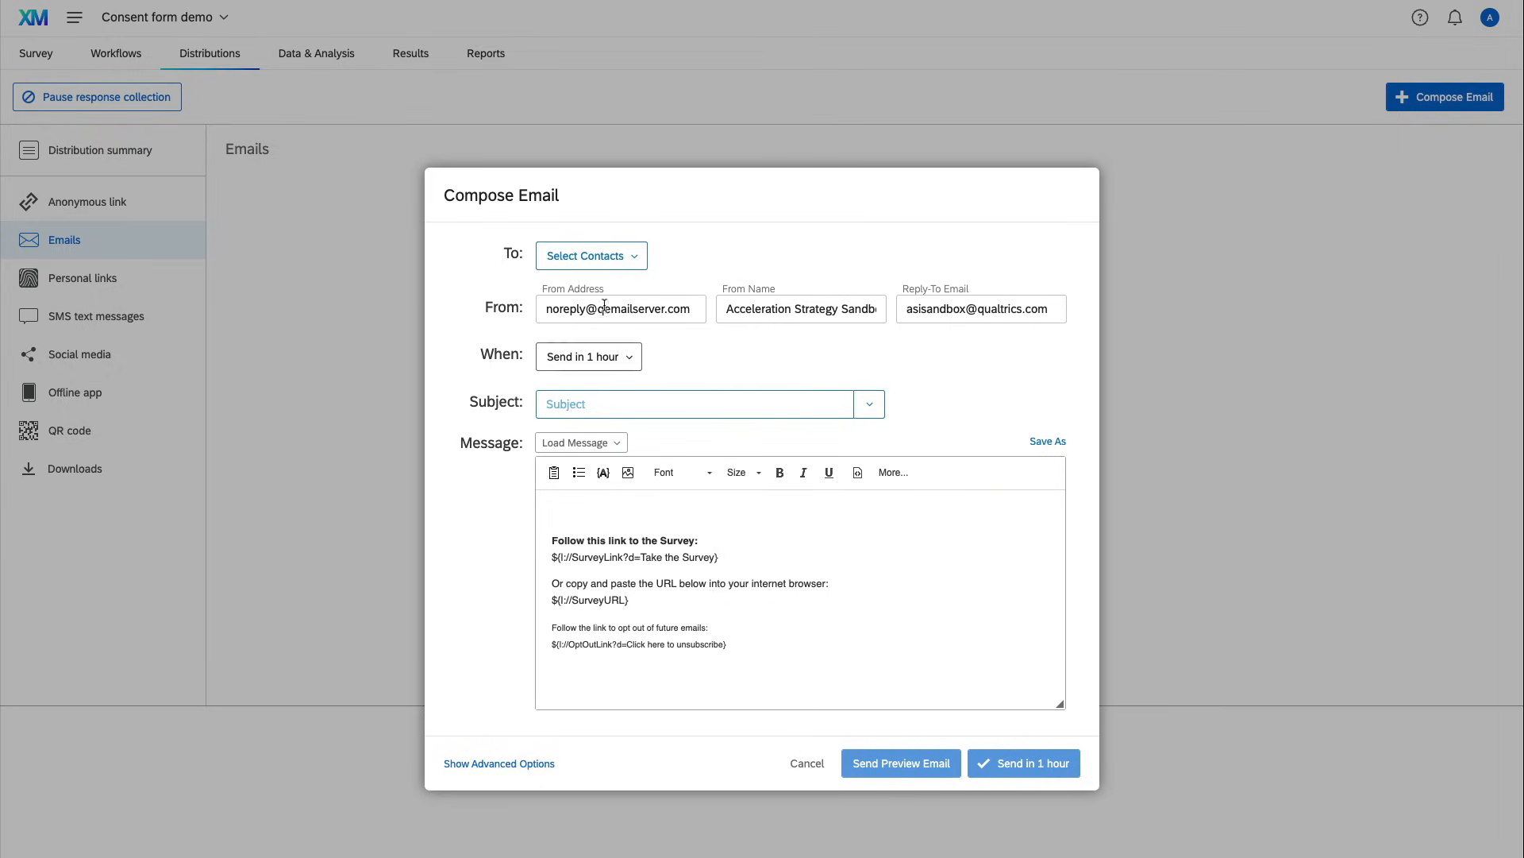
left_click(589, 255)
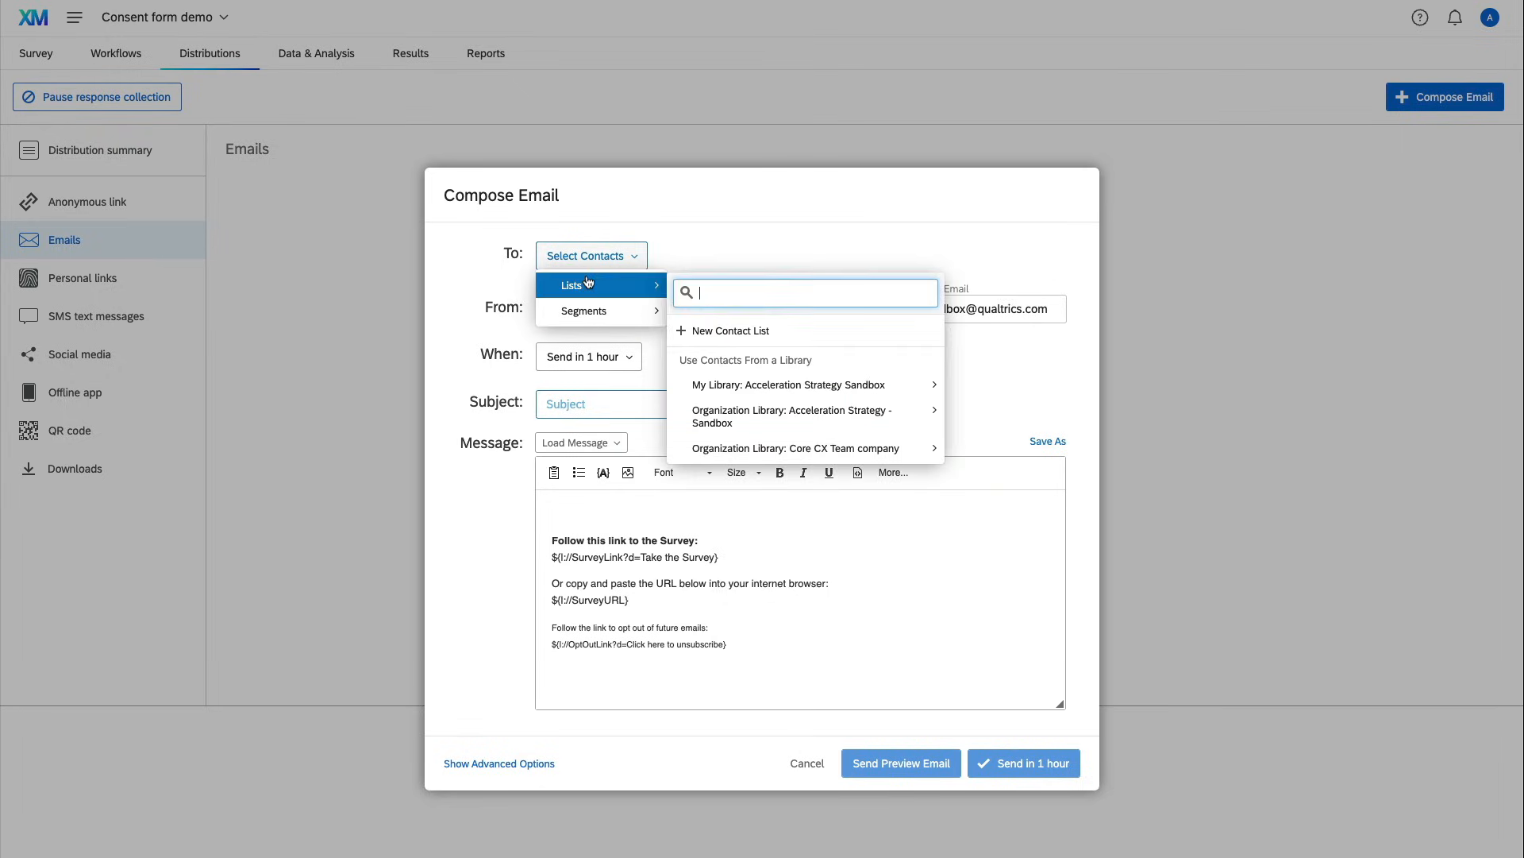
mouse_move(729, 330)
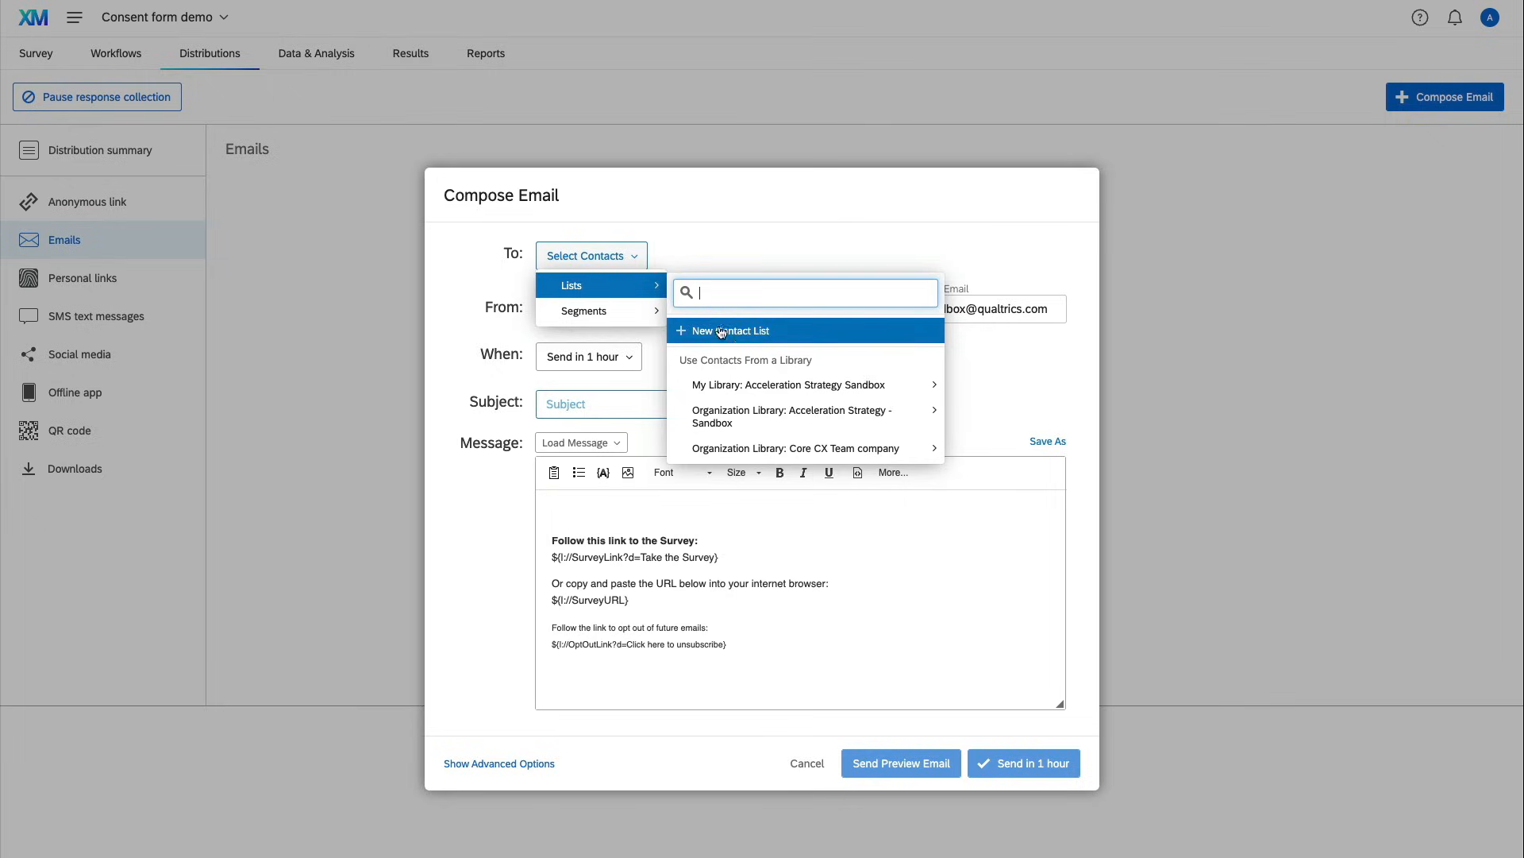
mouse_move(980, 375)
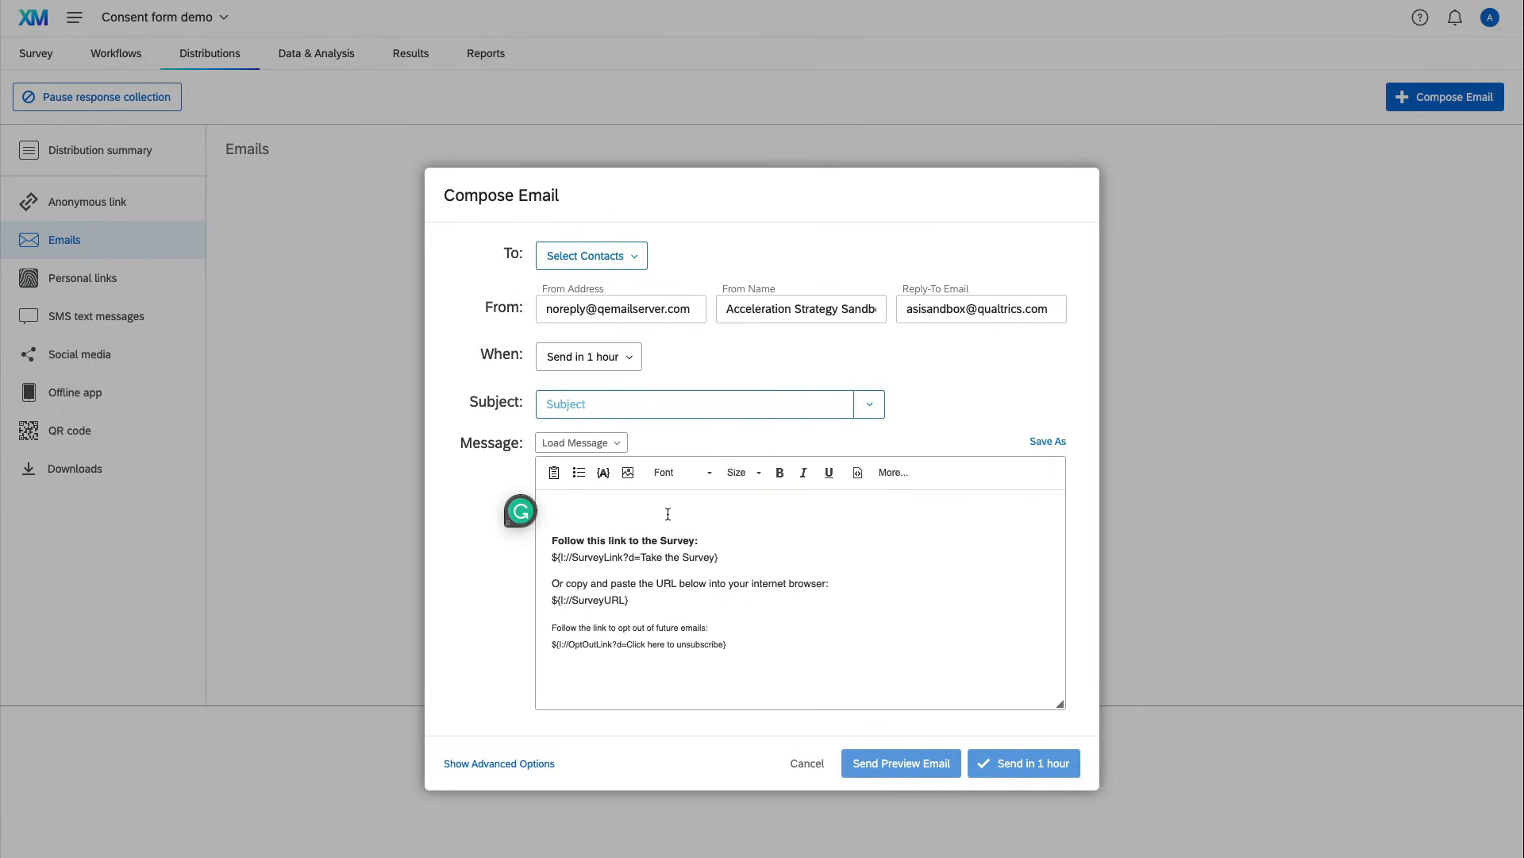
left_click(806, 762)
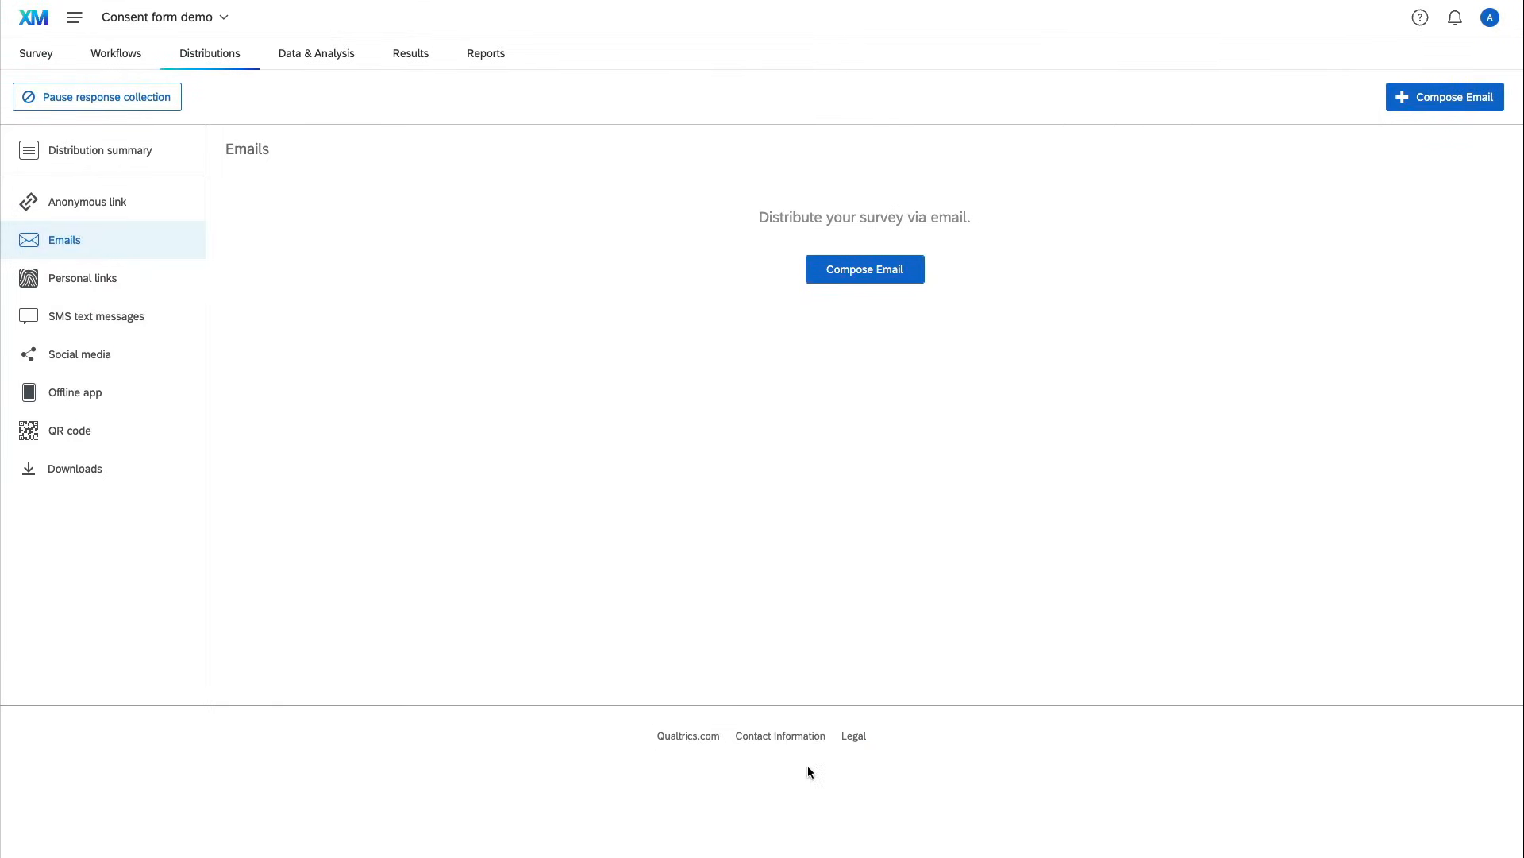
mouse_move(96, 202)
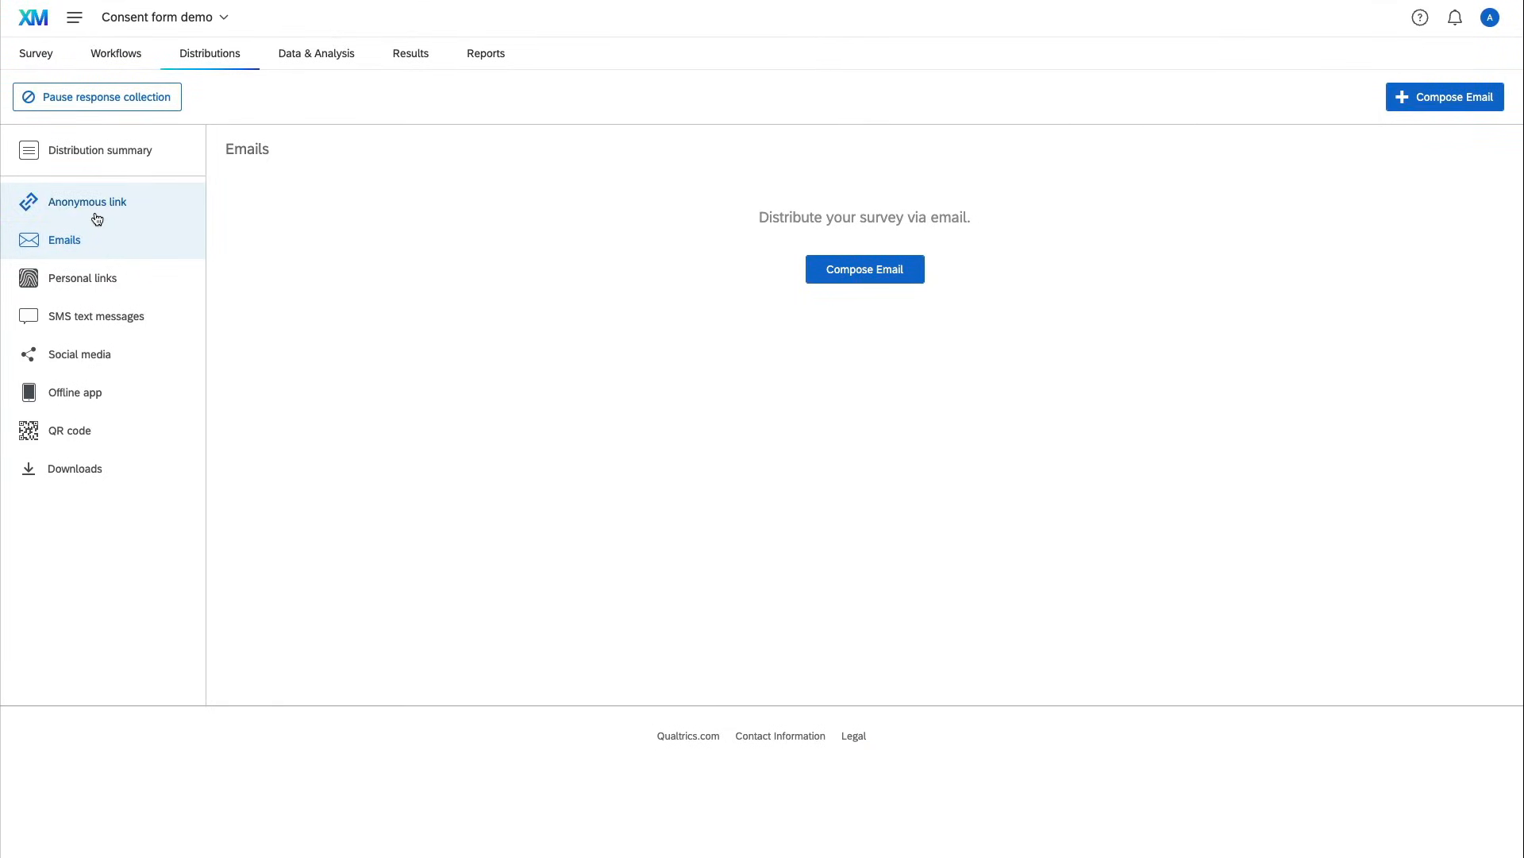
Step: Show the survey's reusable anonymous link and select its URL for copying
left_click(85, 202)
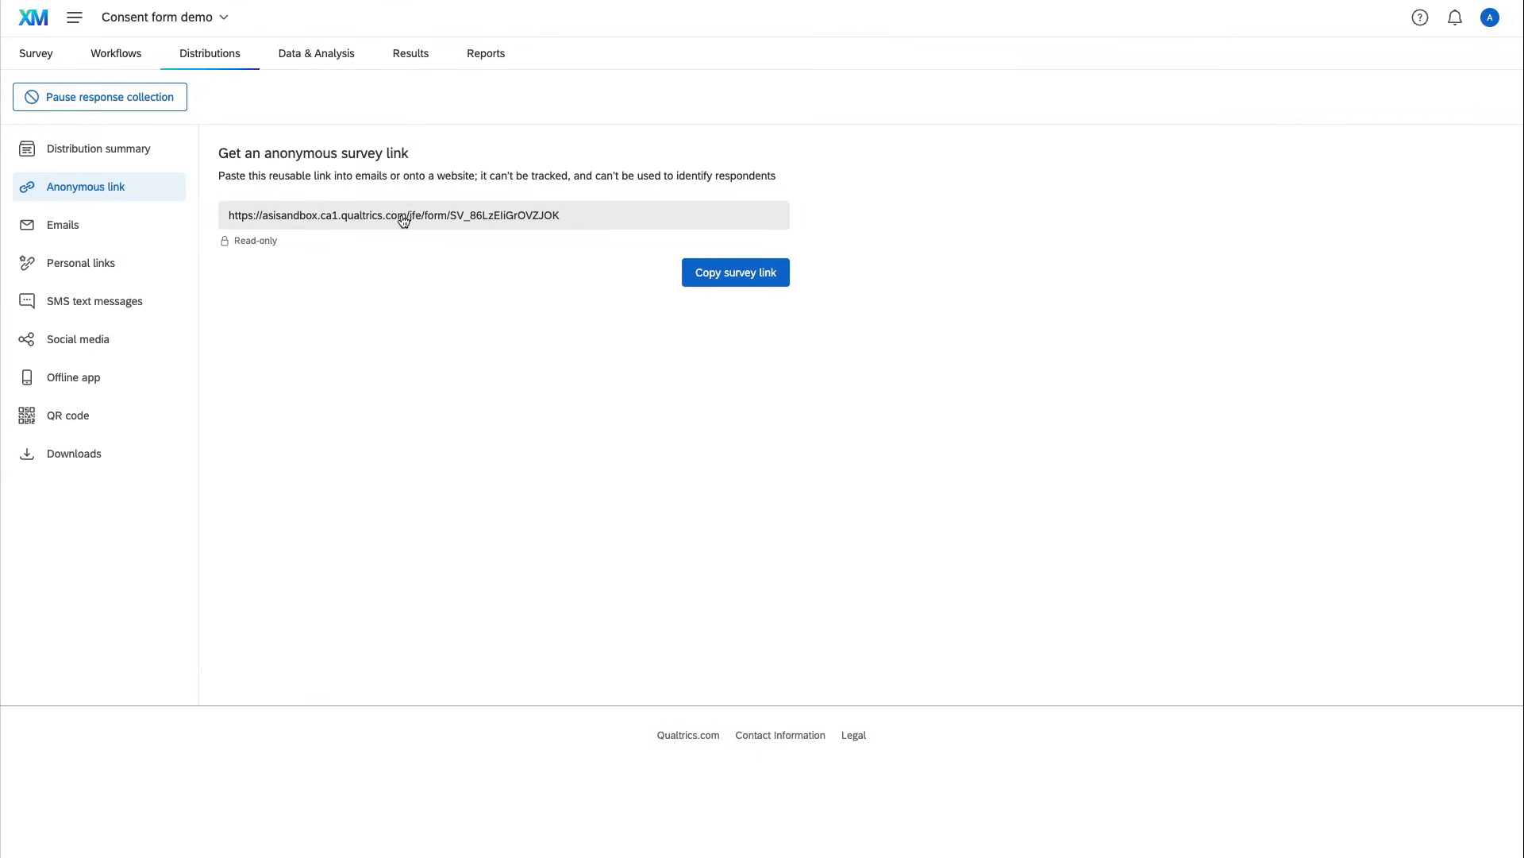
left_click(394, 214)
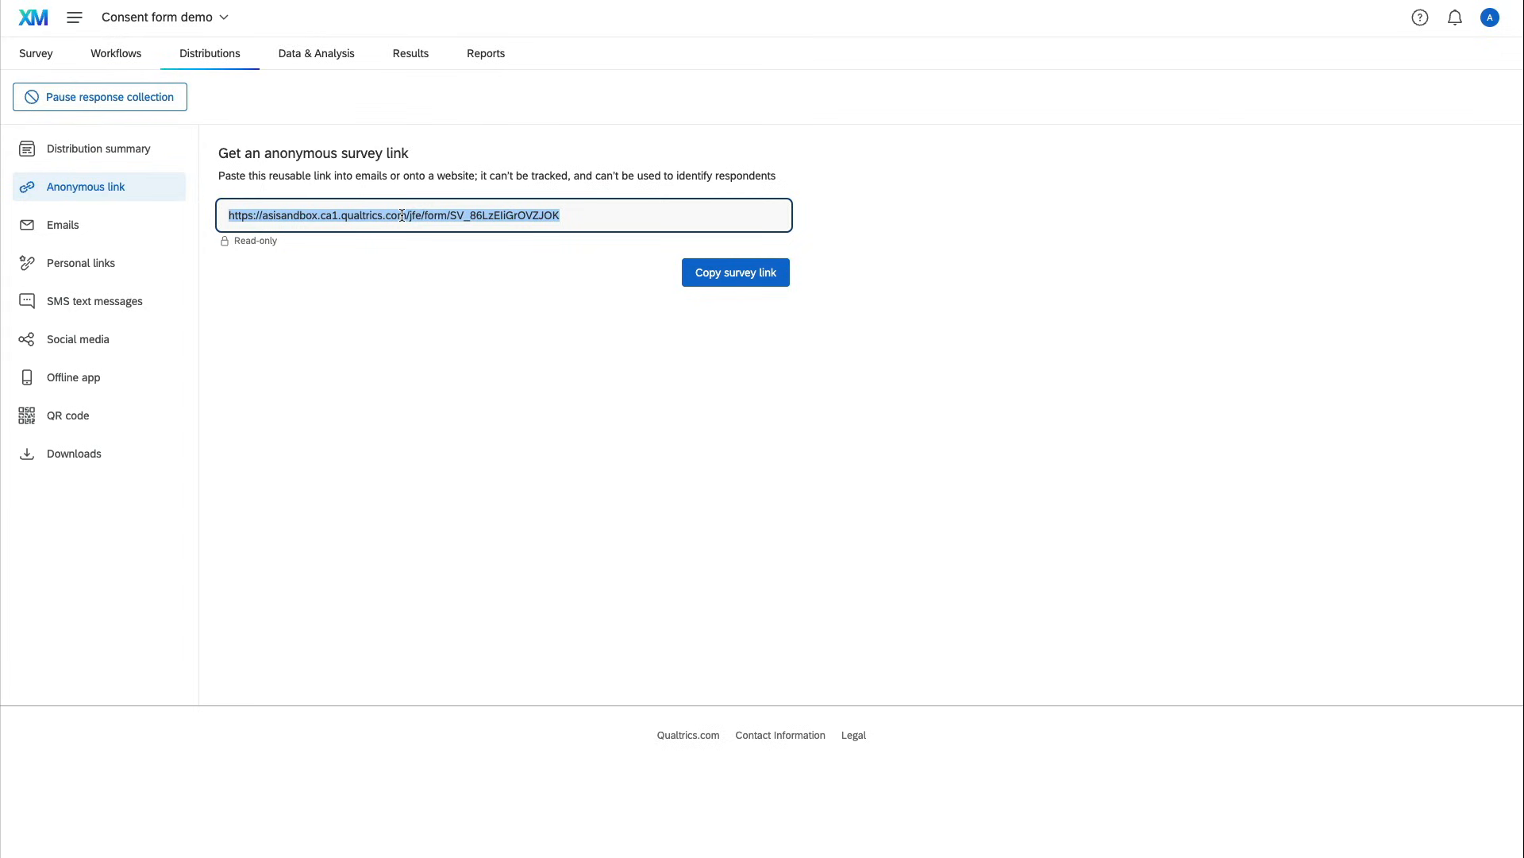